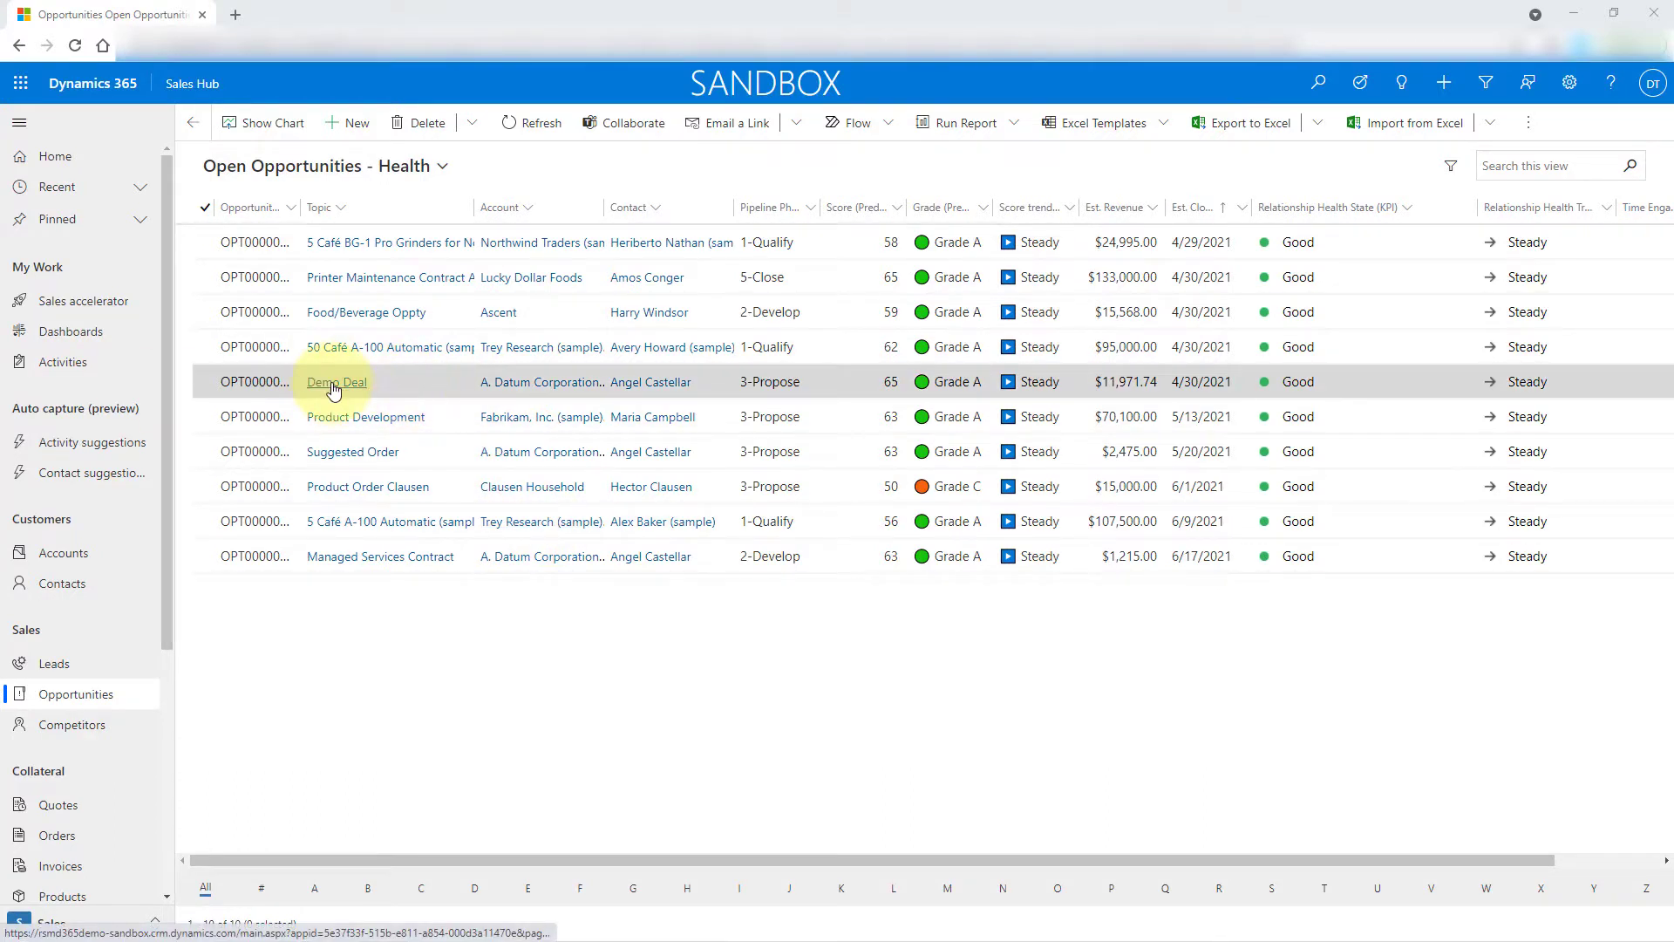
# Open the Demo Deal opportunity and show its Product line items tab
pyautogui.click(334, 381)
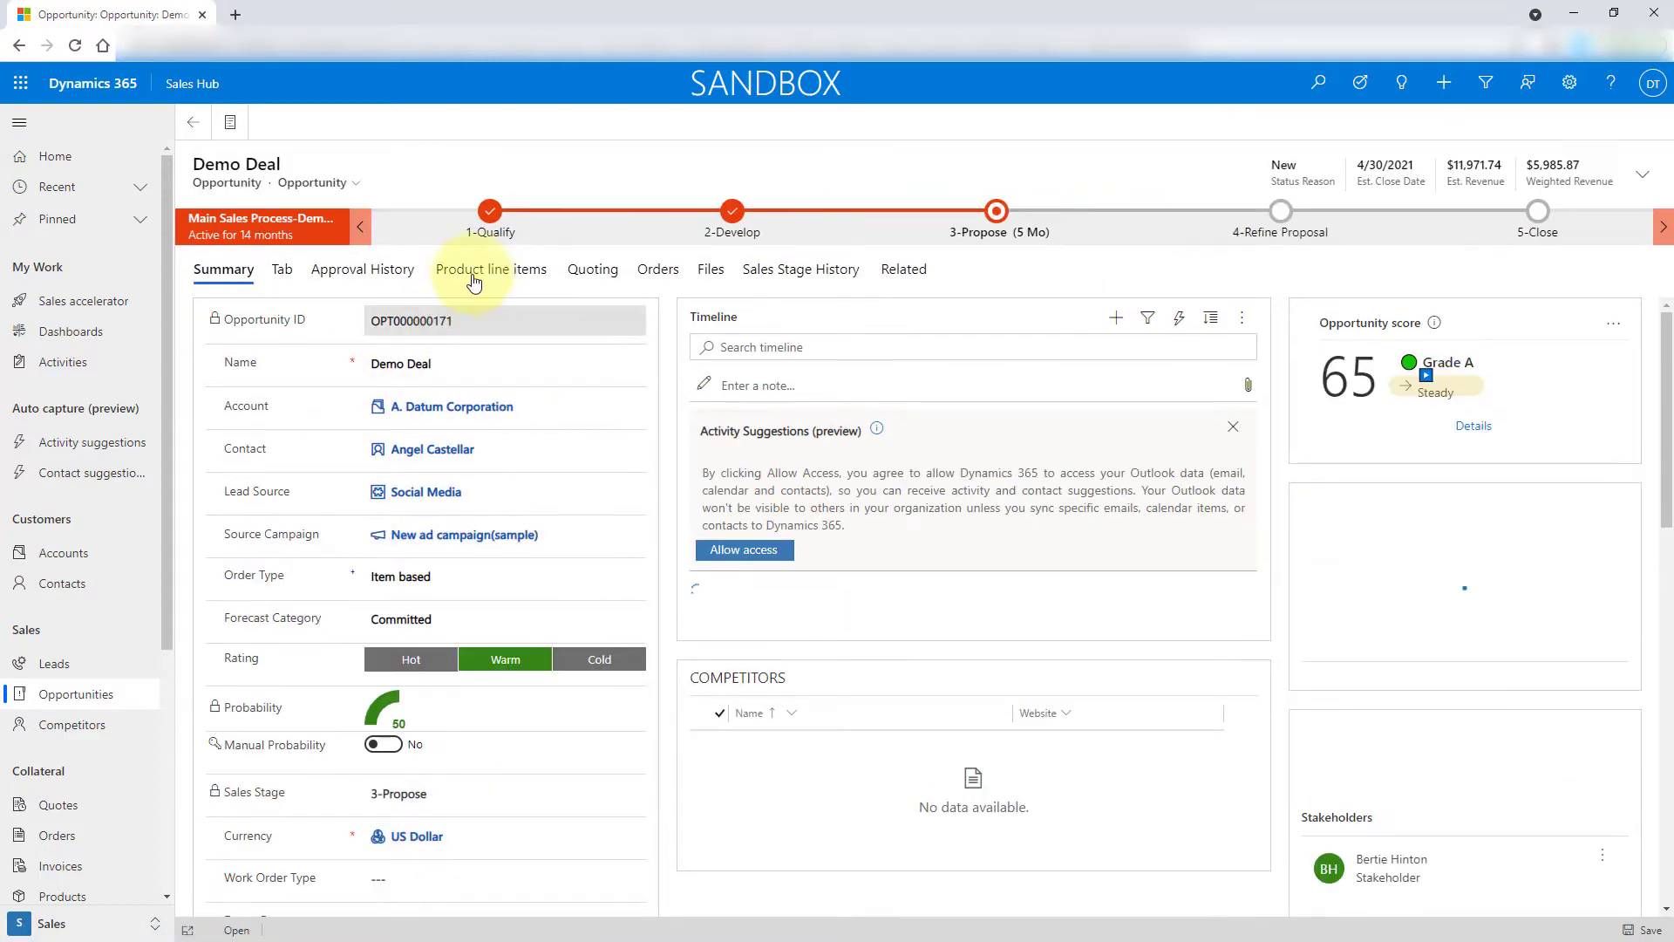
pyautogui.click(489, 270)
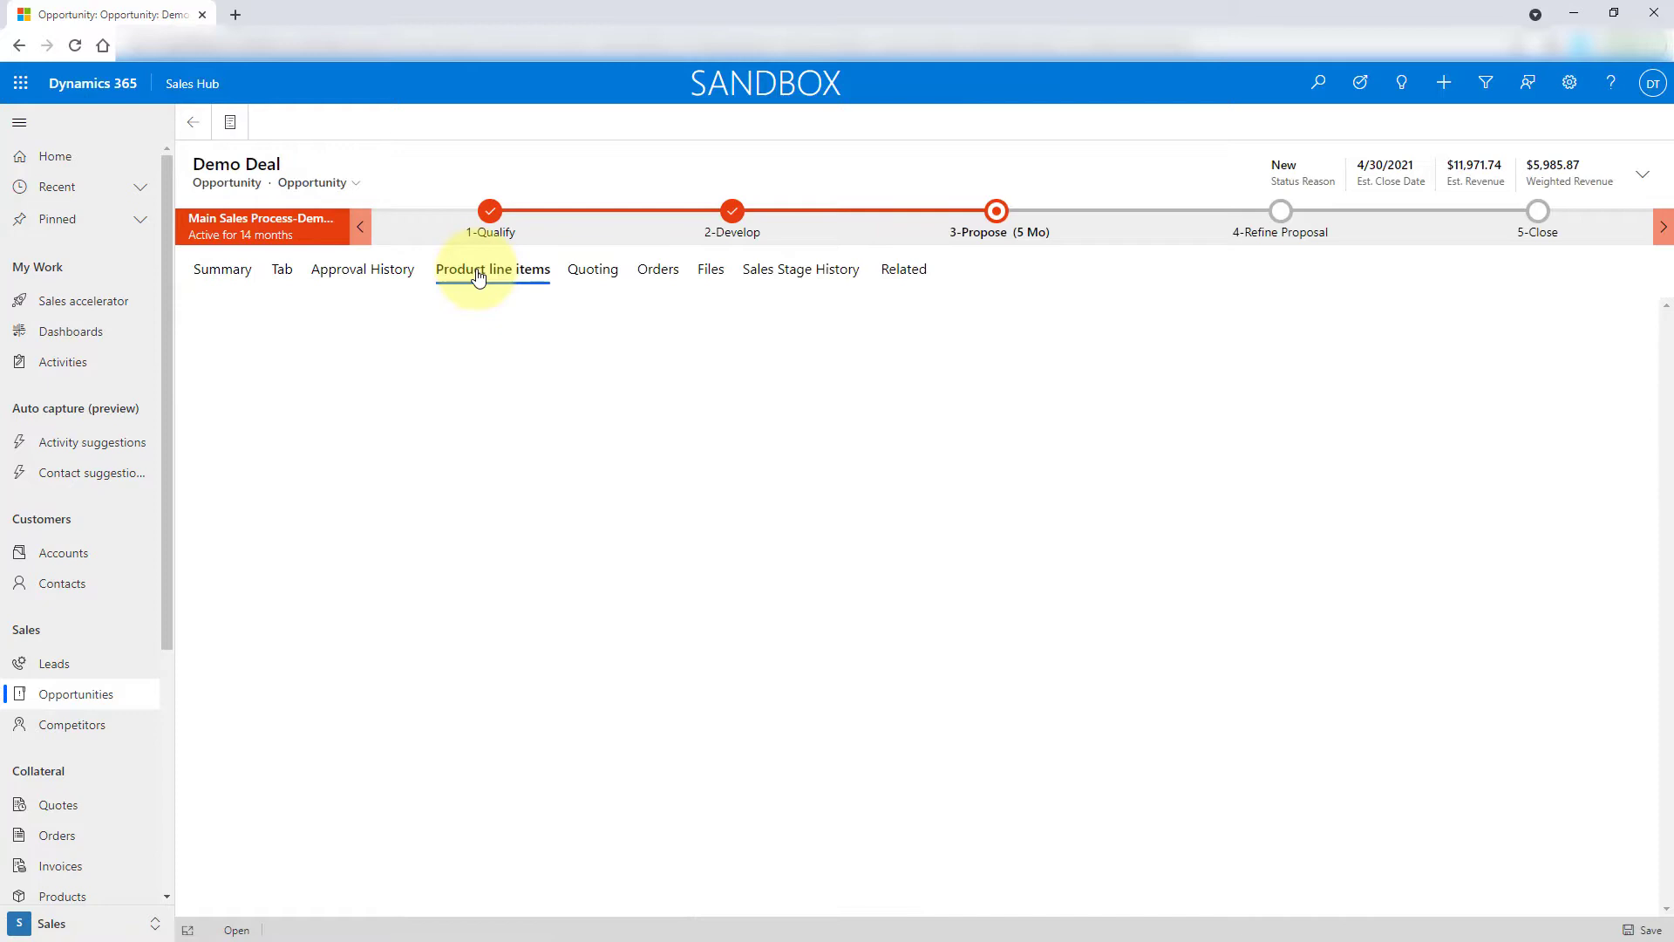
pyautogui.click(492, 270)
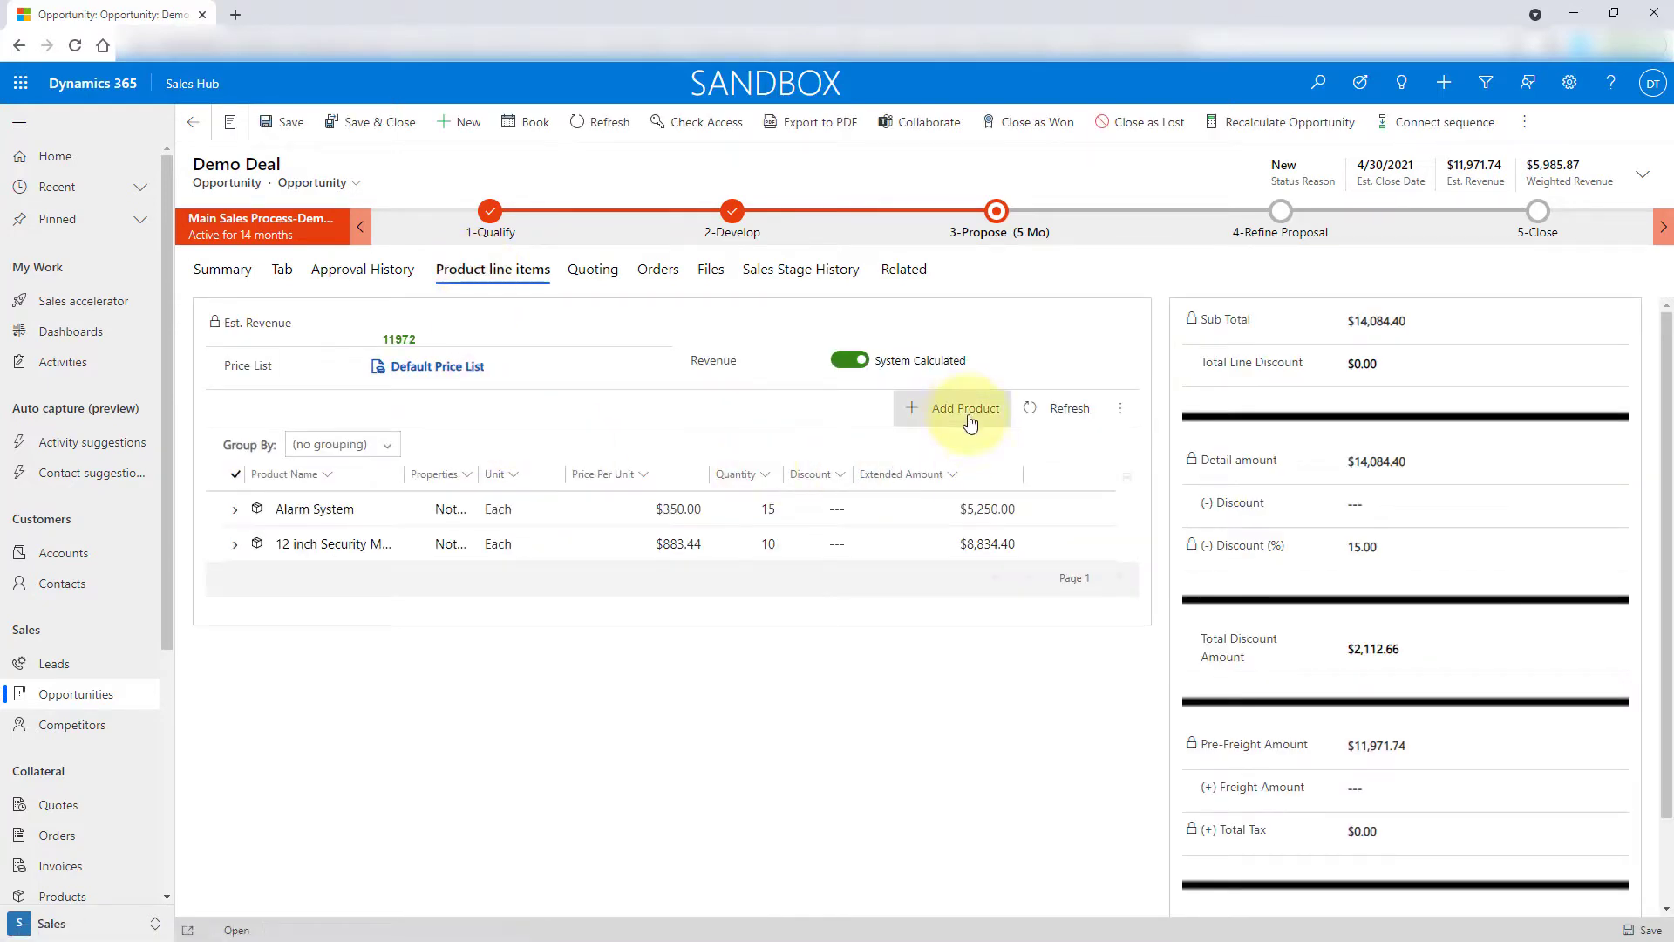
# Start a new product line from Add Product, then cancel it without saving
pyautogui.click(962, 407)
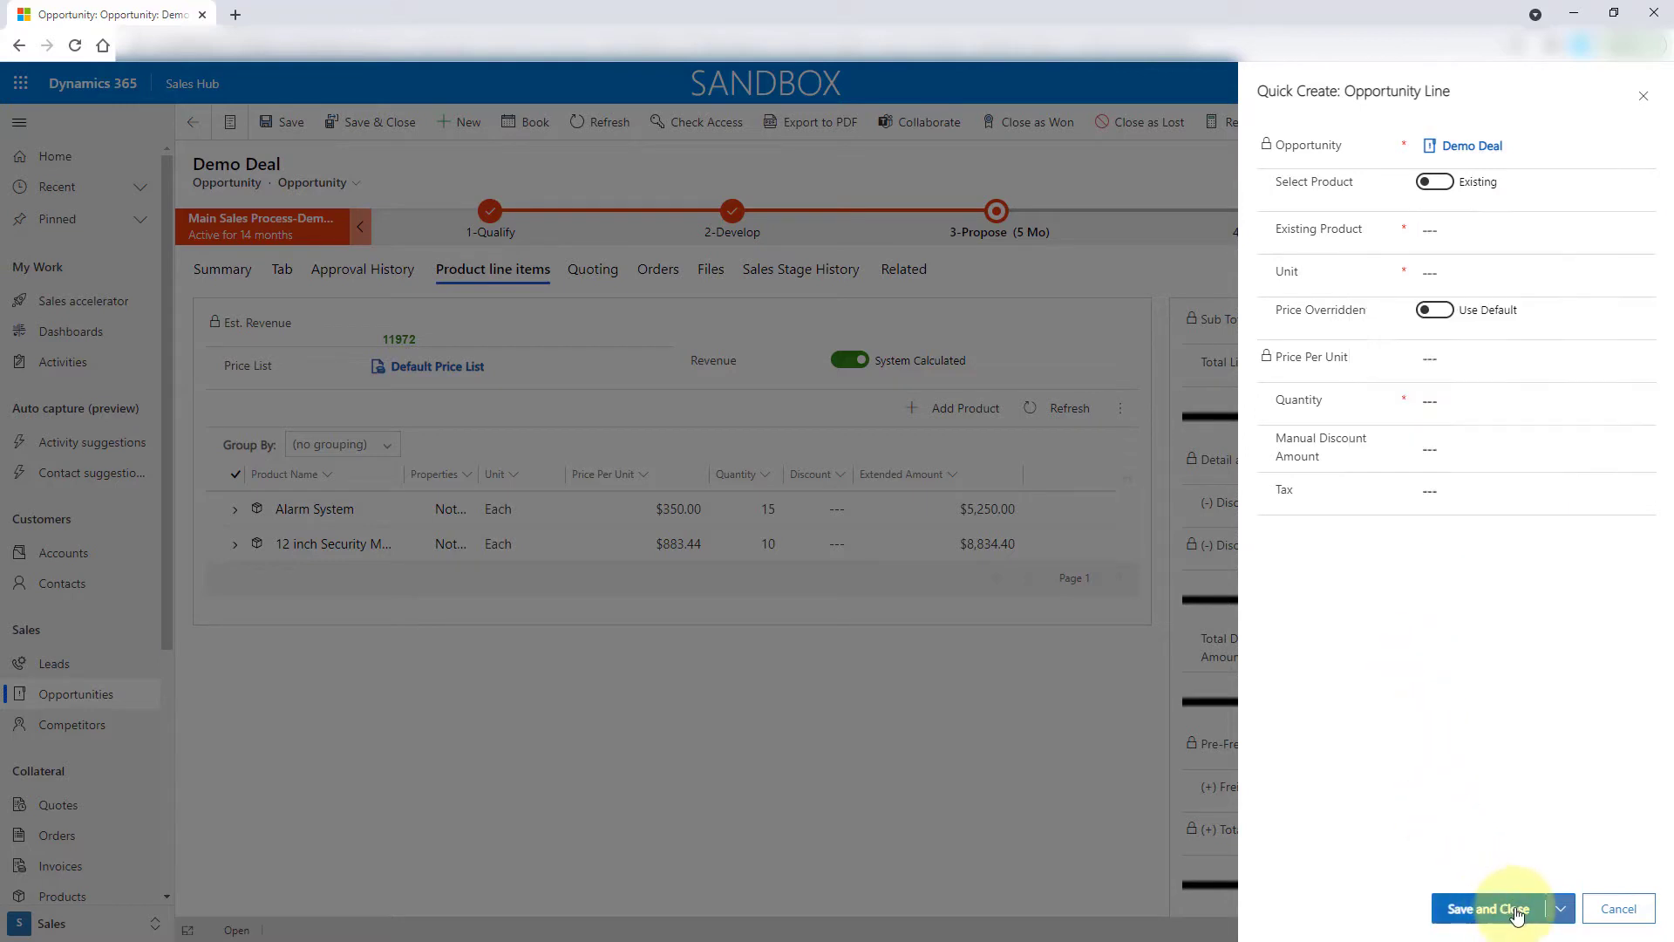
pyautogui.click(1559, 907)
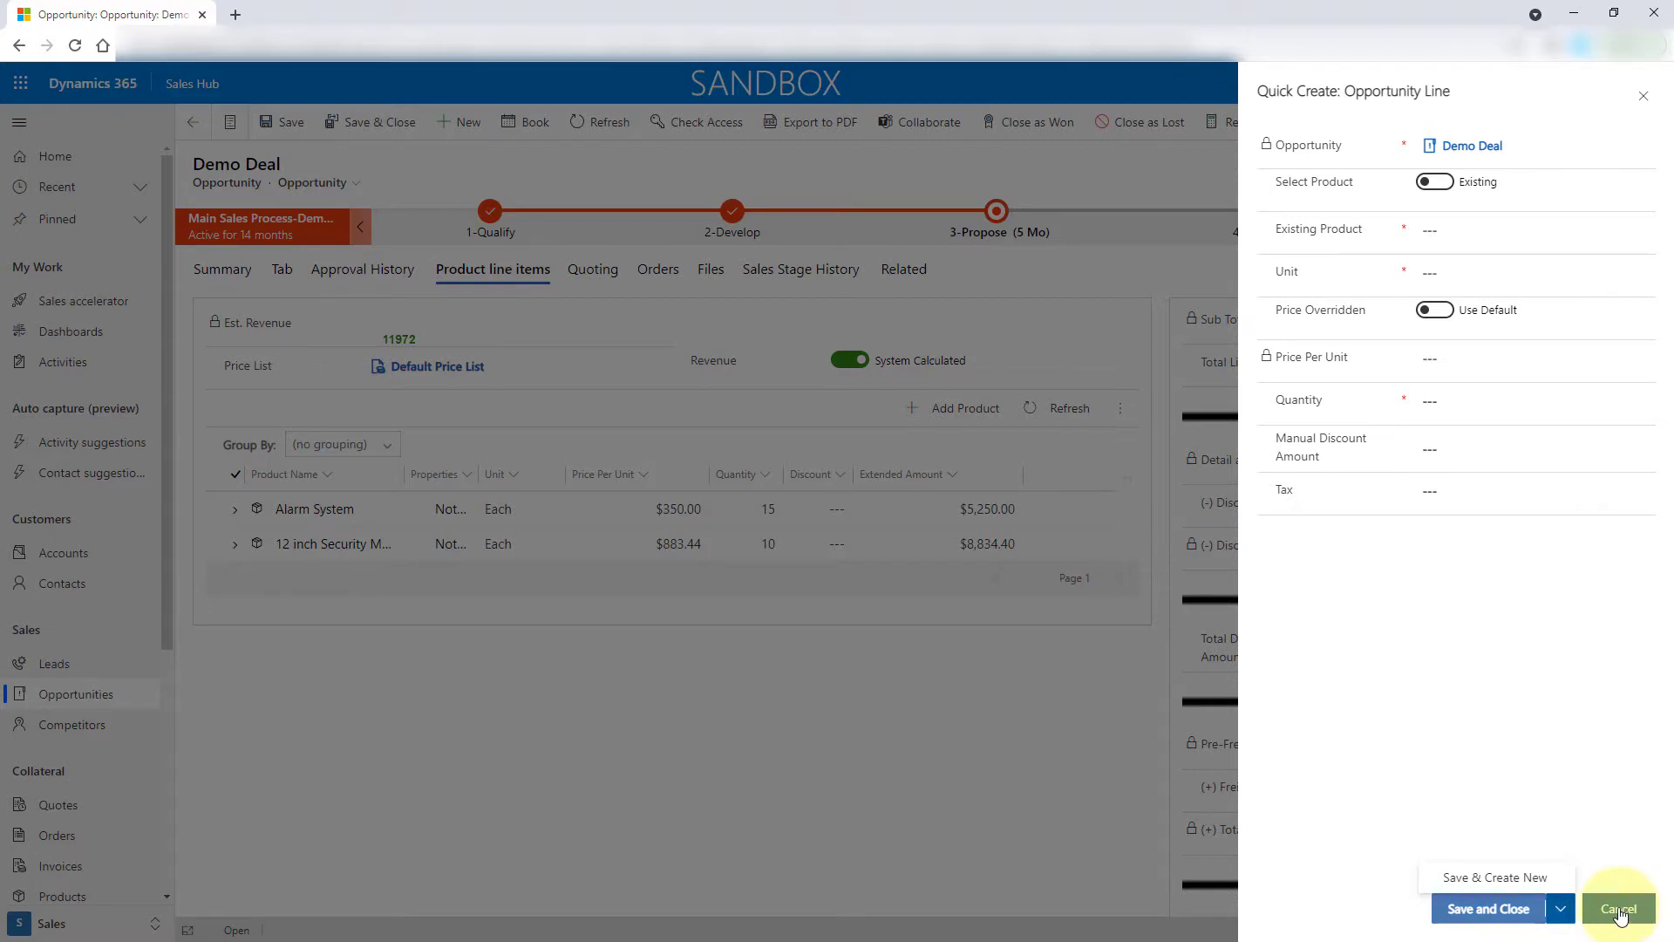
pyautogui.click(1617, 909)
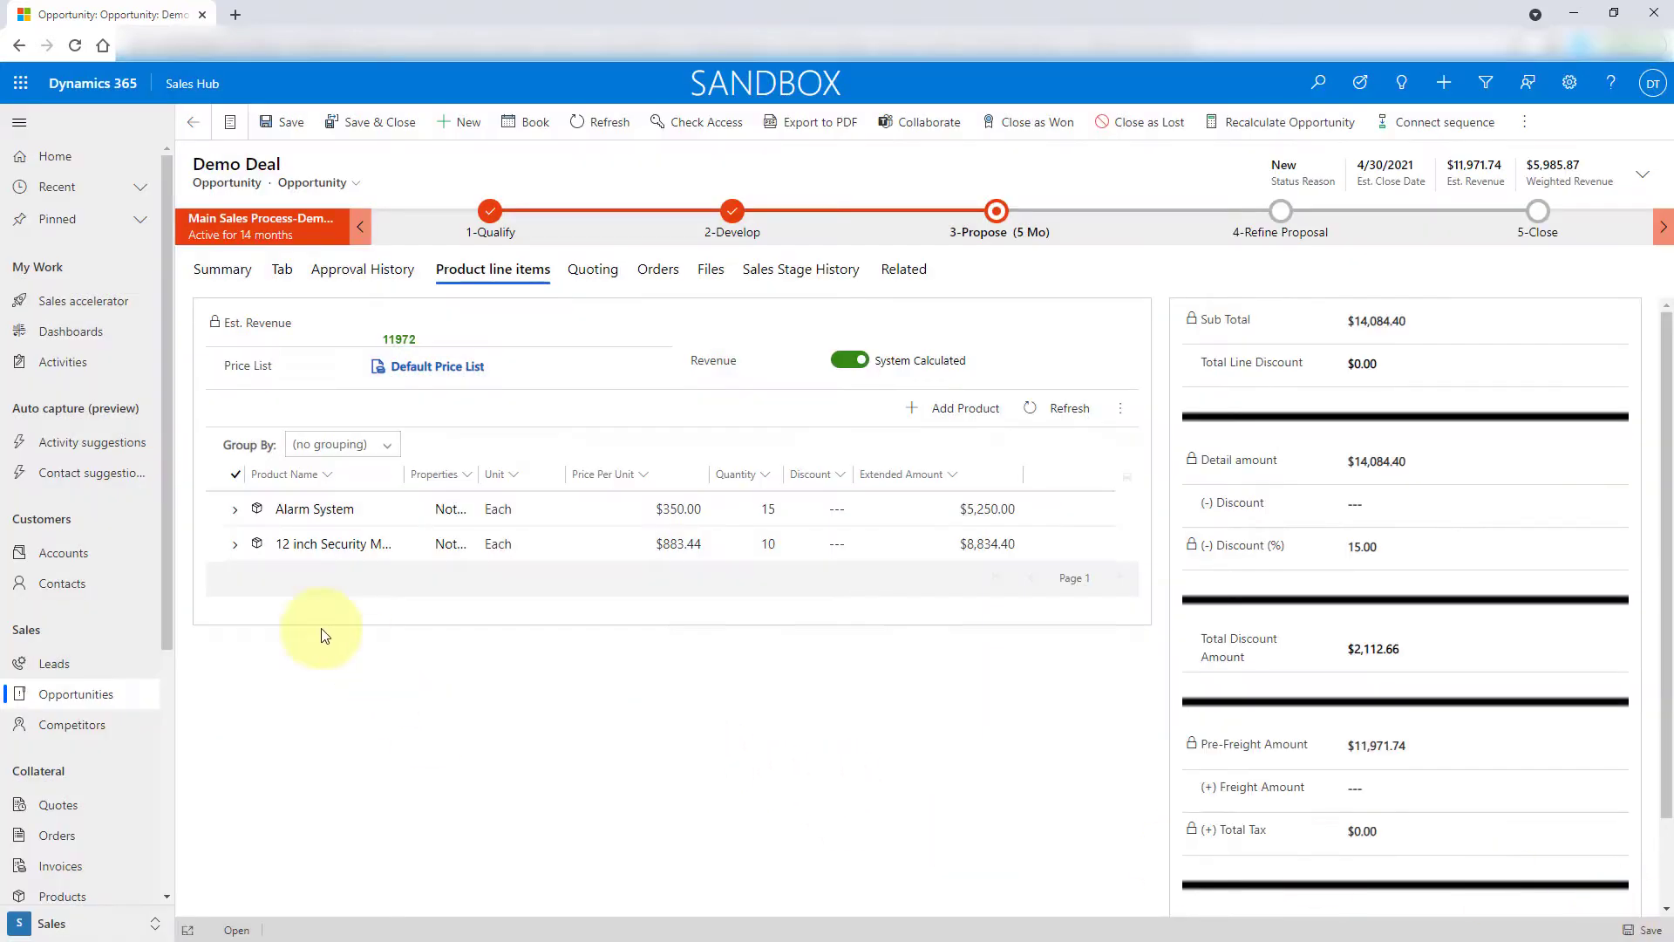
# Add Alarm System's two cross-sell suggestions and set the 27 inch Patient Monitor quantity to 10
pyautogui.click(234, 508)
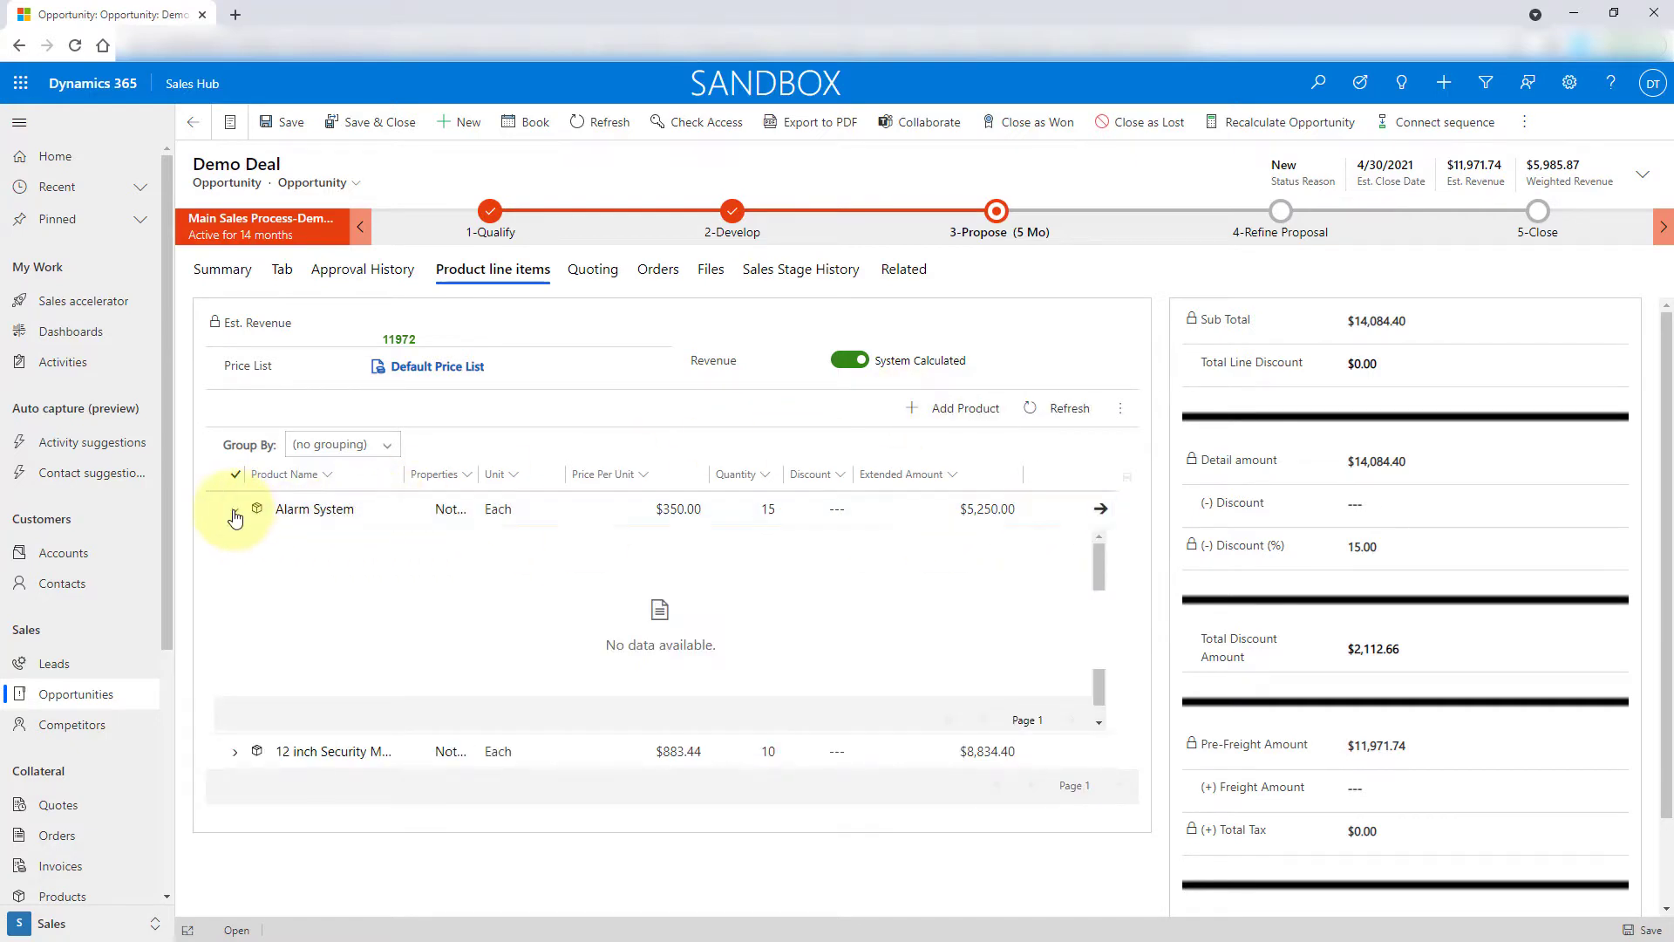
pyautogui.click(233, 508)
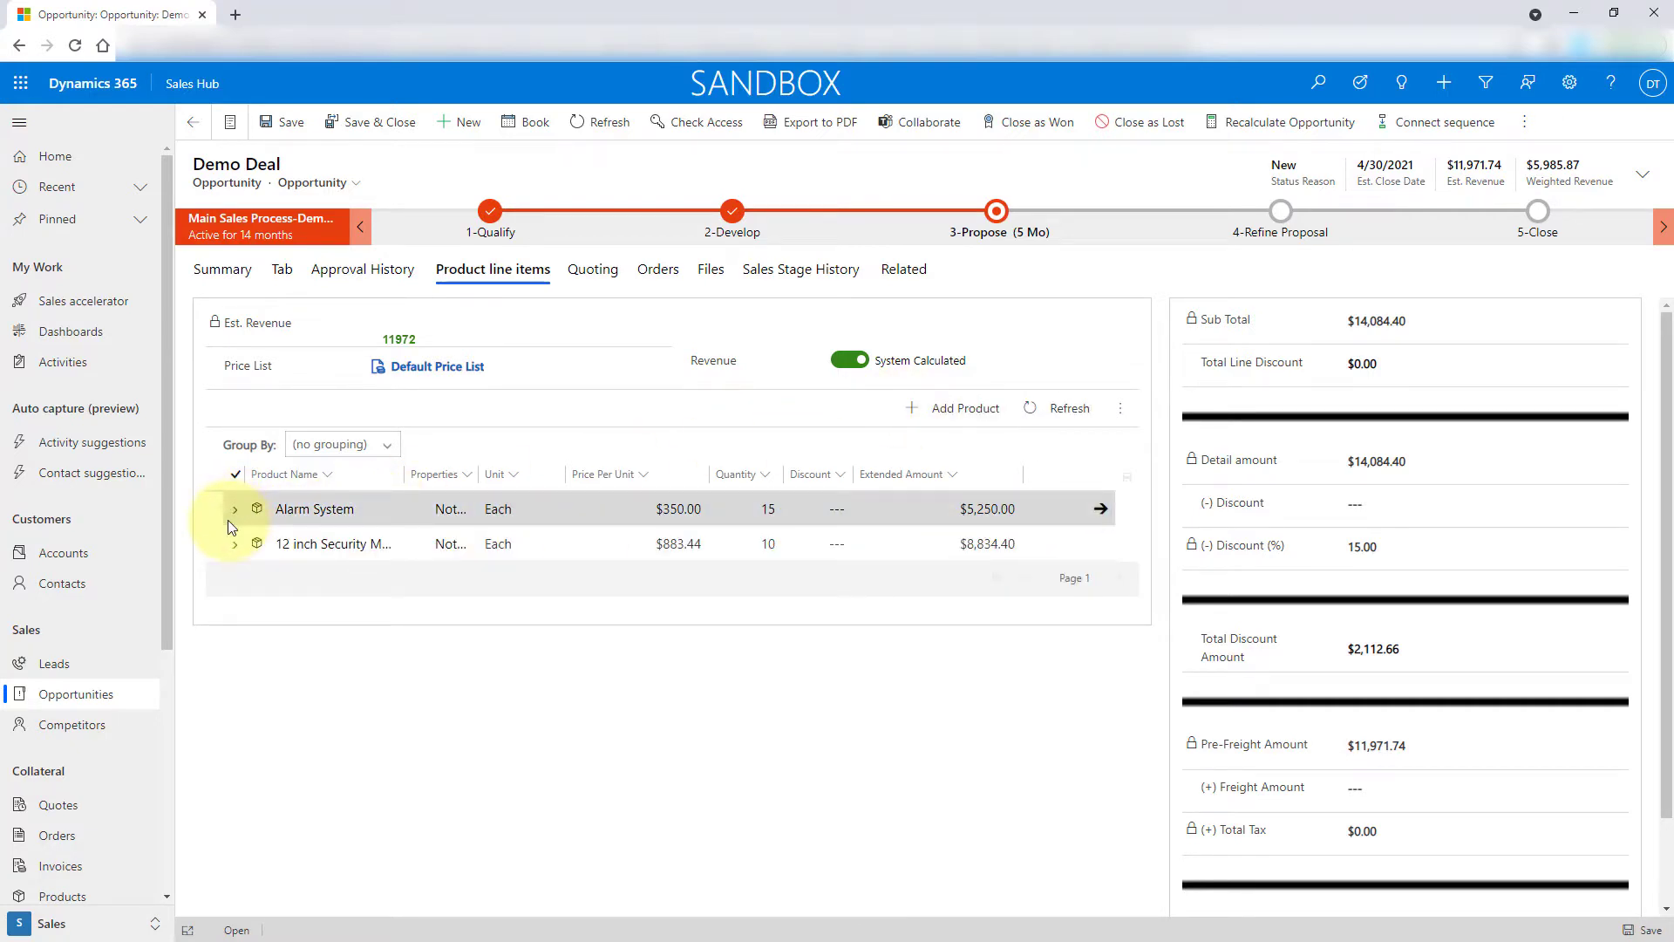
pyautogui.click(1119, 412)
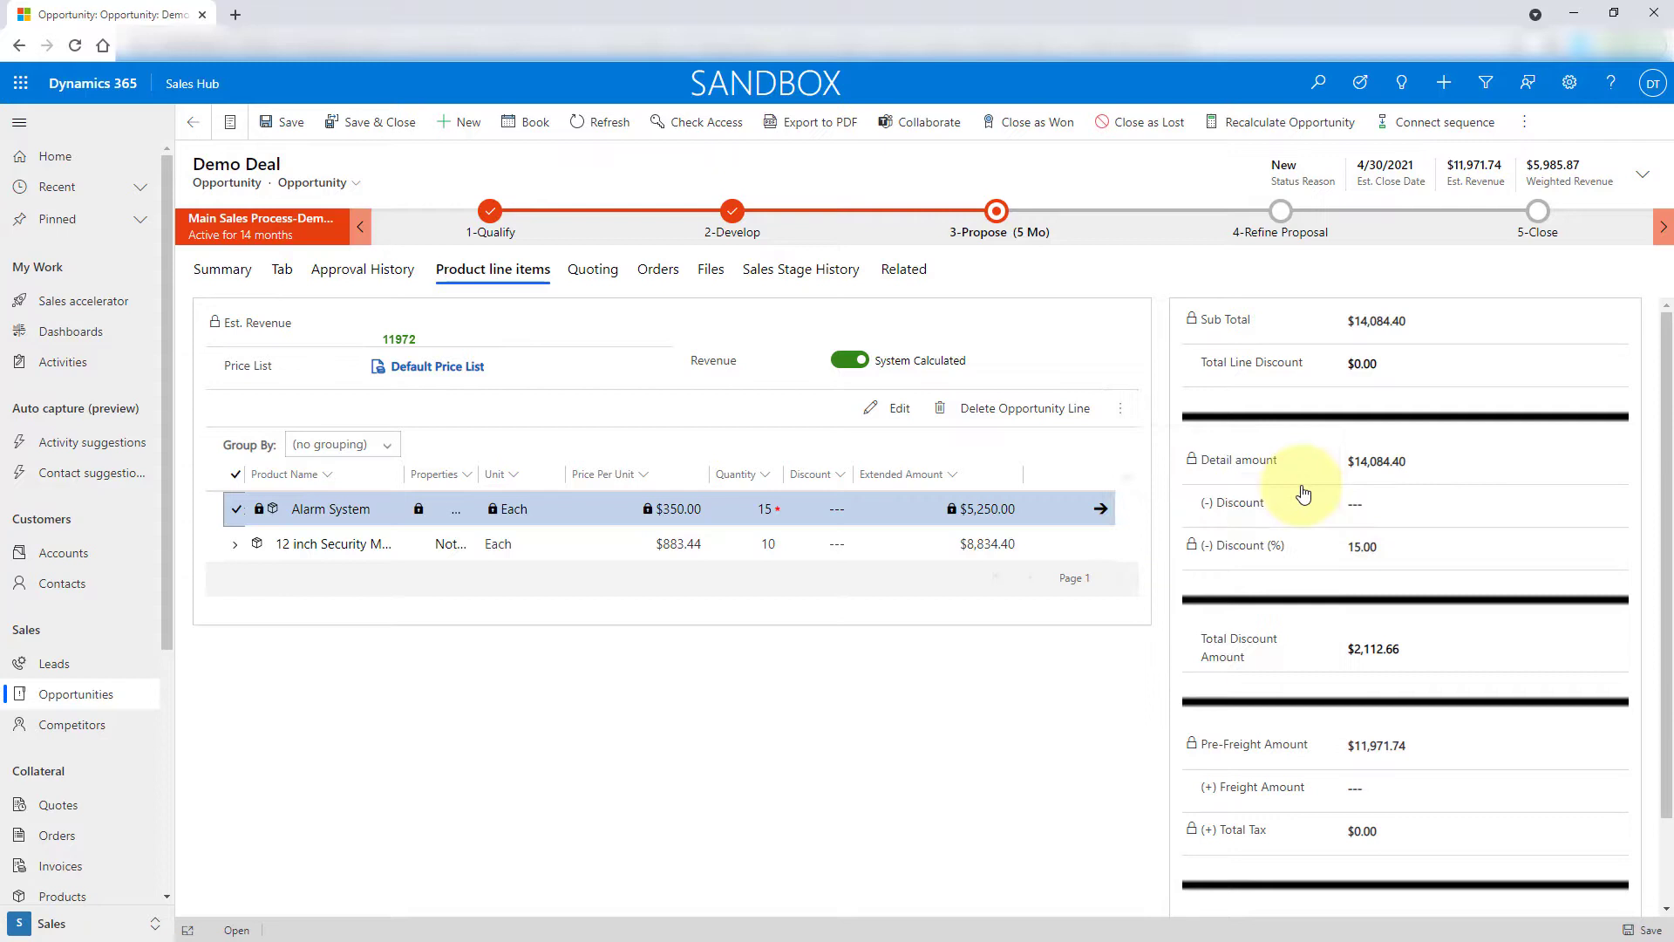
pyautogui.click(1099, 508)
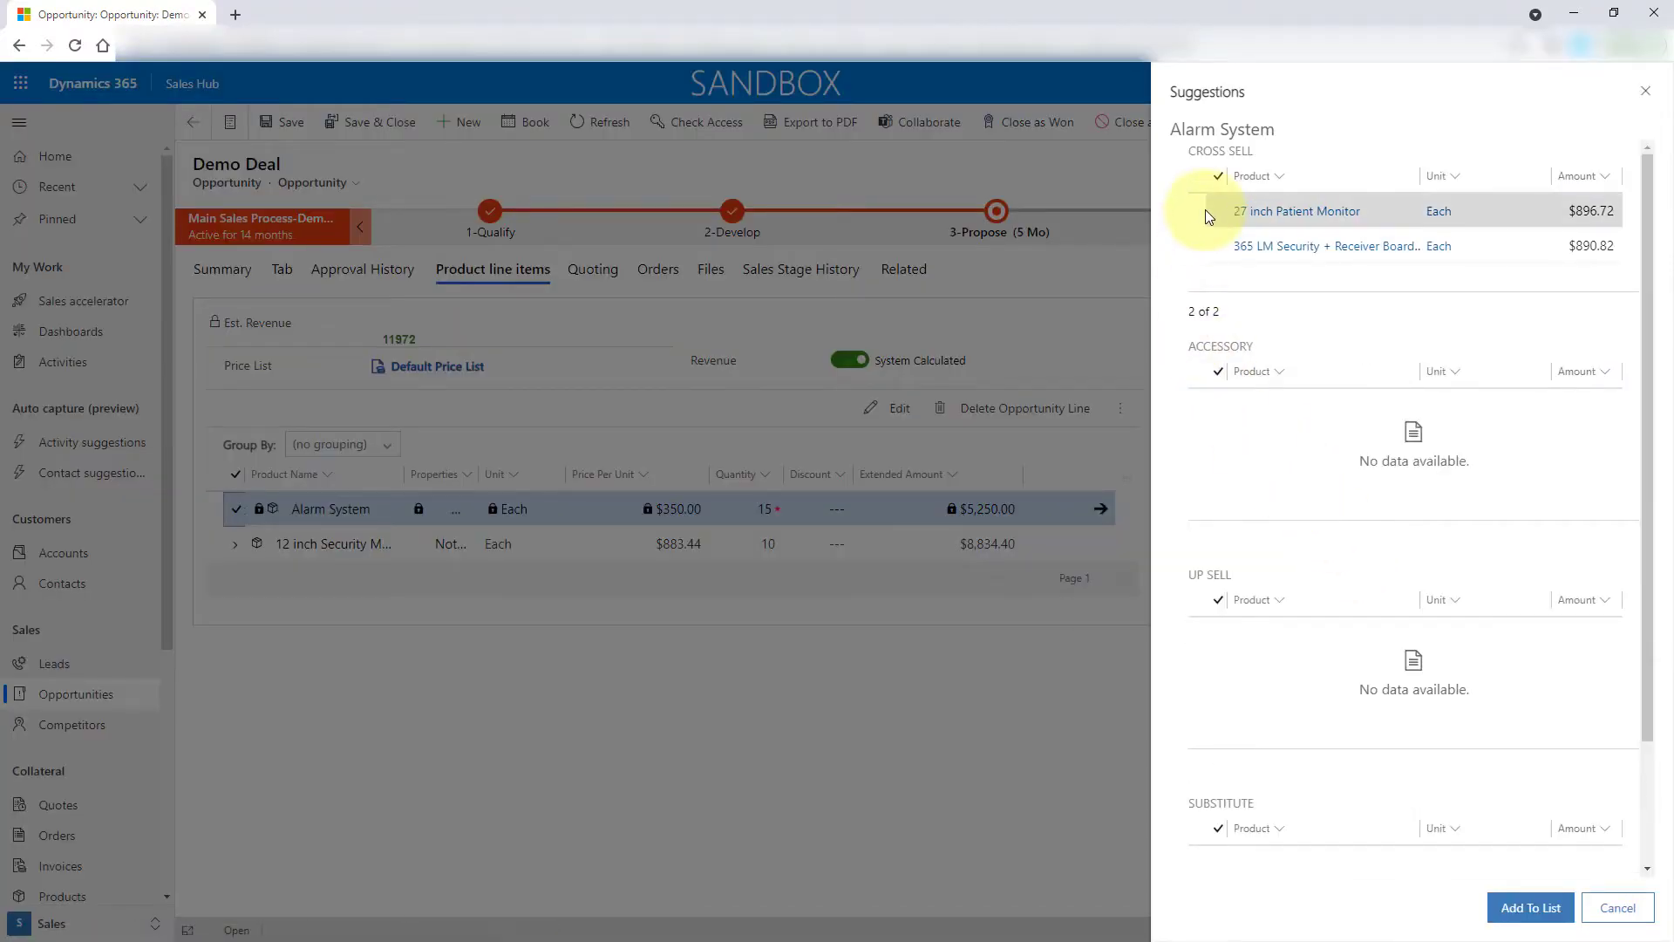
pyautogui.click(1217, 246)
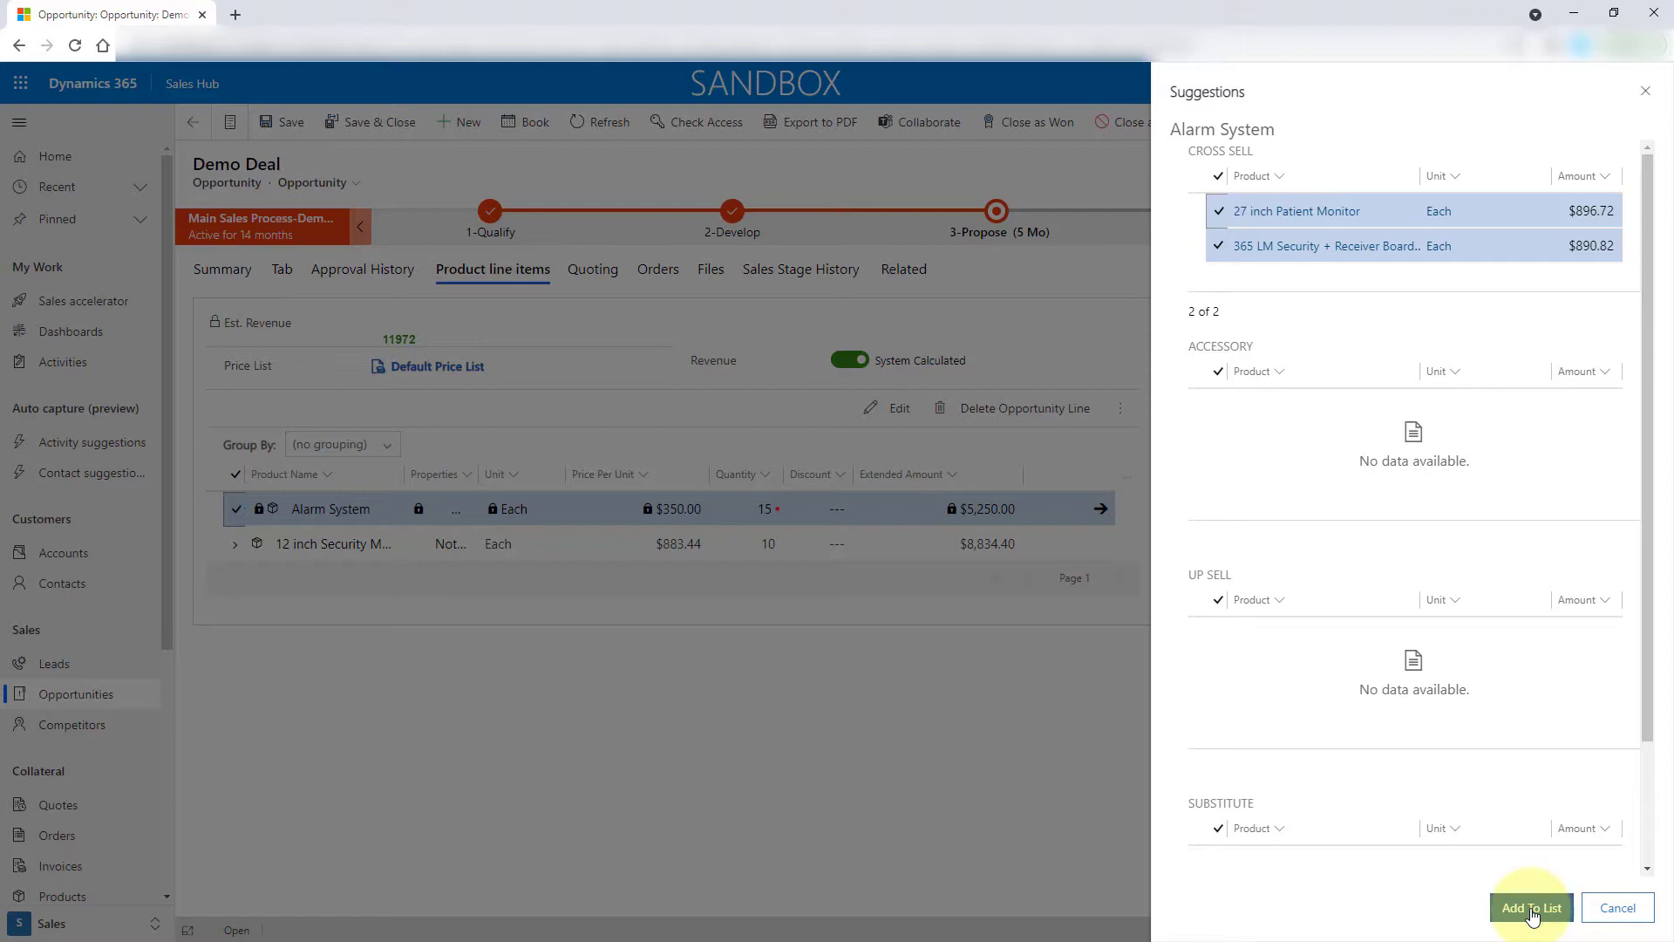
pyautogui.click(1531, 907)
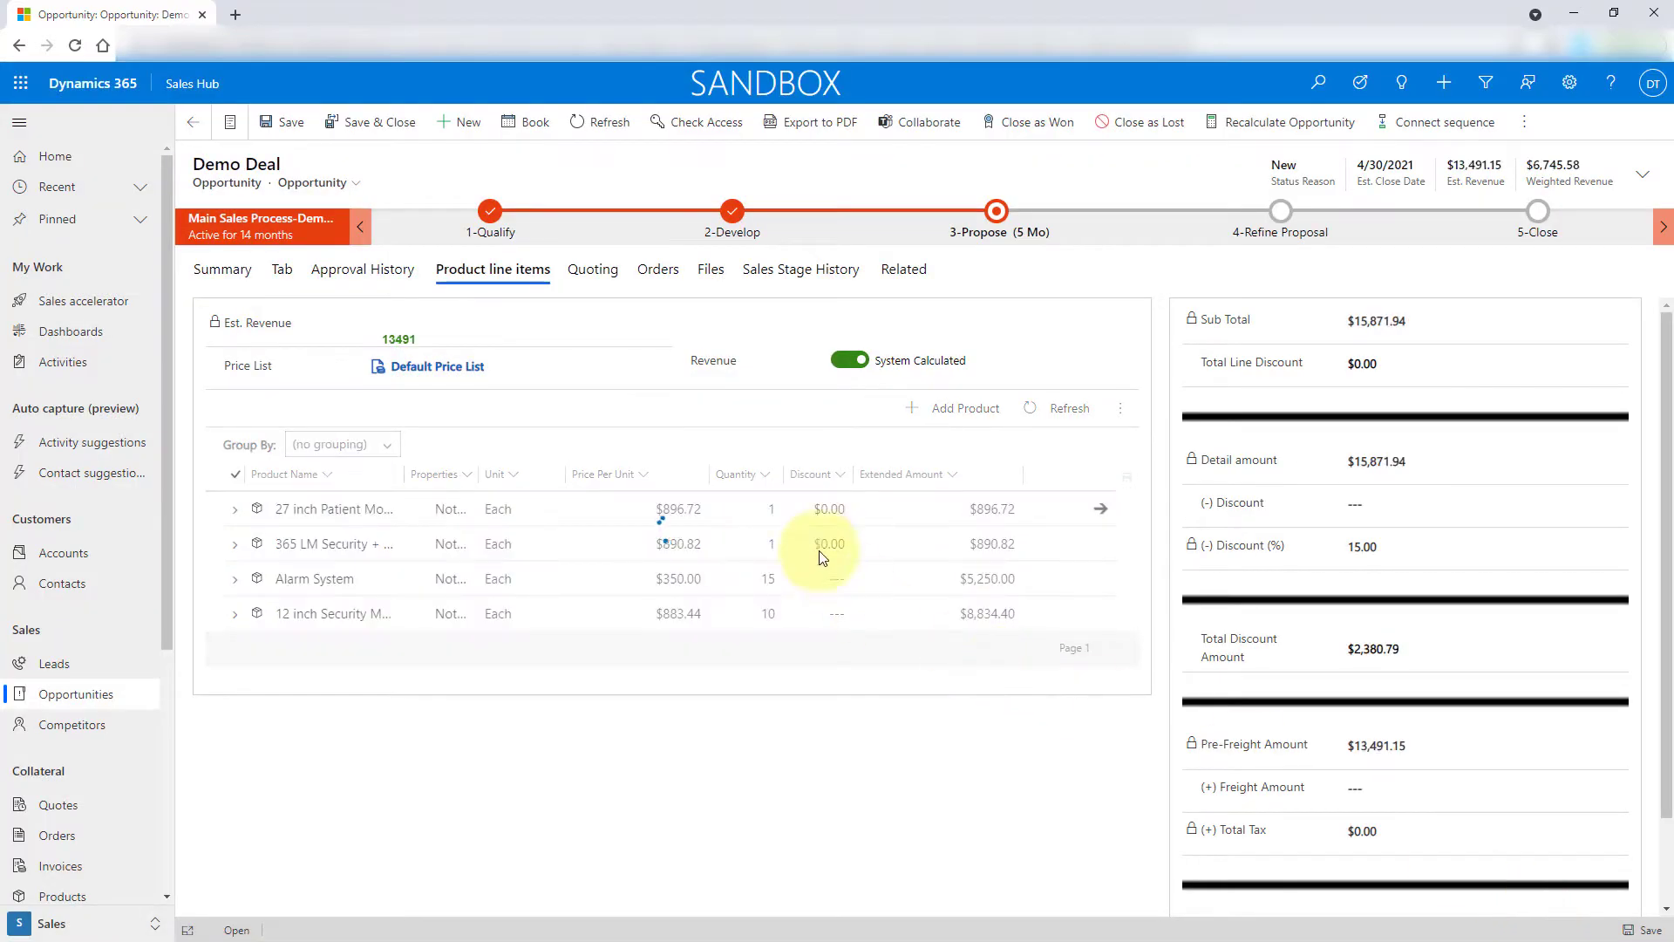
pyautogui.click(742, 508)
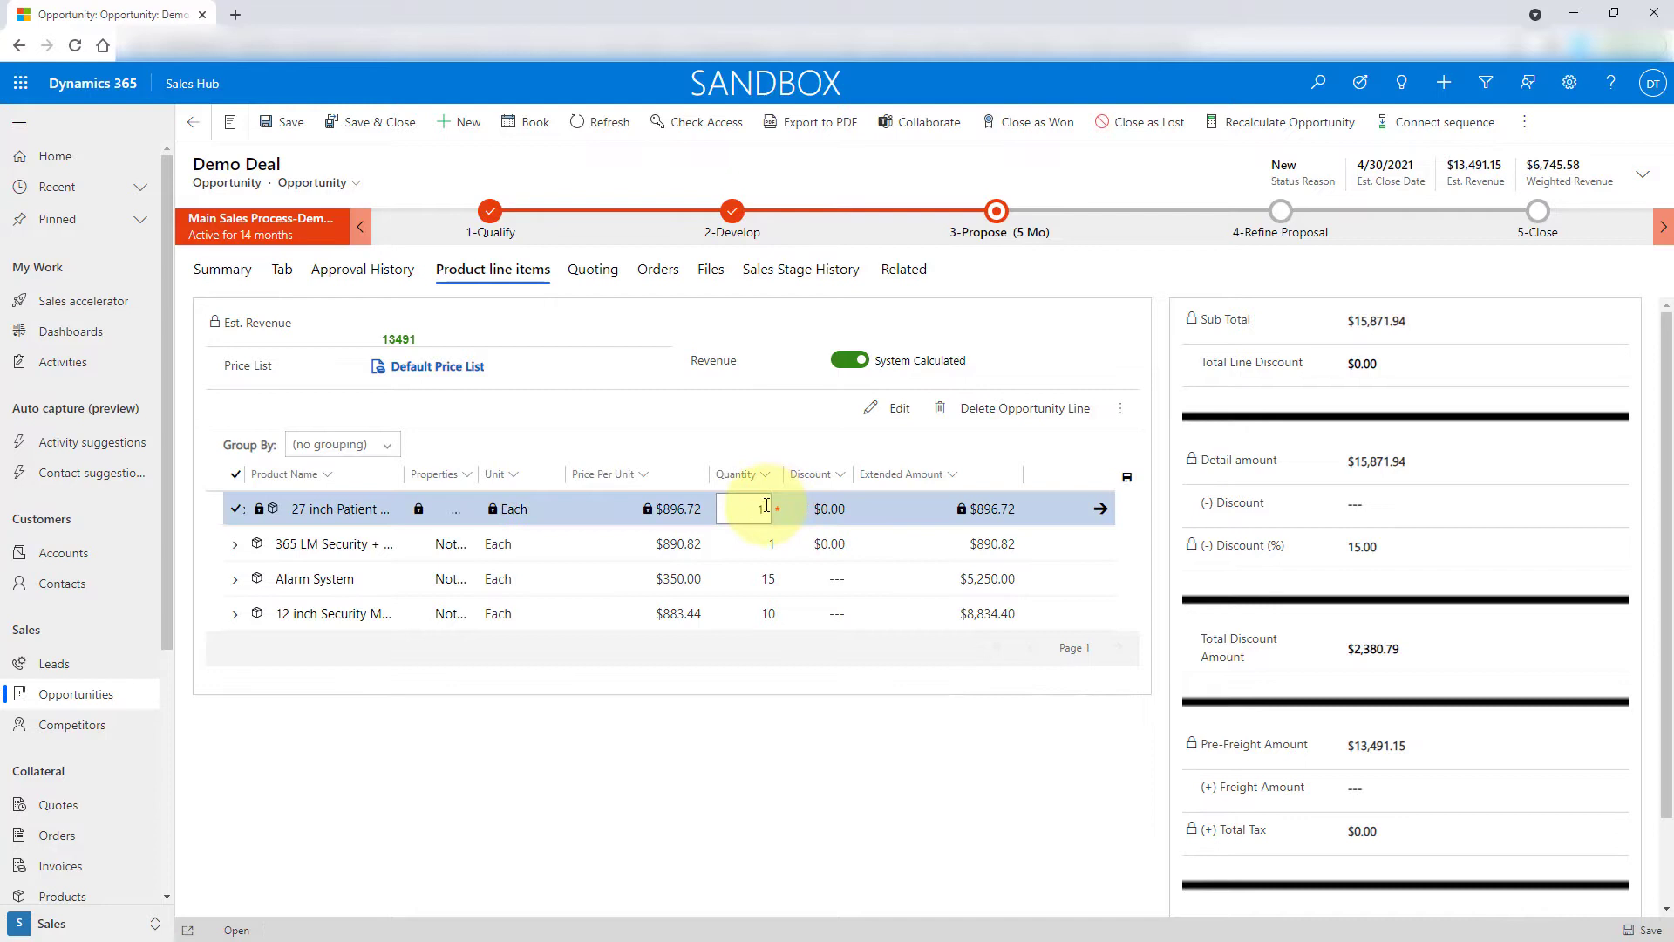
pyautogui.write('10')
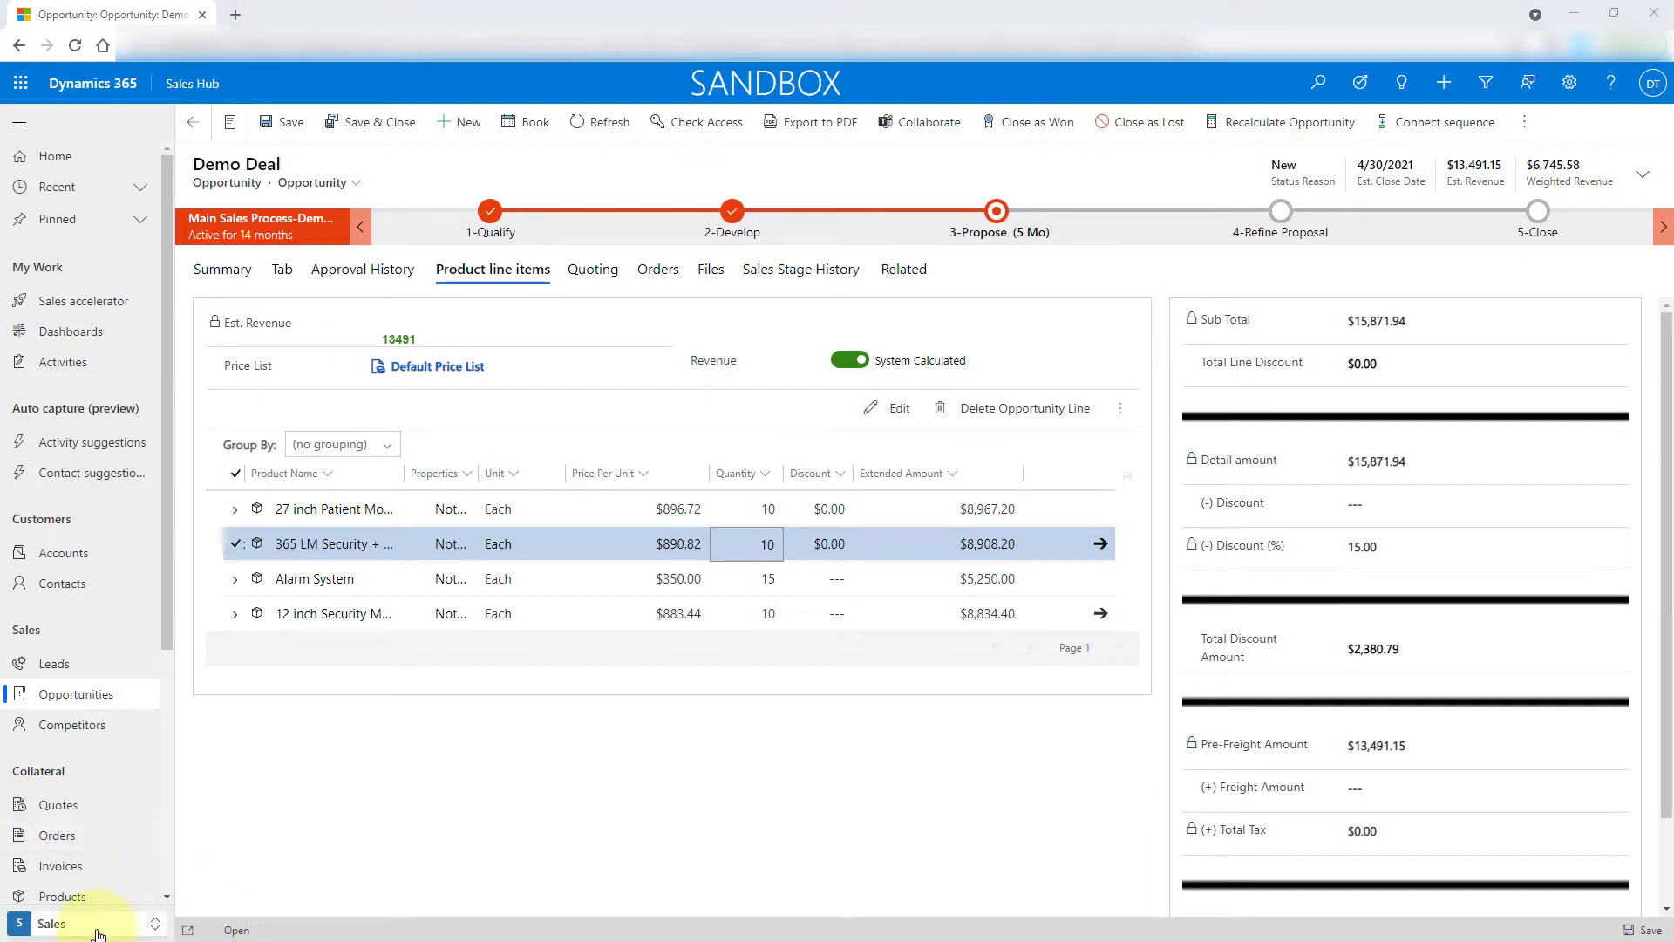
# Enable and save the Adding products preview in Product Catalog Settings, then return to Sales
pyautogui.click(51, 923)
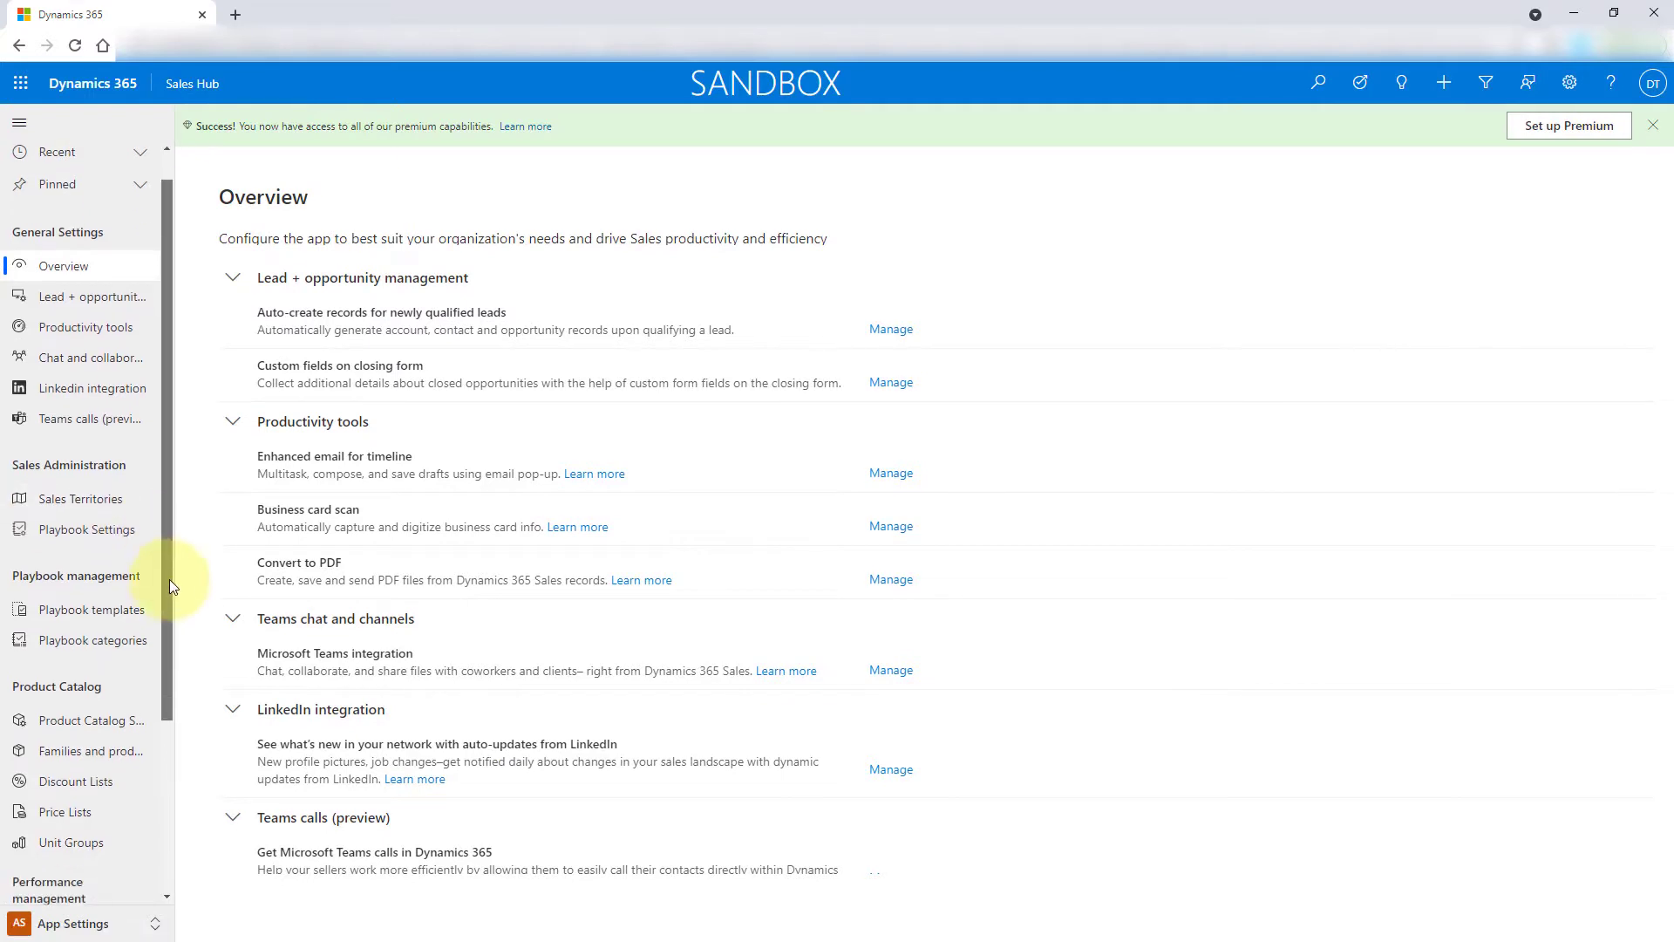
pyautogui.scroll(-3)
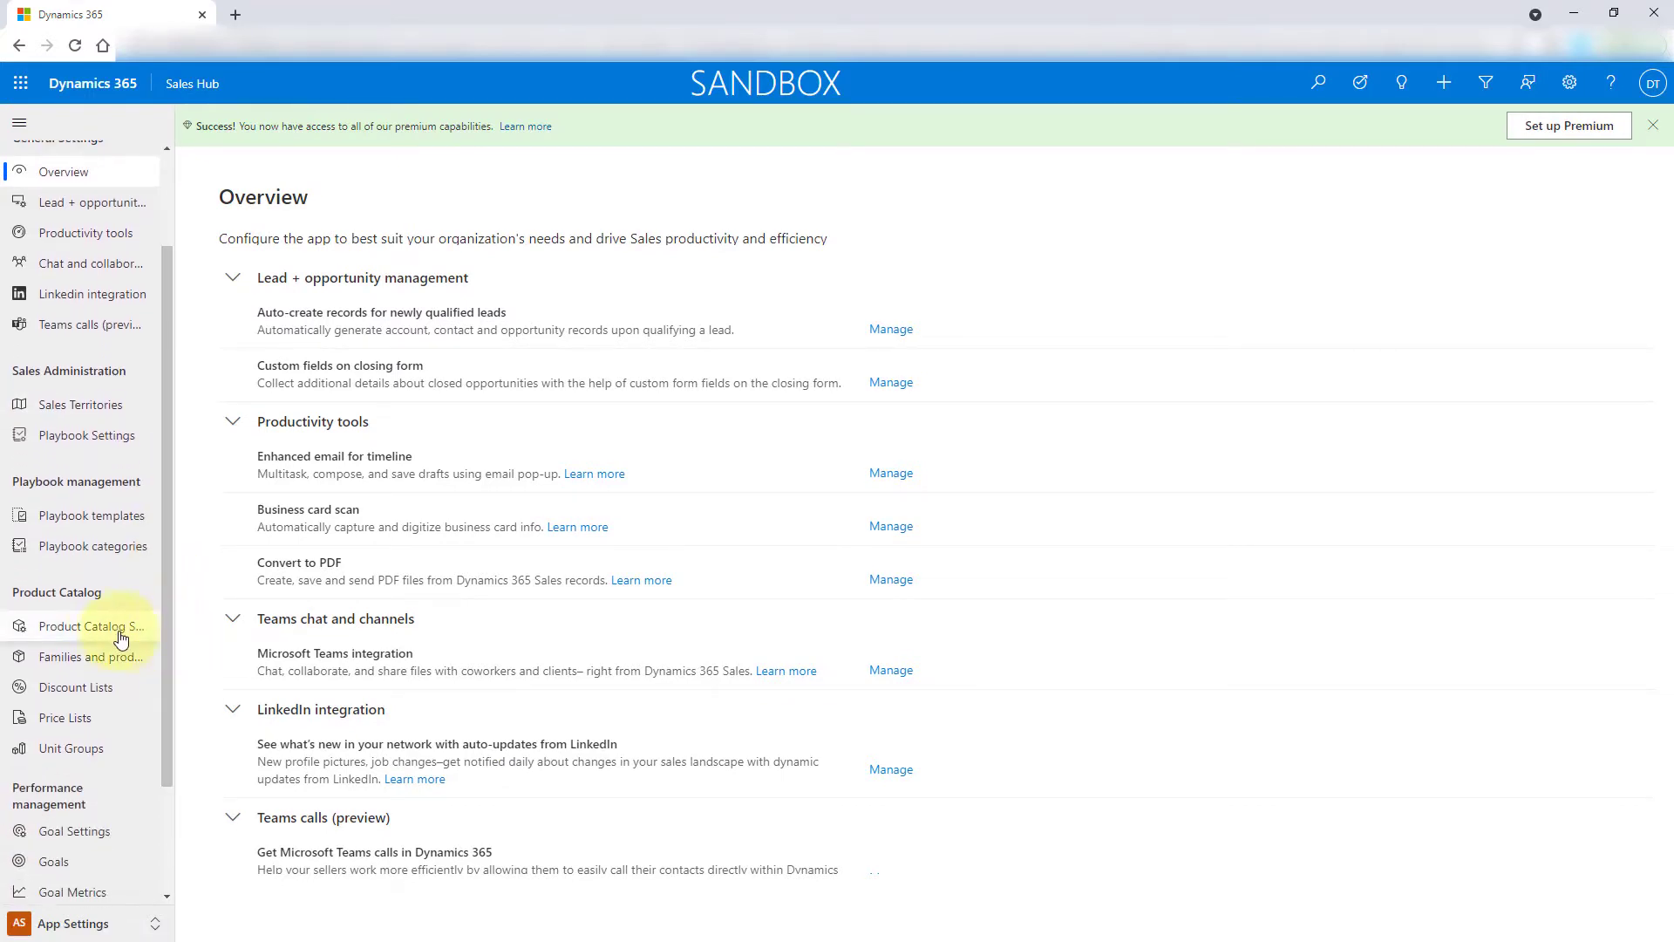
pyautogui.moveTo(91, 634)
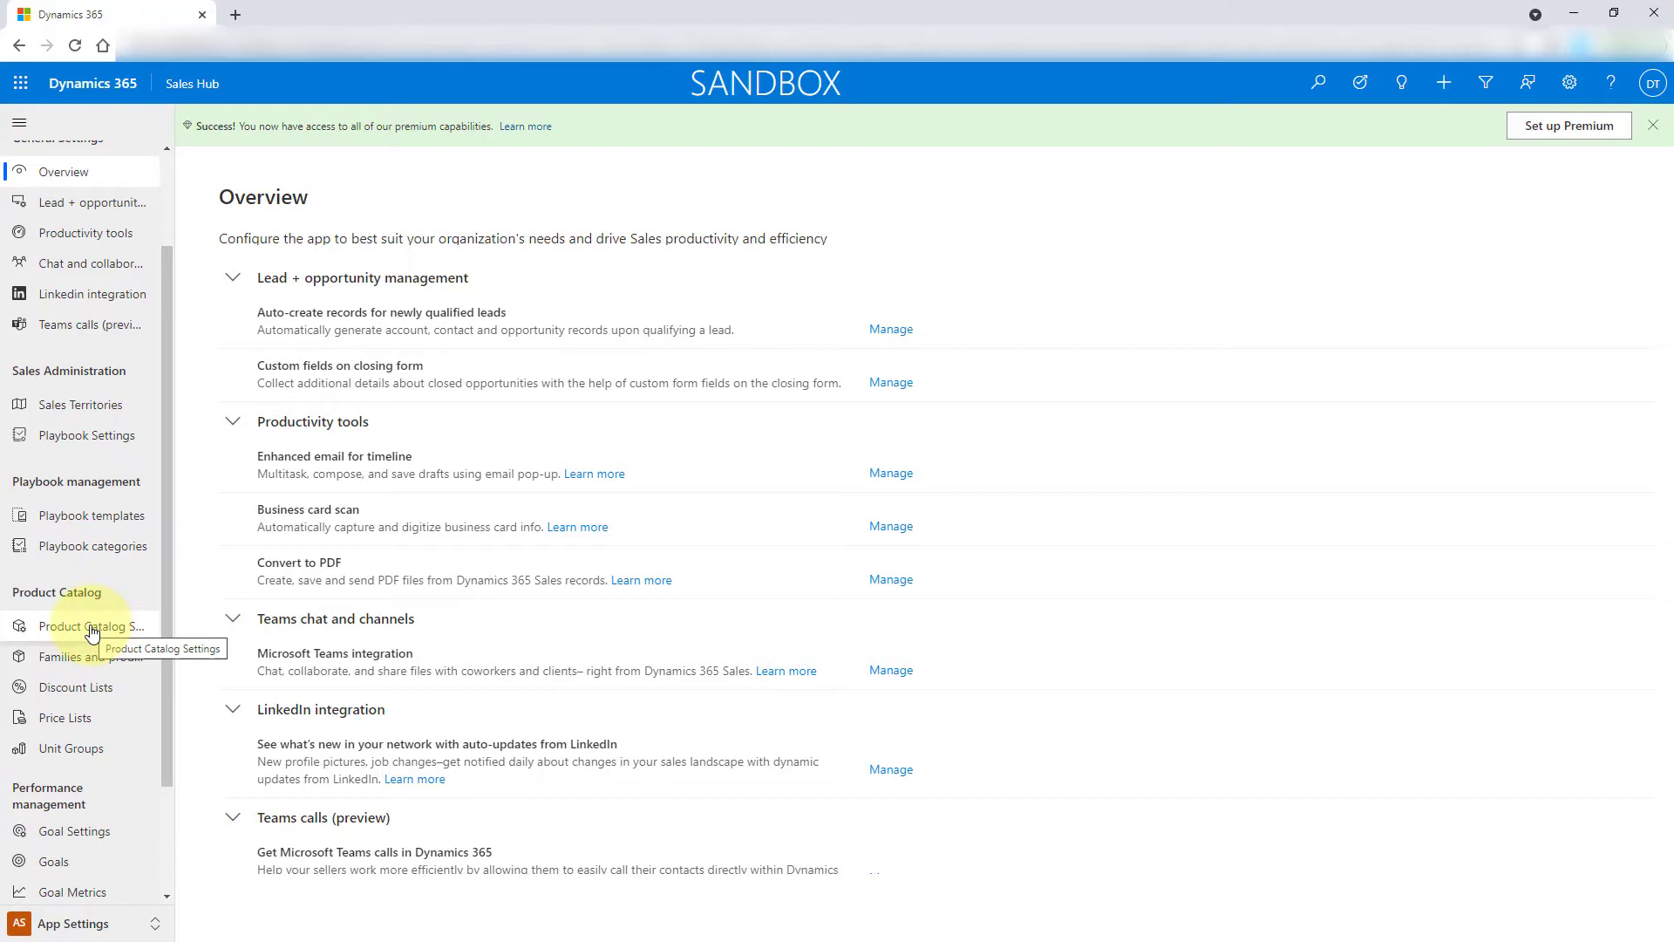
pyautogui.click(90, 625)
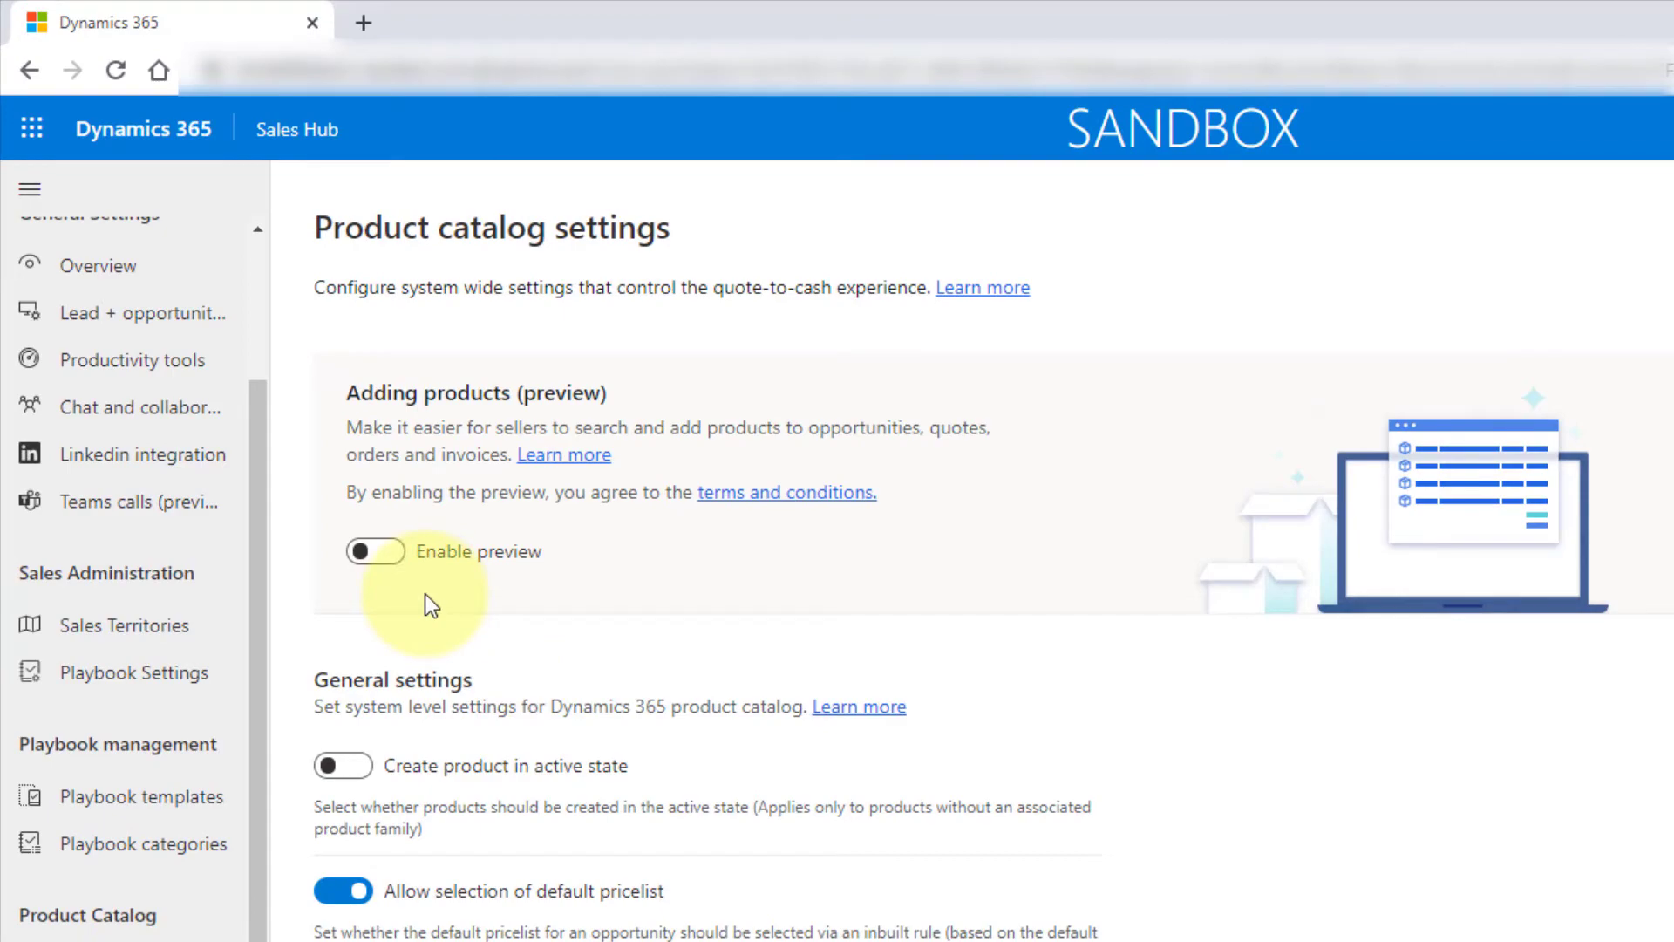
pyautogui.click(375, 551)
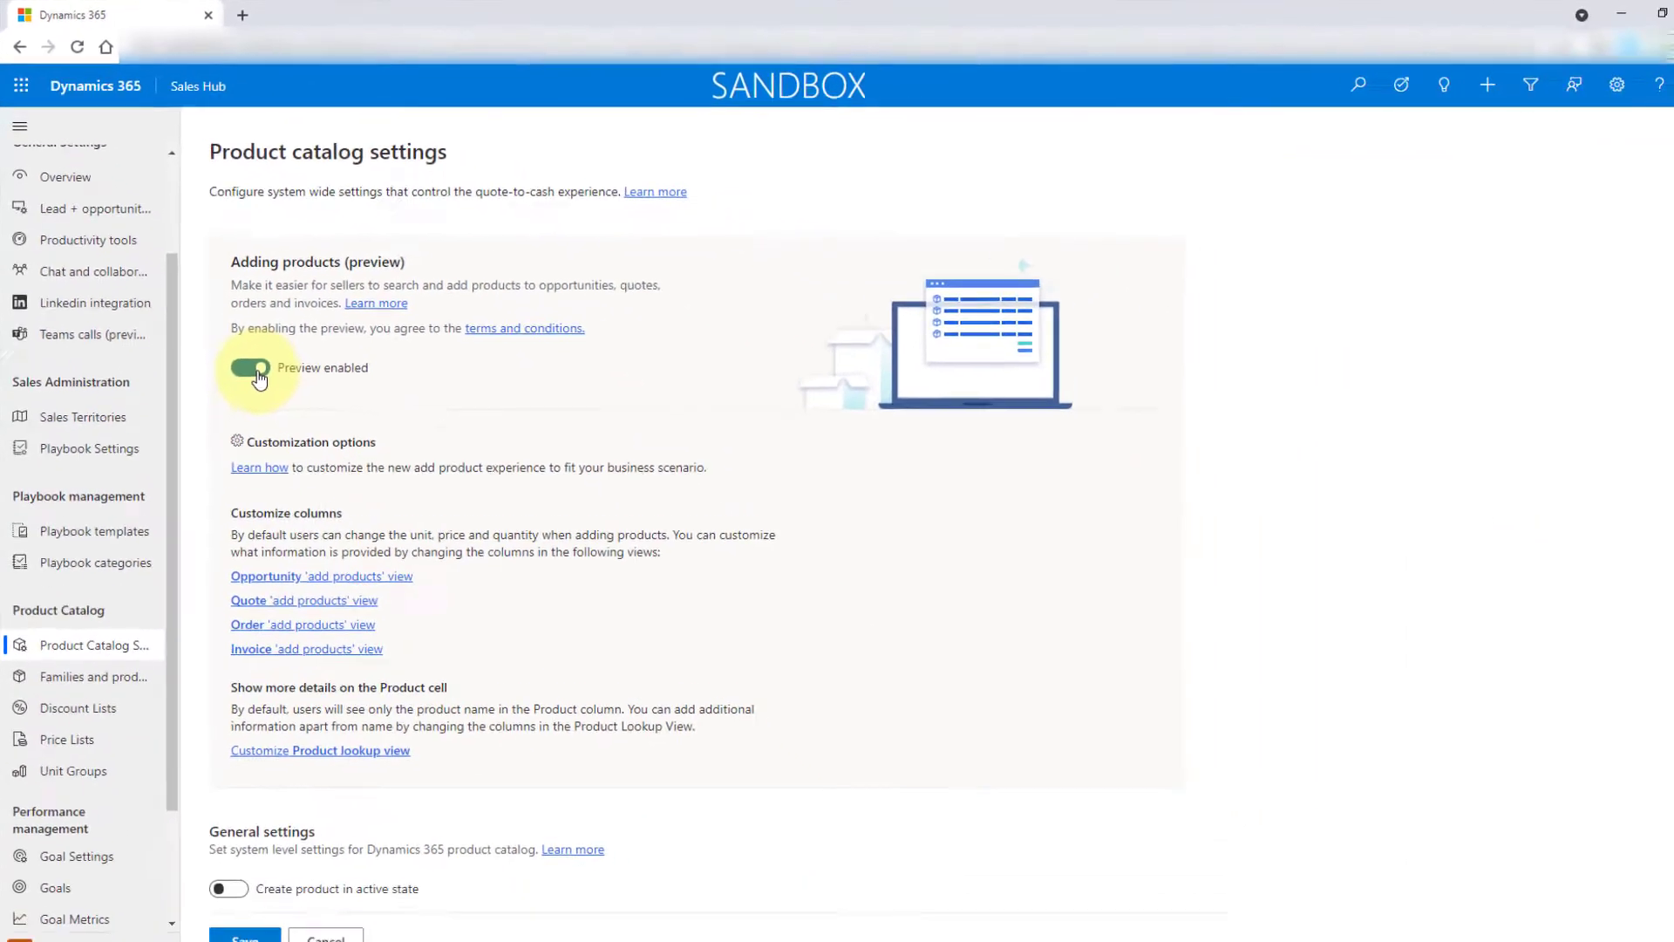
pyautogui.click(244, 936)
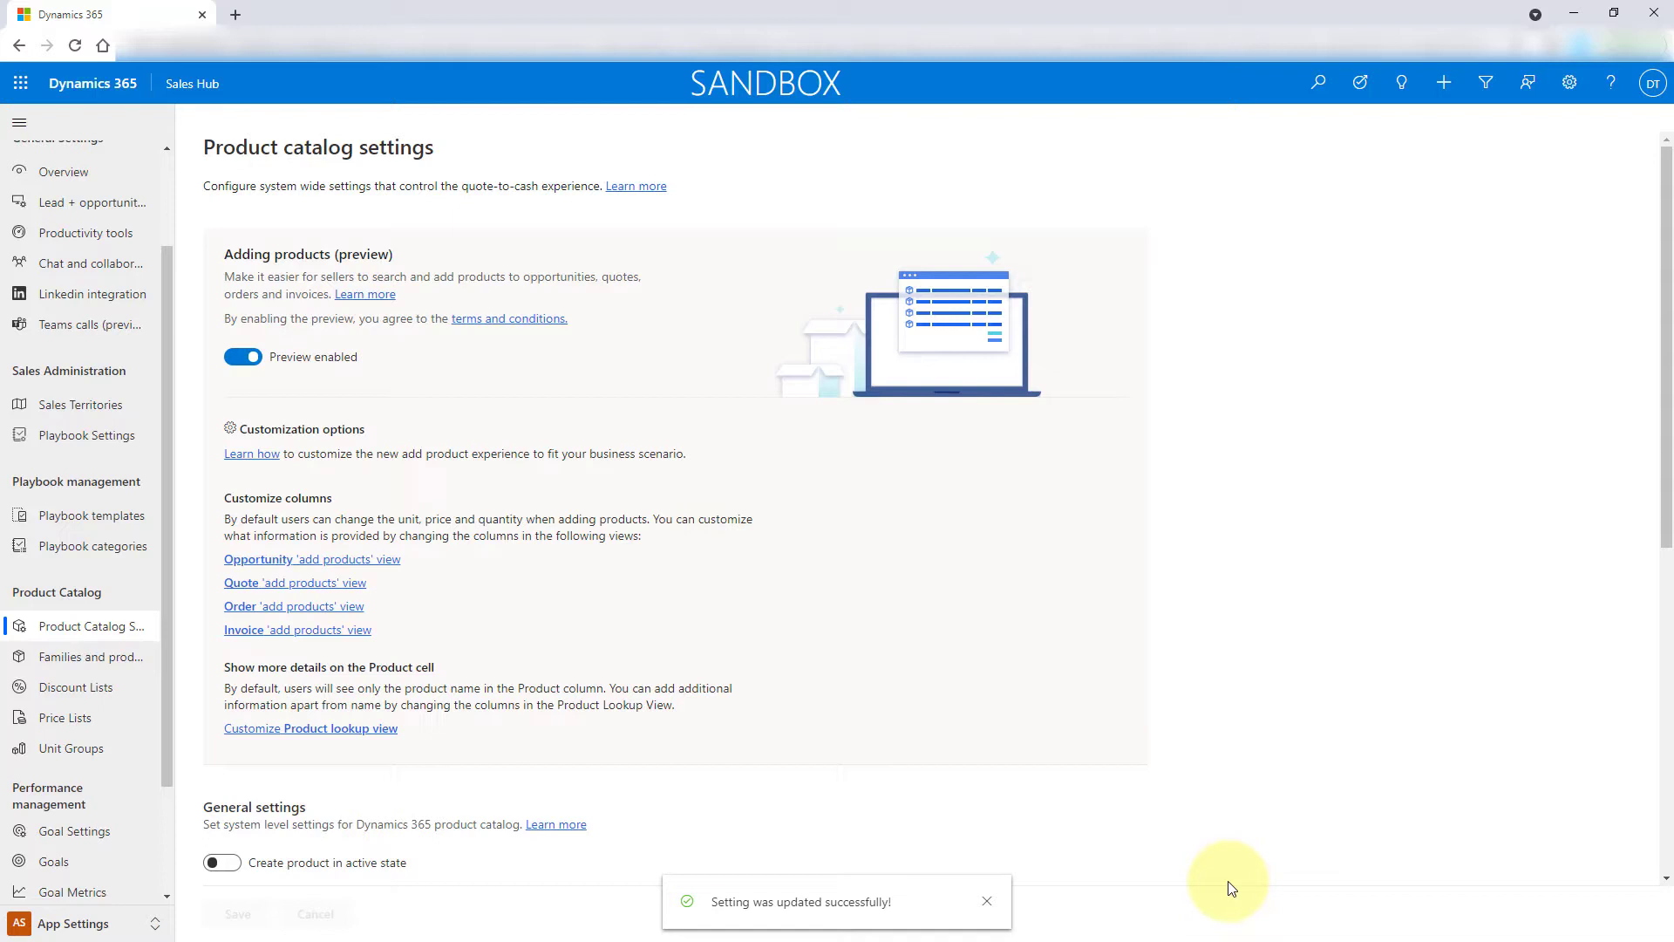
pyautogui.click(72, 923)
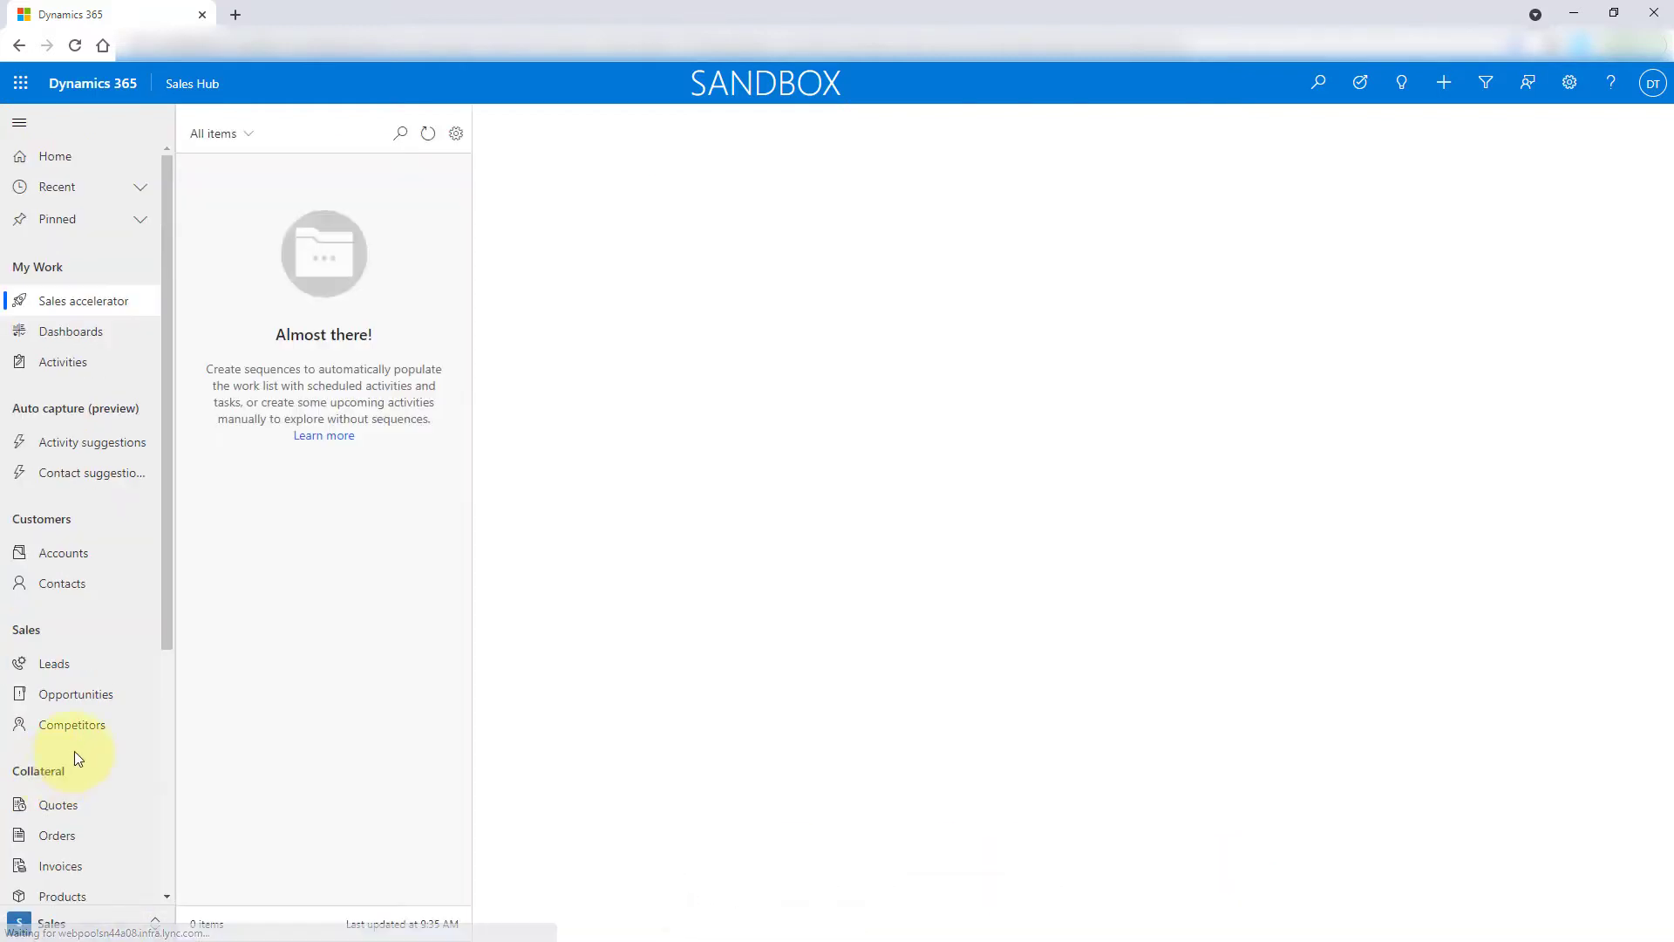
# Reopen Demo Deal, reload the page, and return to its Product line items
pyautogui.click(75, 694)
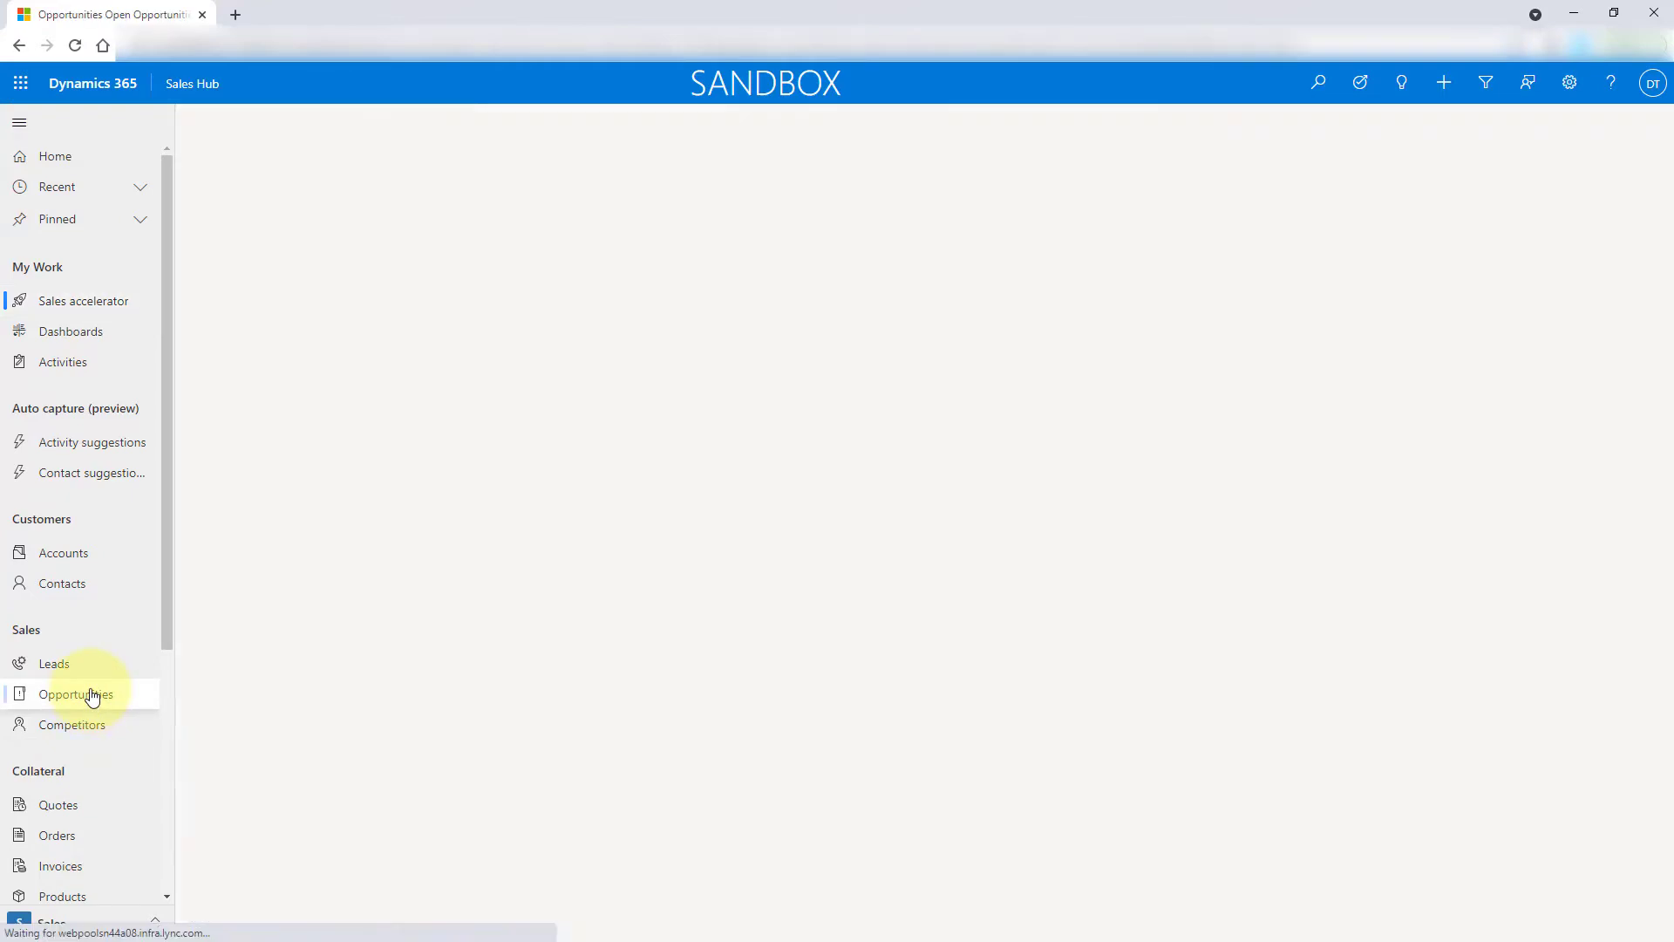
pyautogui.click(75, 694)
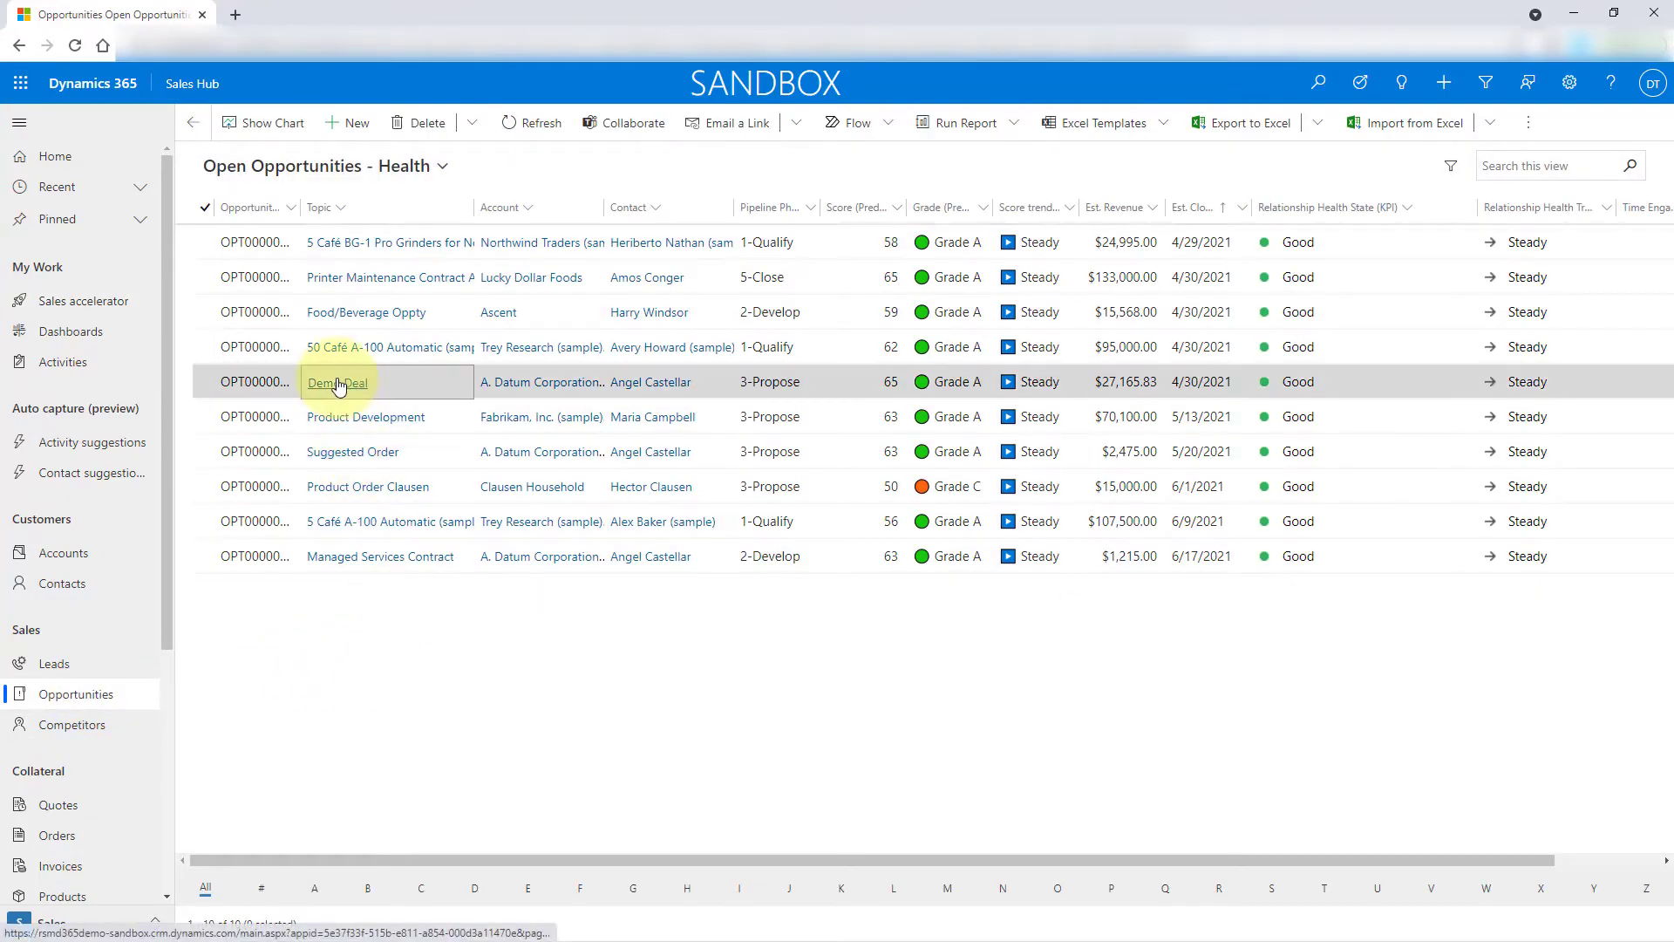
pyautogui.click(335, 381)
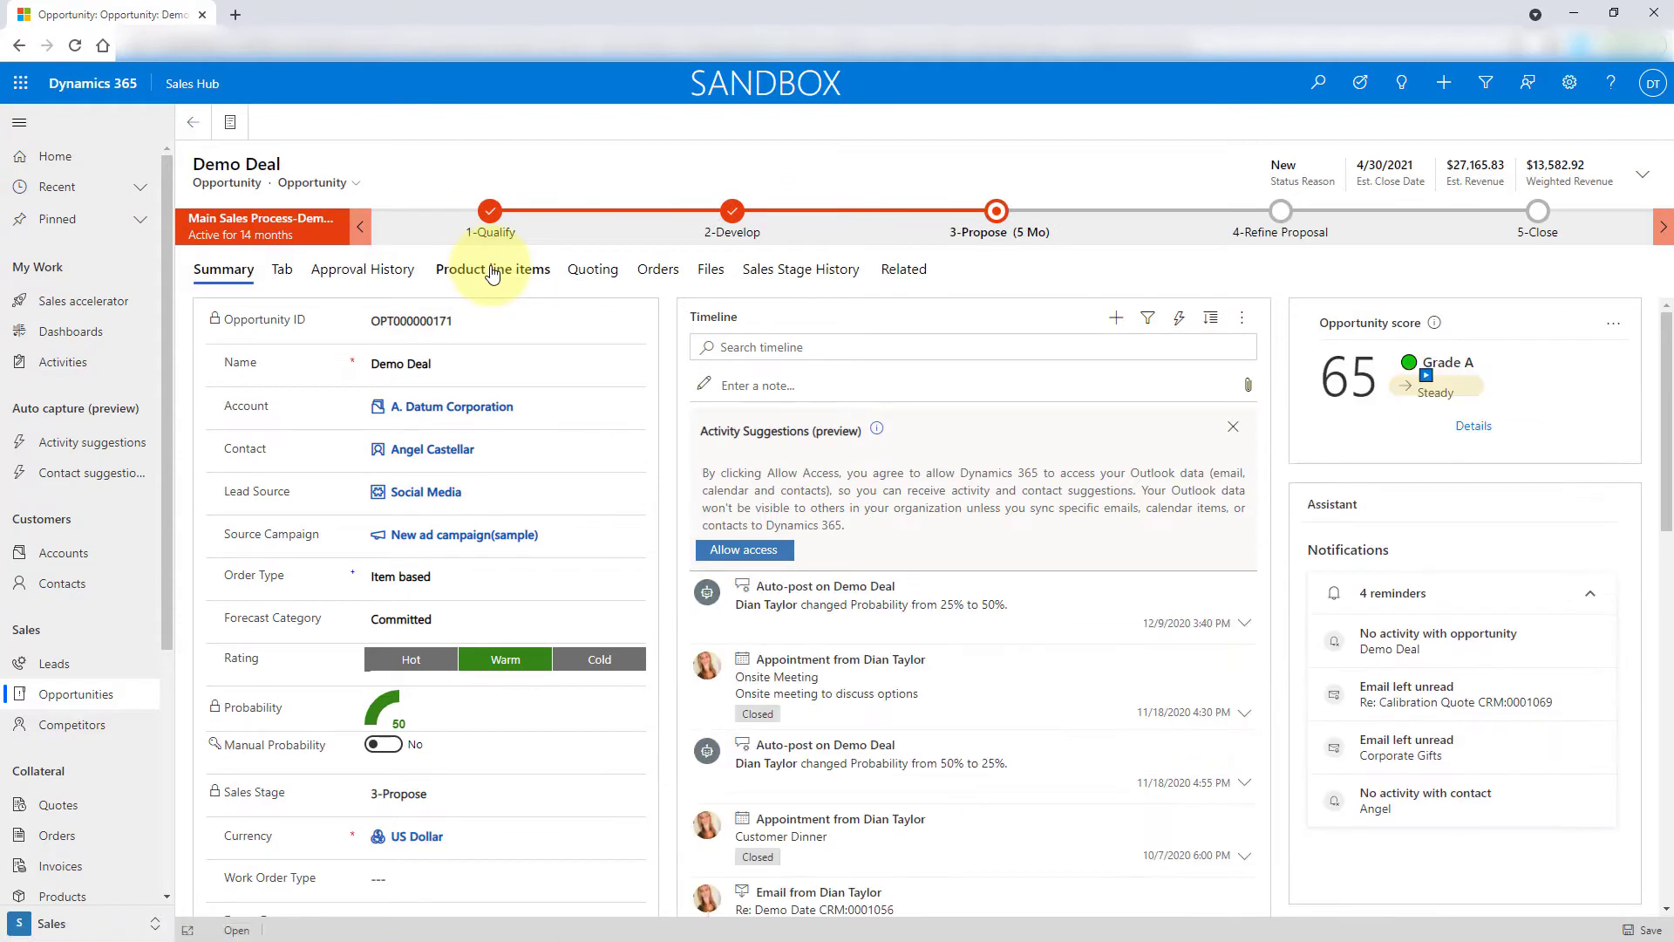
pyautogui.click(492, 270)
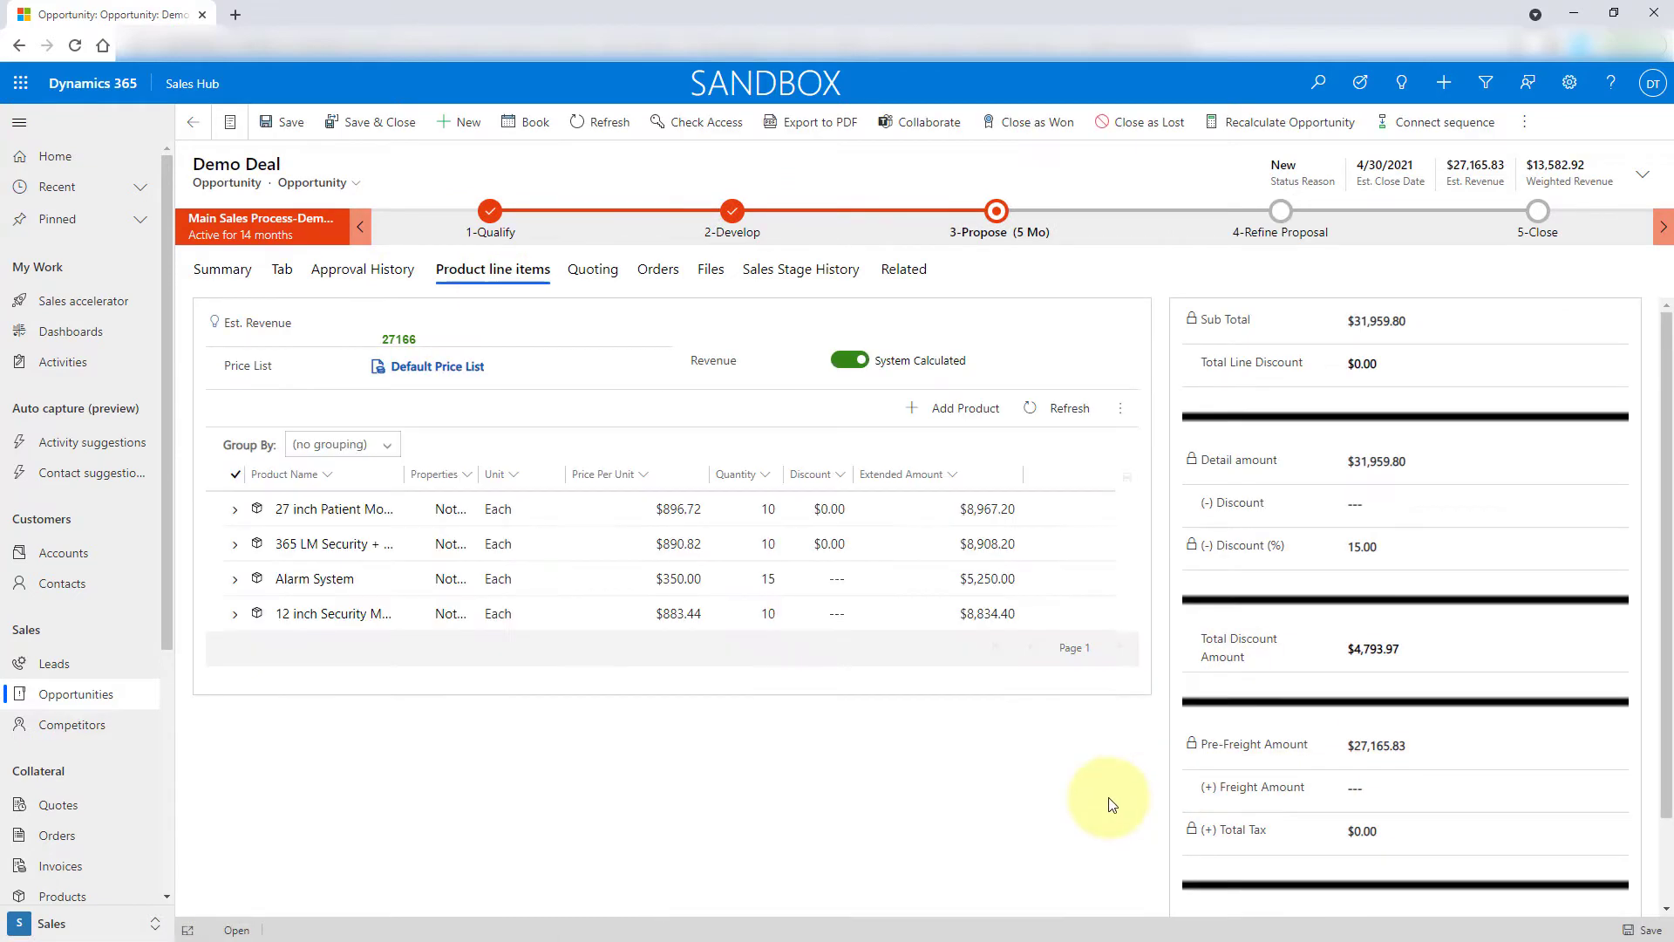
pyautogui.rightClick(1054, 809)
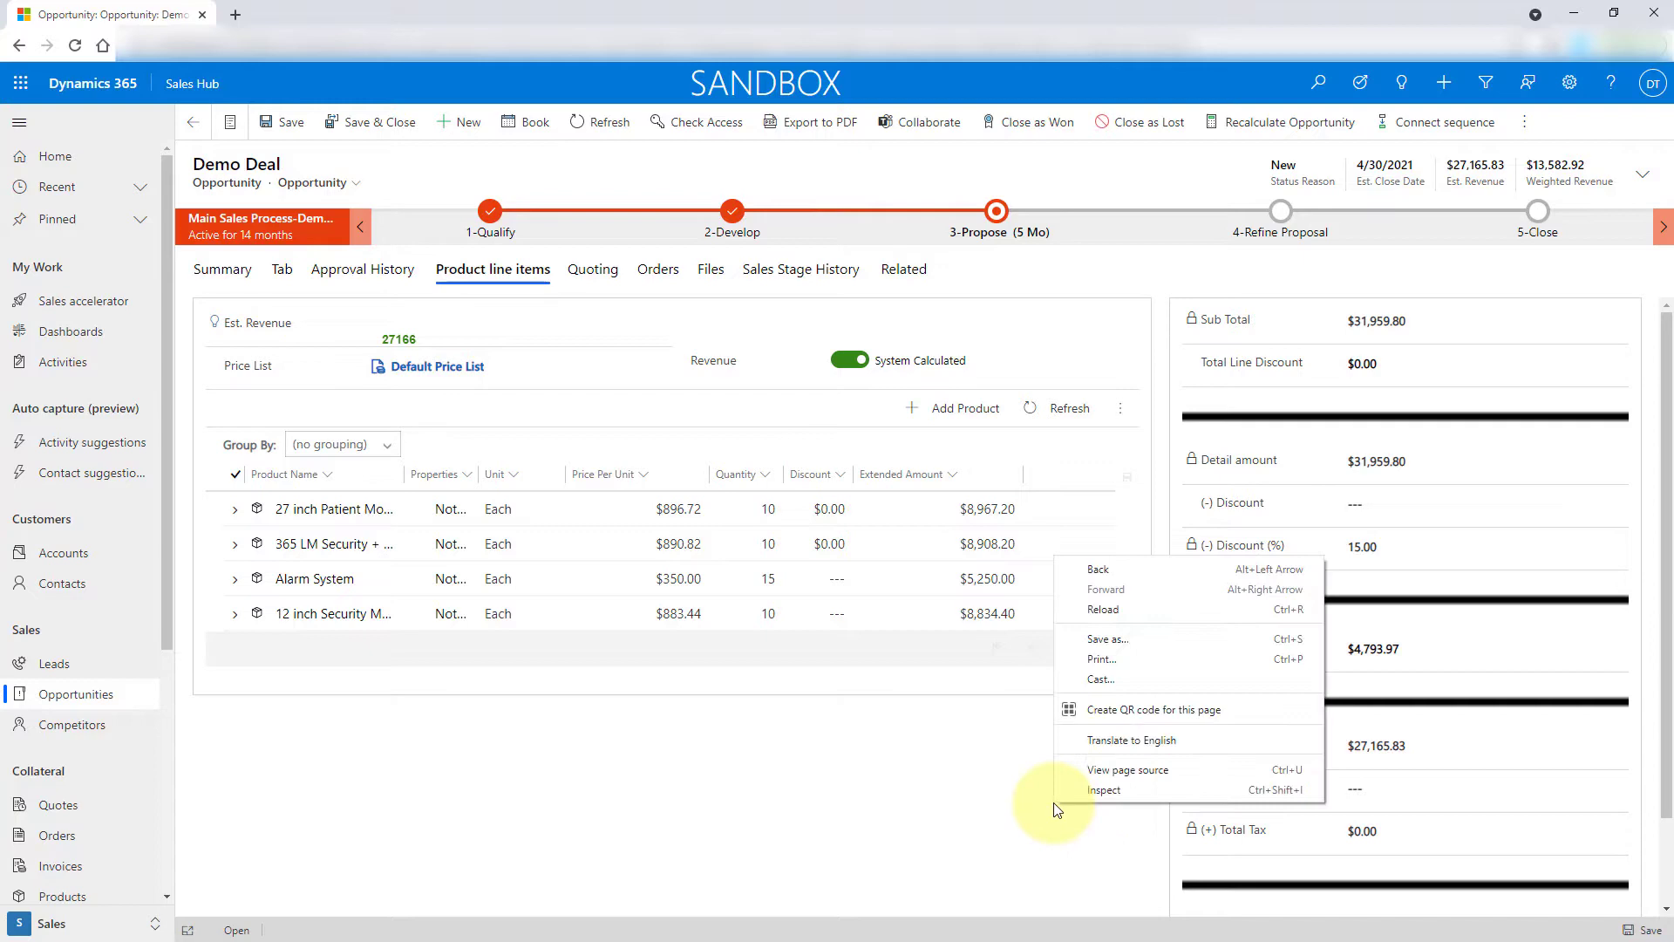
pyautogui.click(1104, 789)
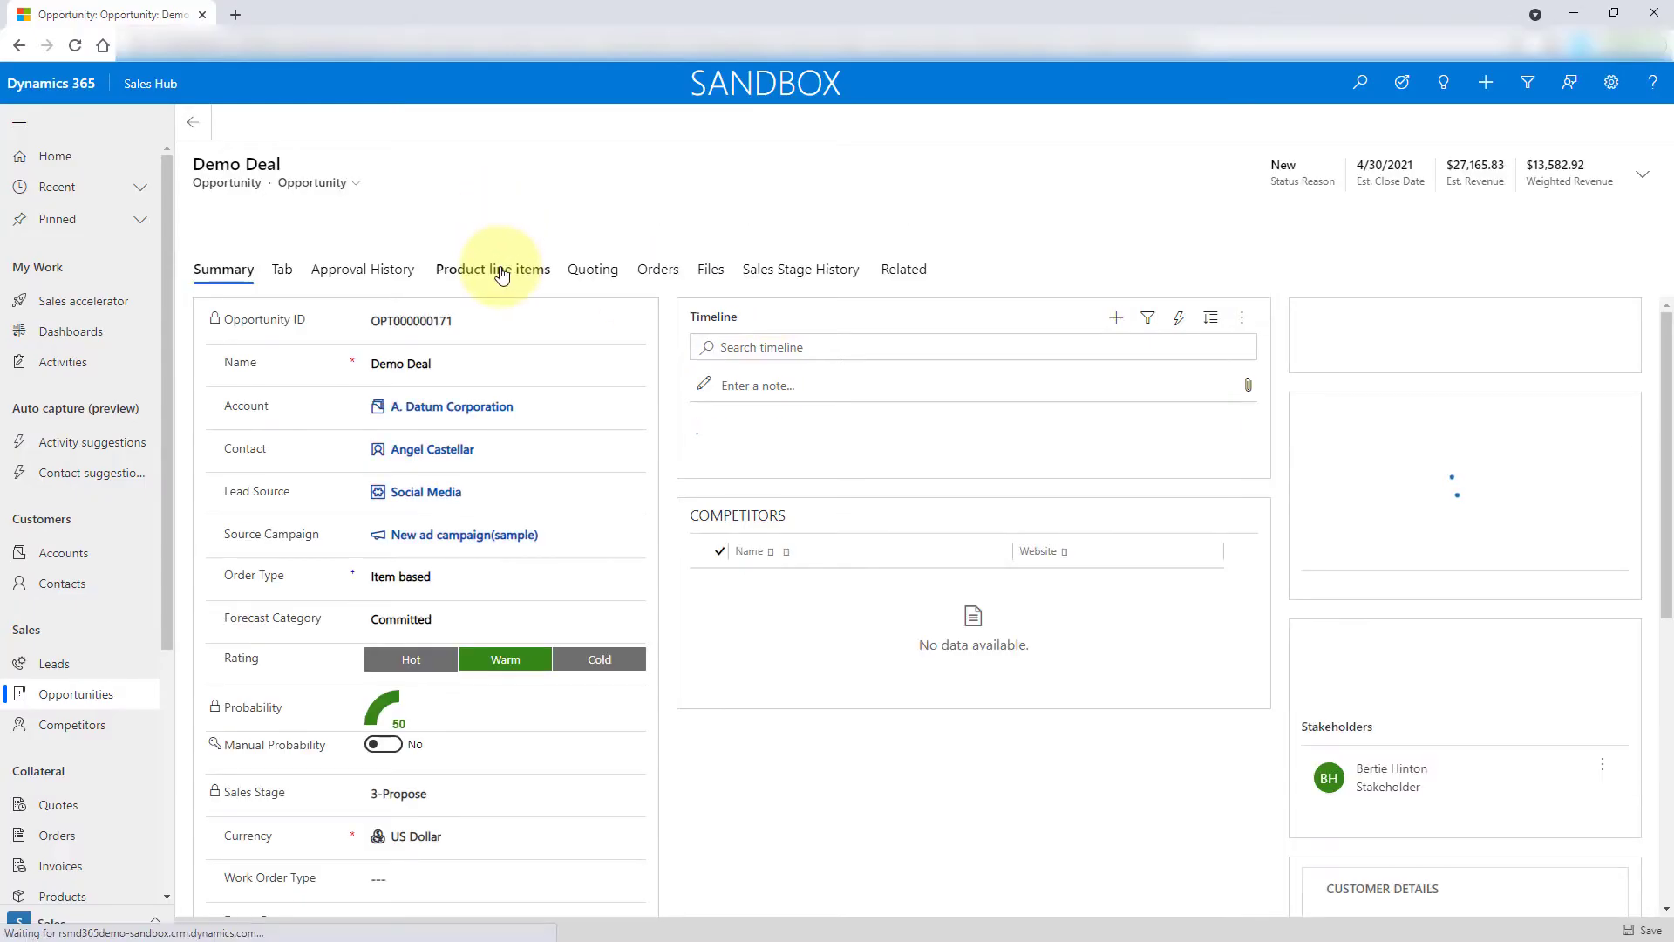
pyautogui.click(492, 267)
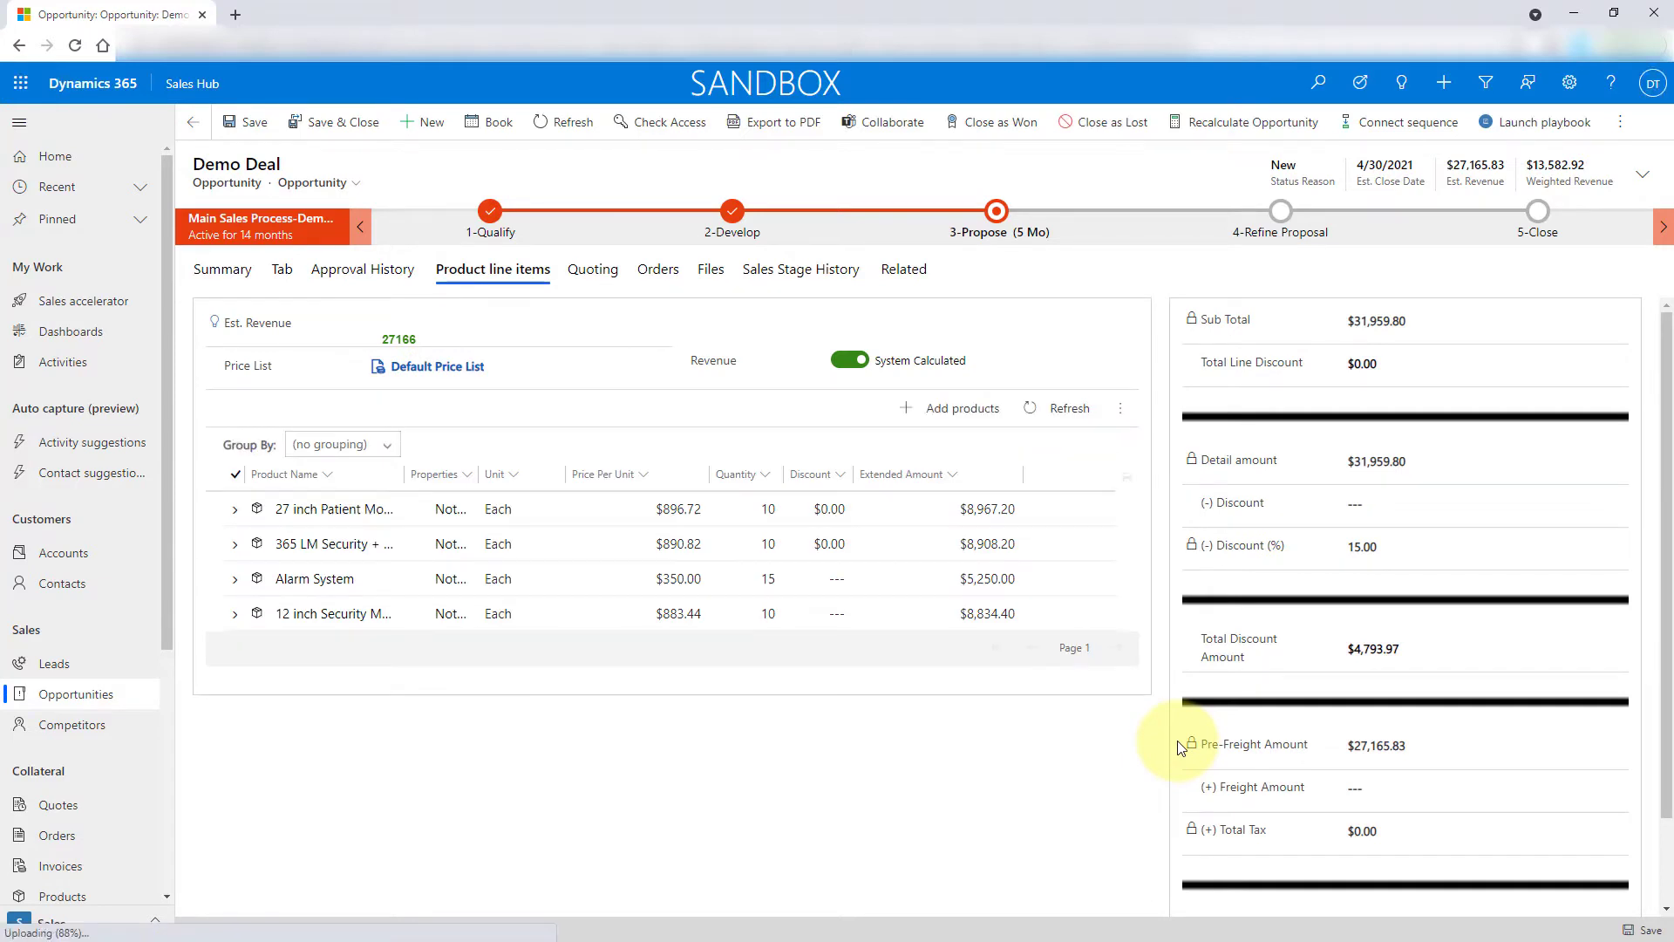
pyautogui.moveTo(1142, 721)
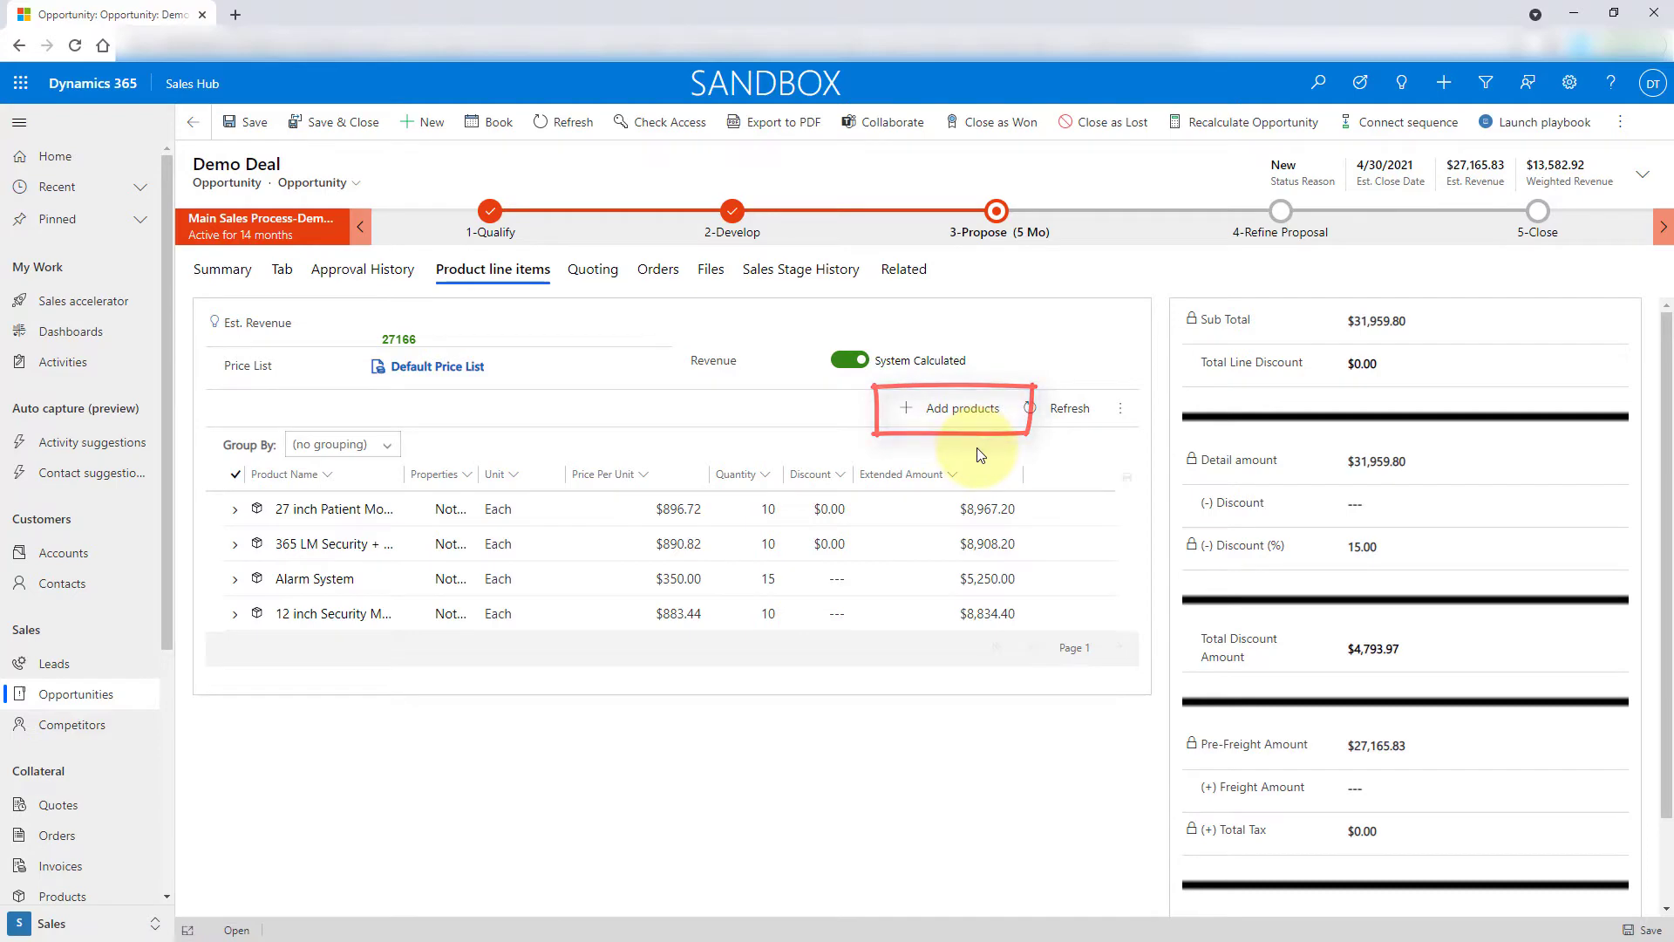
# In Add products, select AC Exhaust Hose and AC Relay Board with quantity 10
pyautogui.click(957, 408)
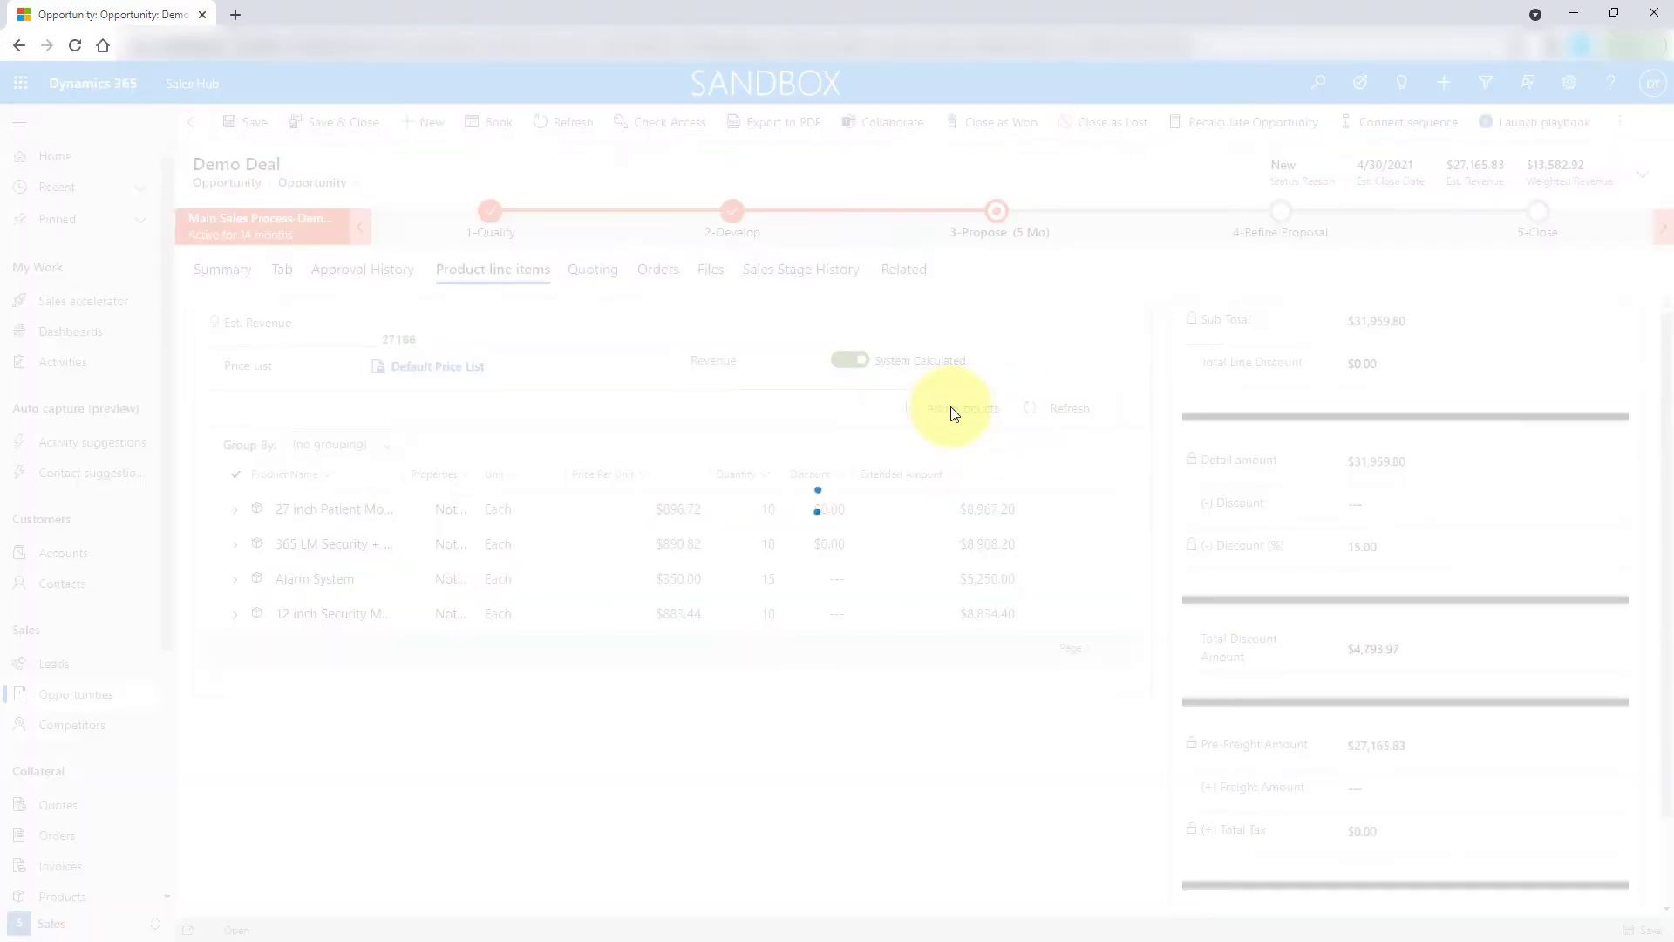
pyautogui.click(960, 408)
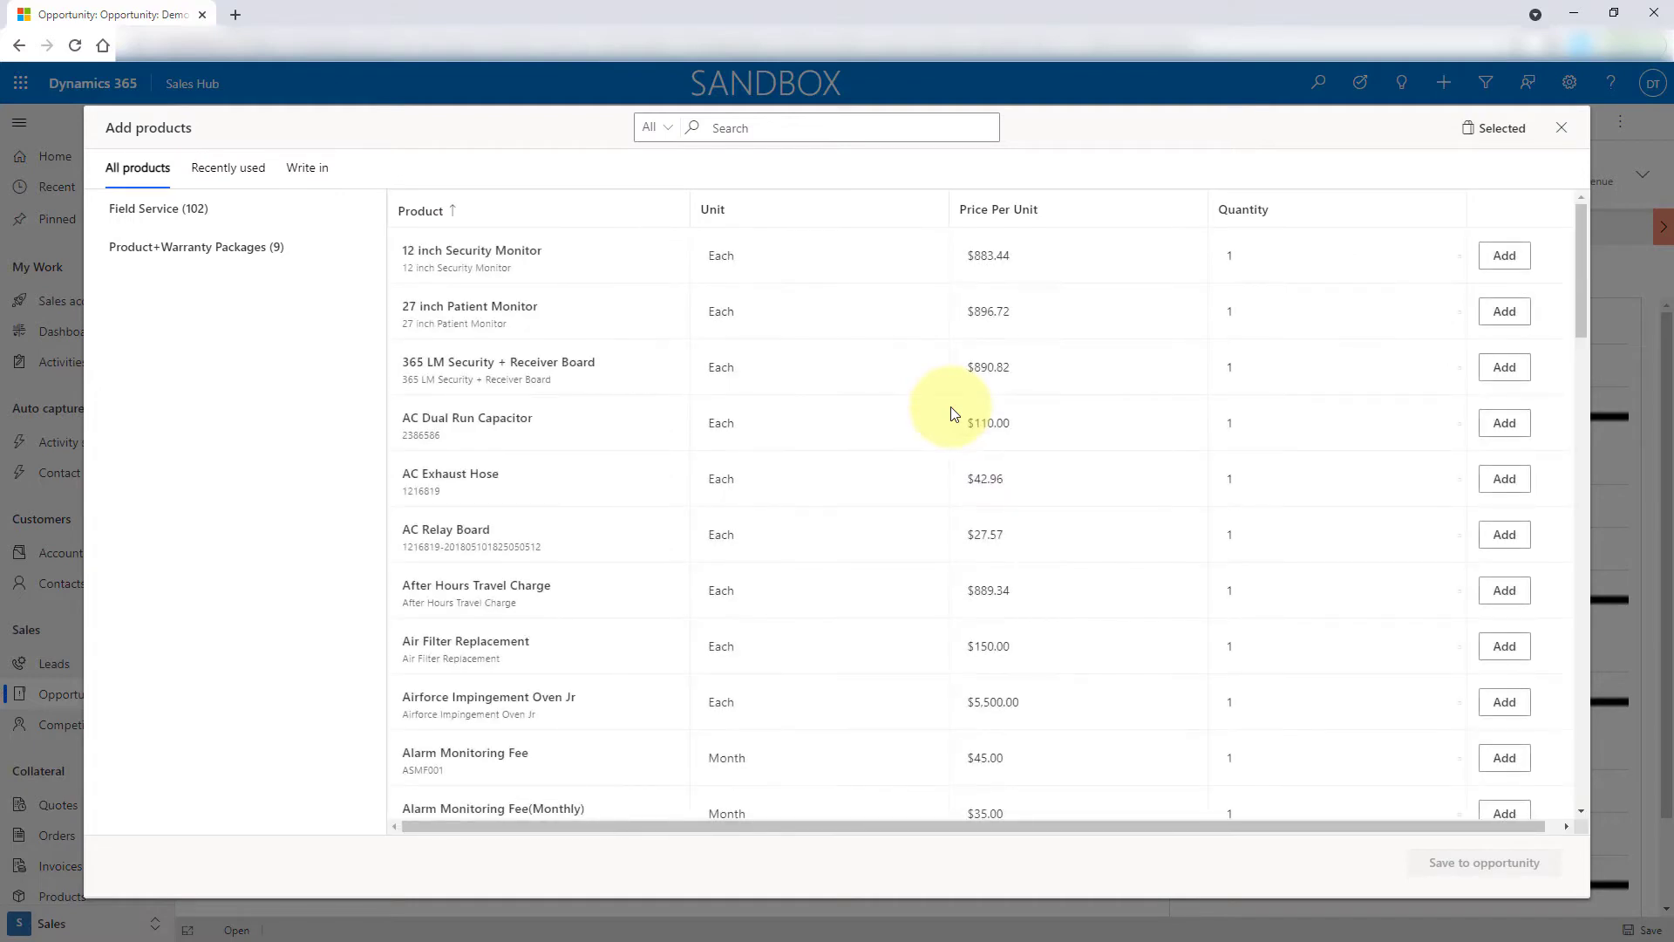
pyautogui.moveTo(1297, 266)
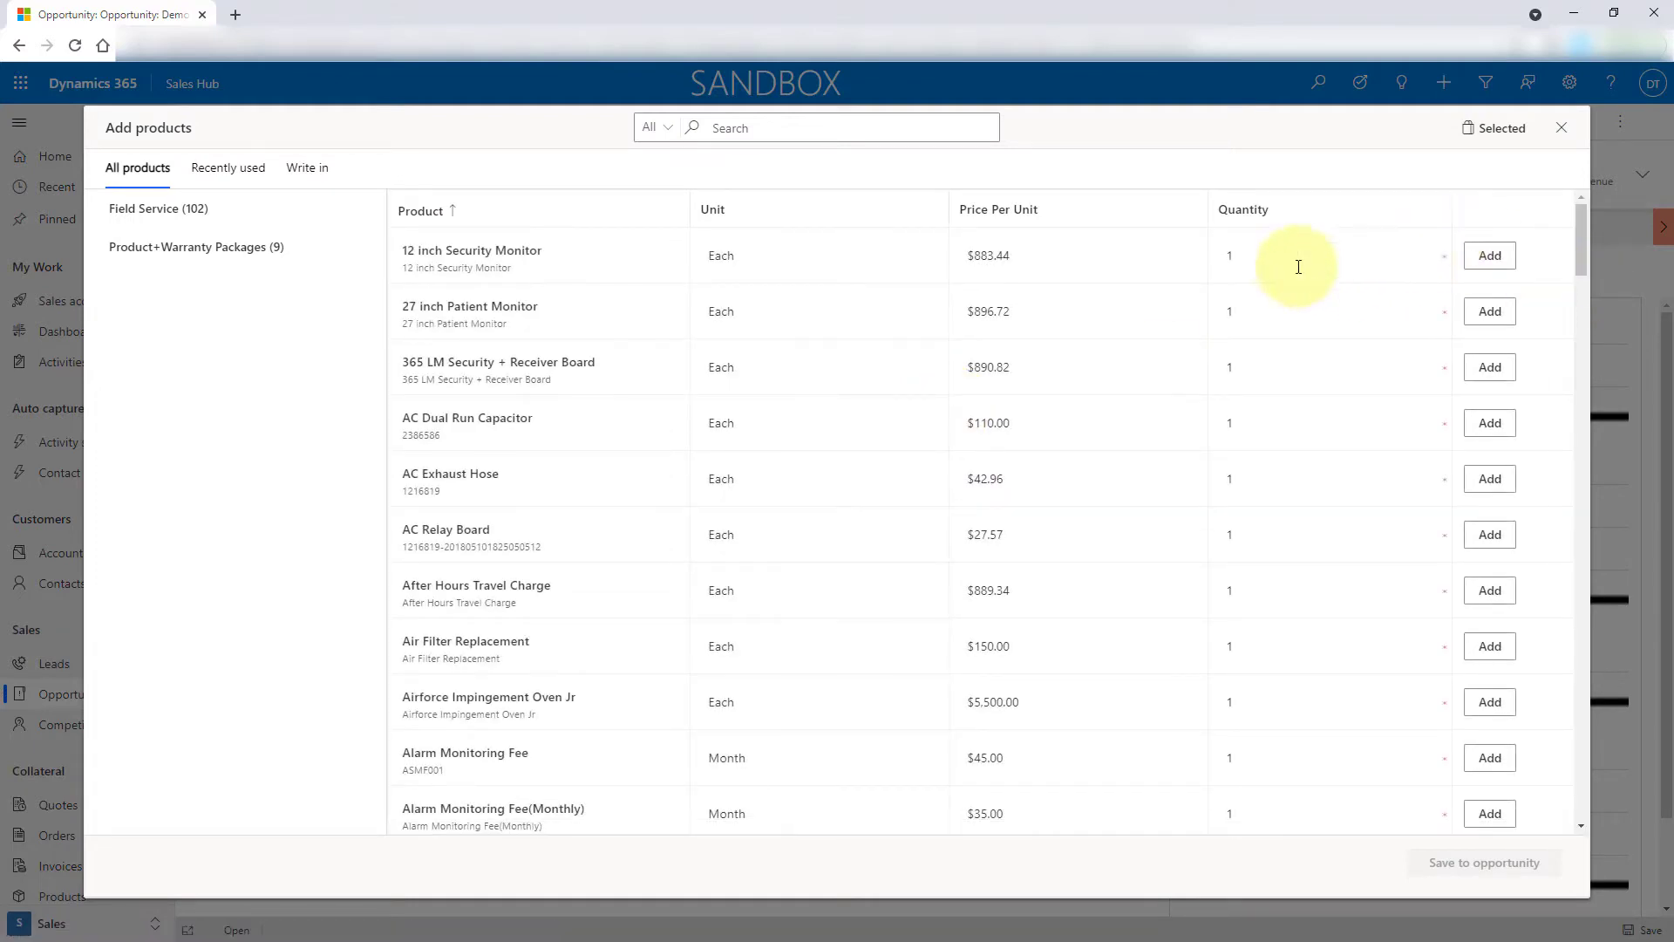
pyautogui.moveTo(1265, 438)
pyautogui.write('0')
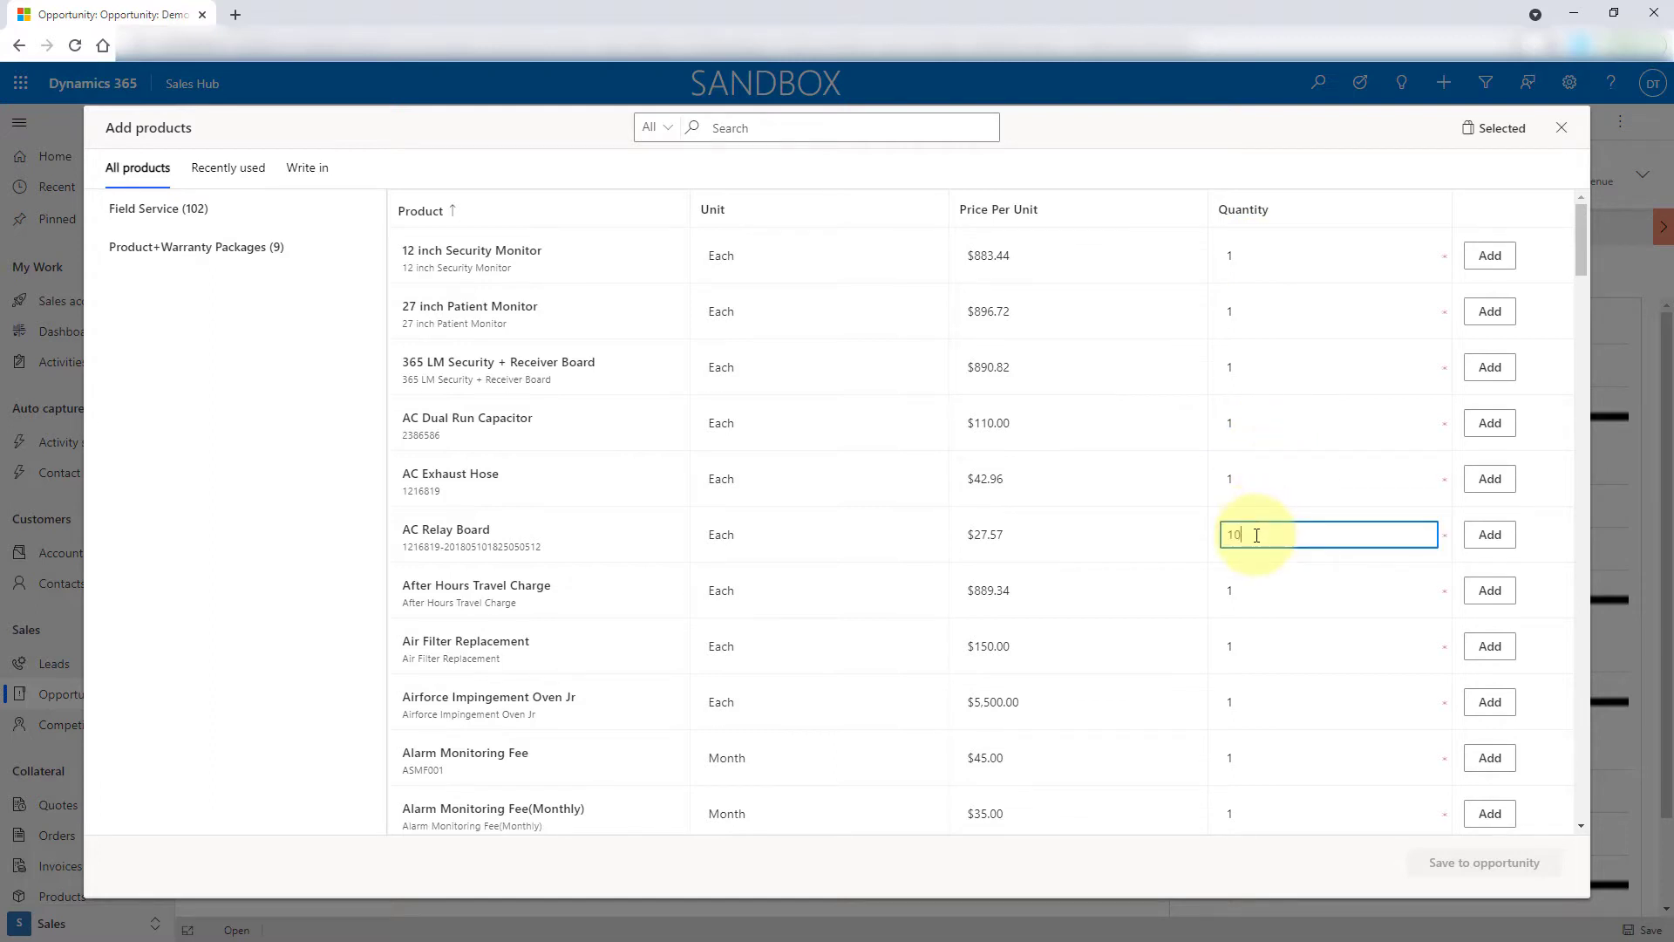
pyautogui.moveTo(1266, 523)
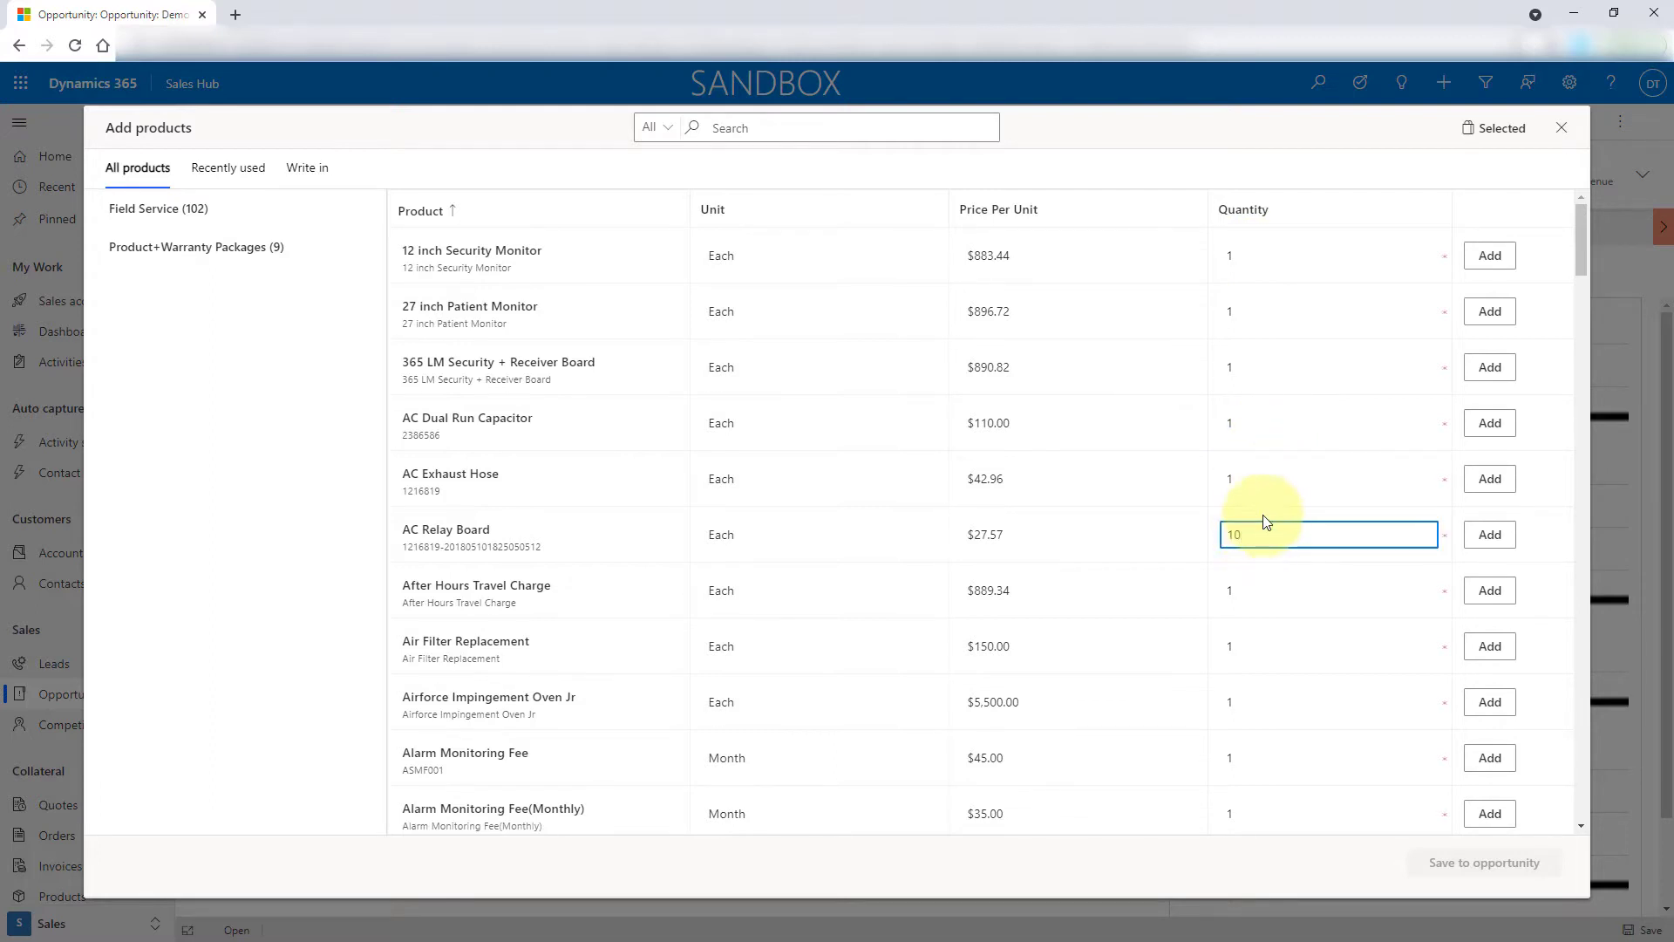
pyautogui.click(1328, 478)
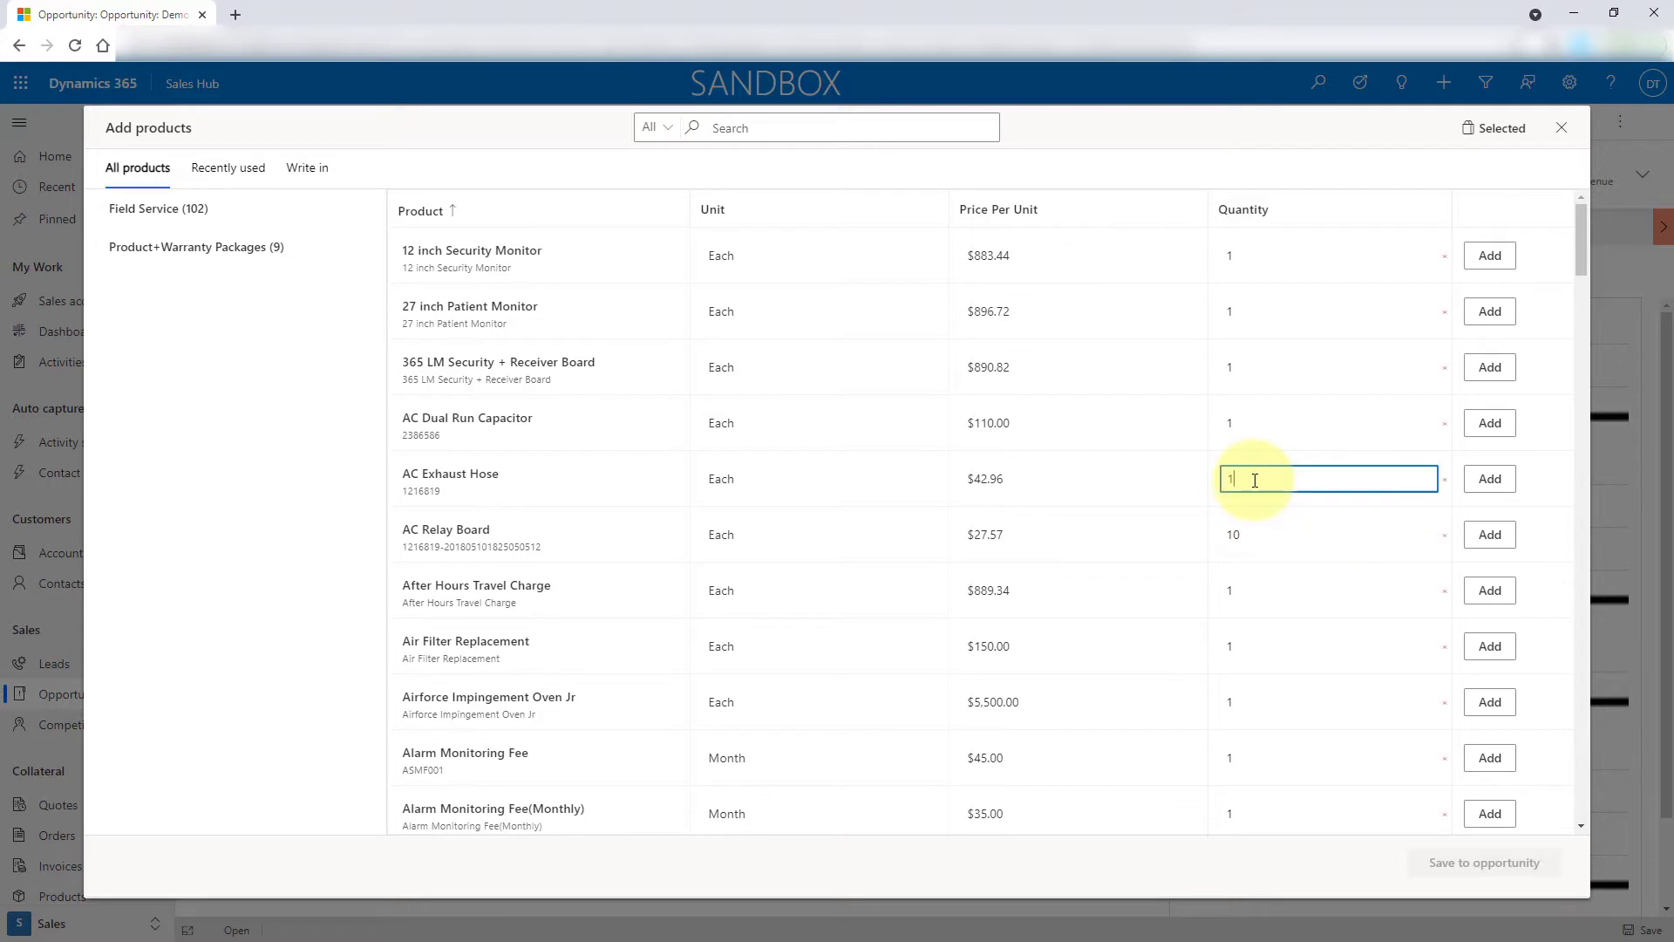
pyautogui.write('0')
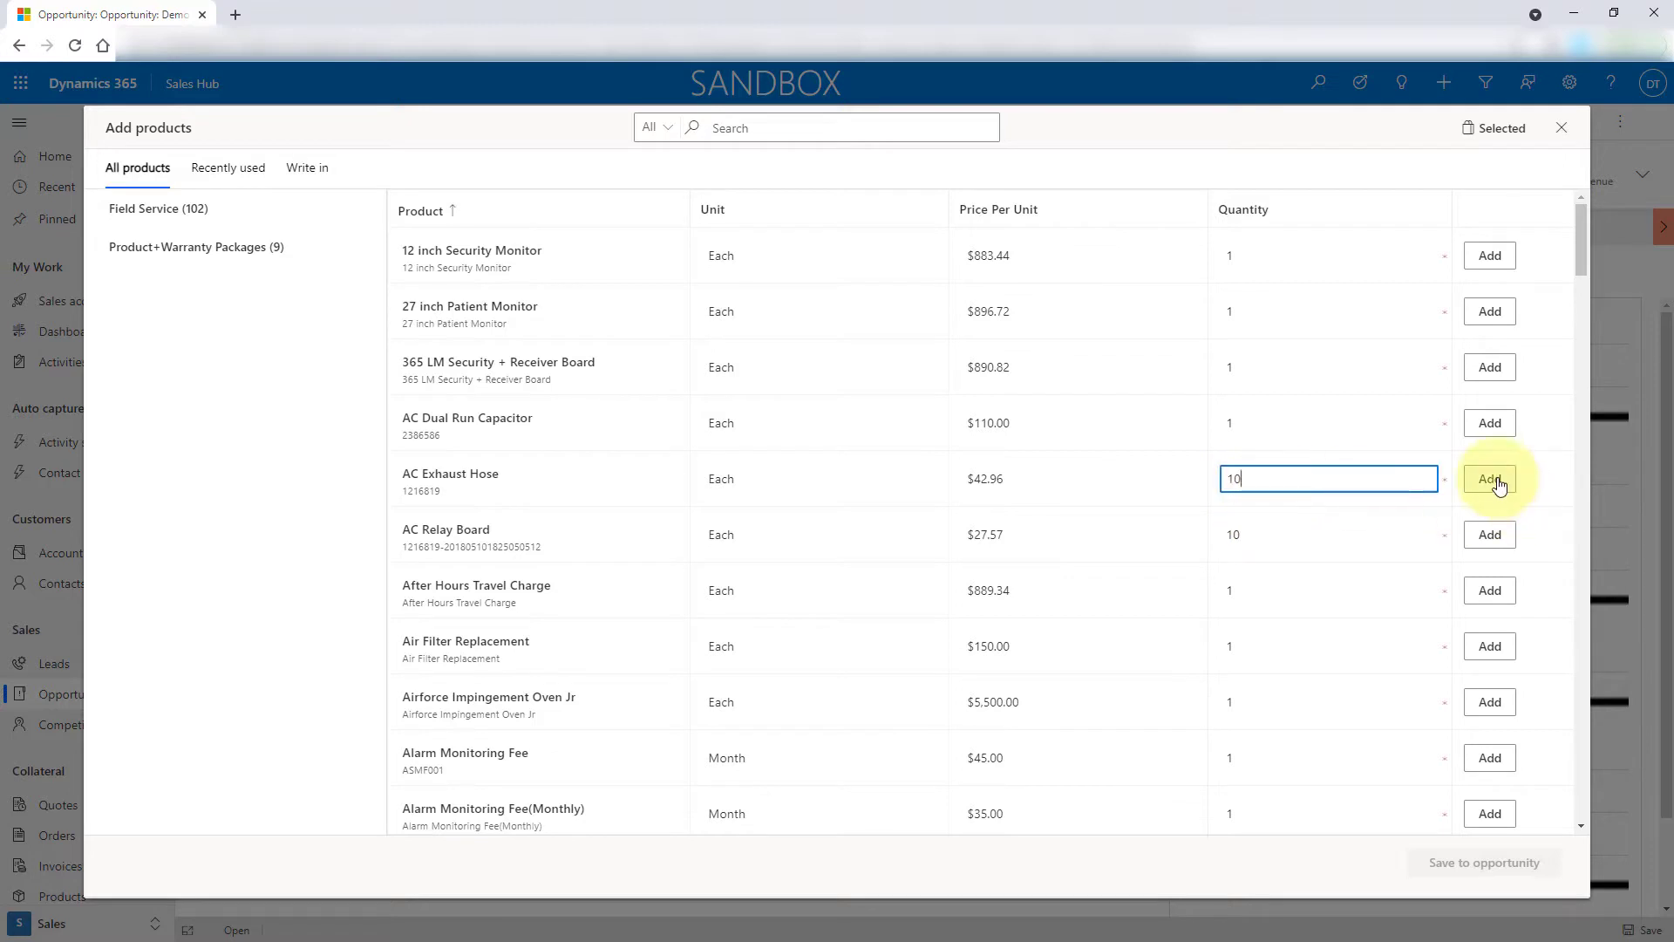
pyautogui.click(1488, 479)
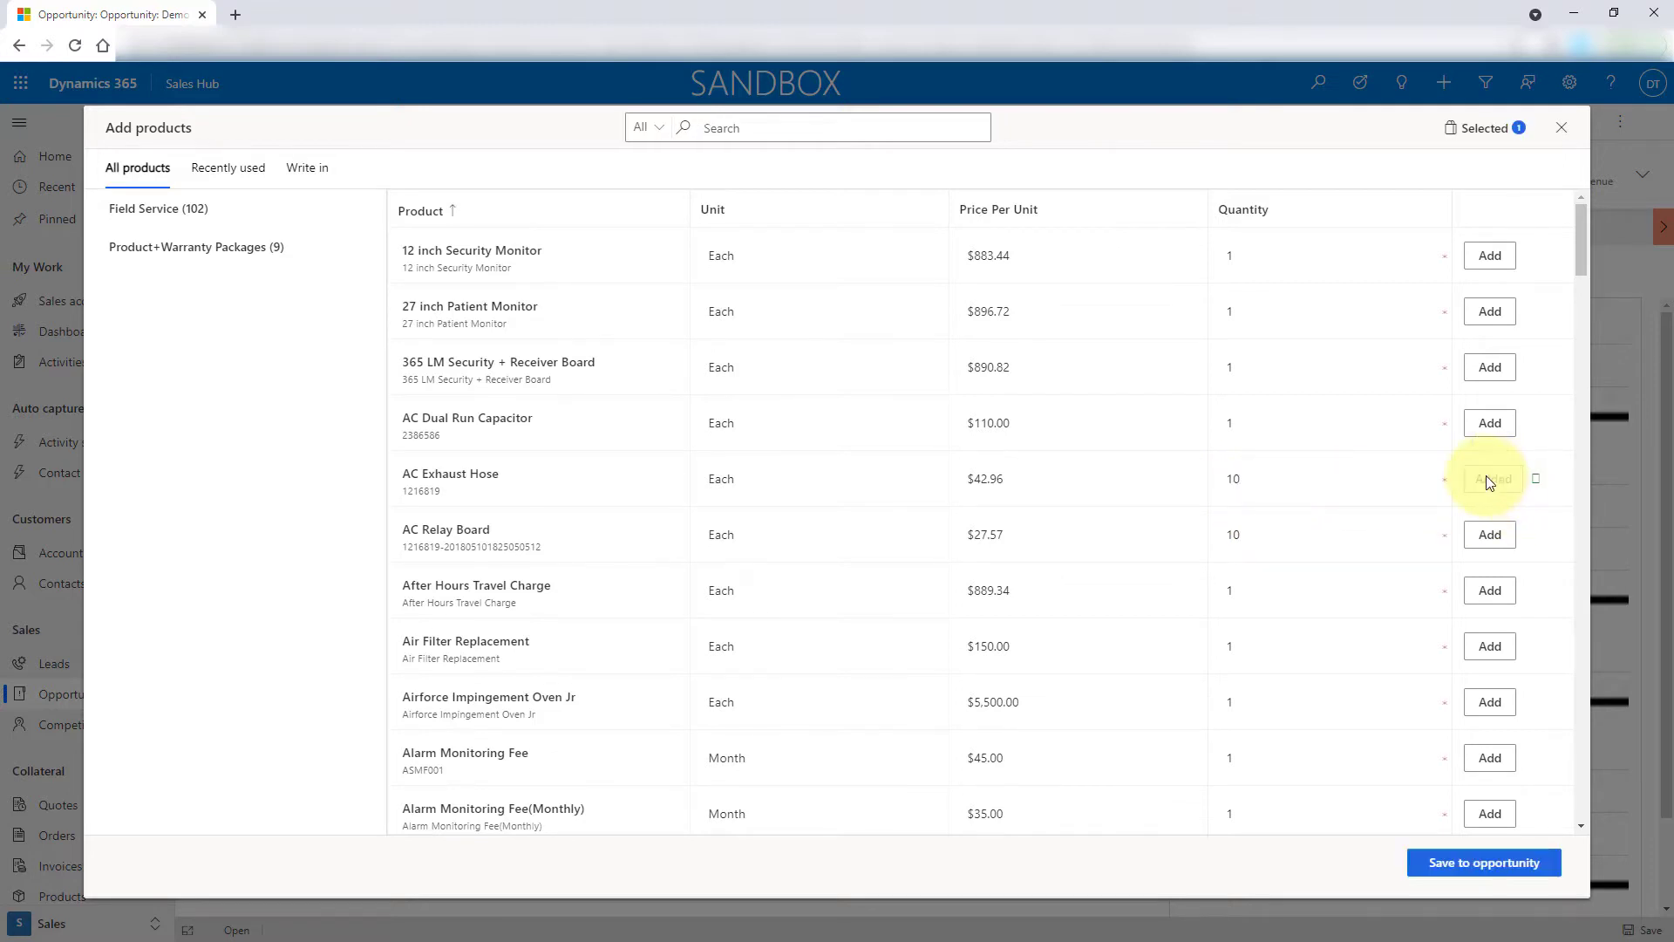
pyautogui.click(1488, 478)
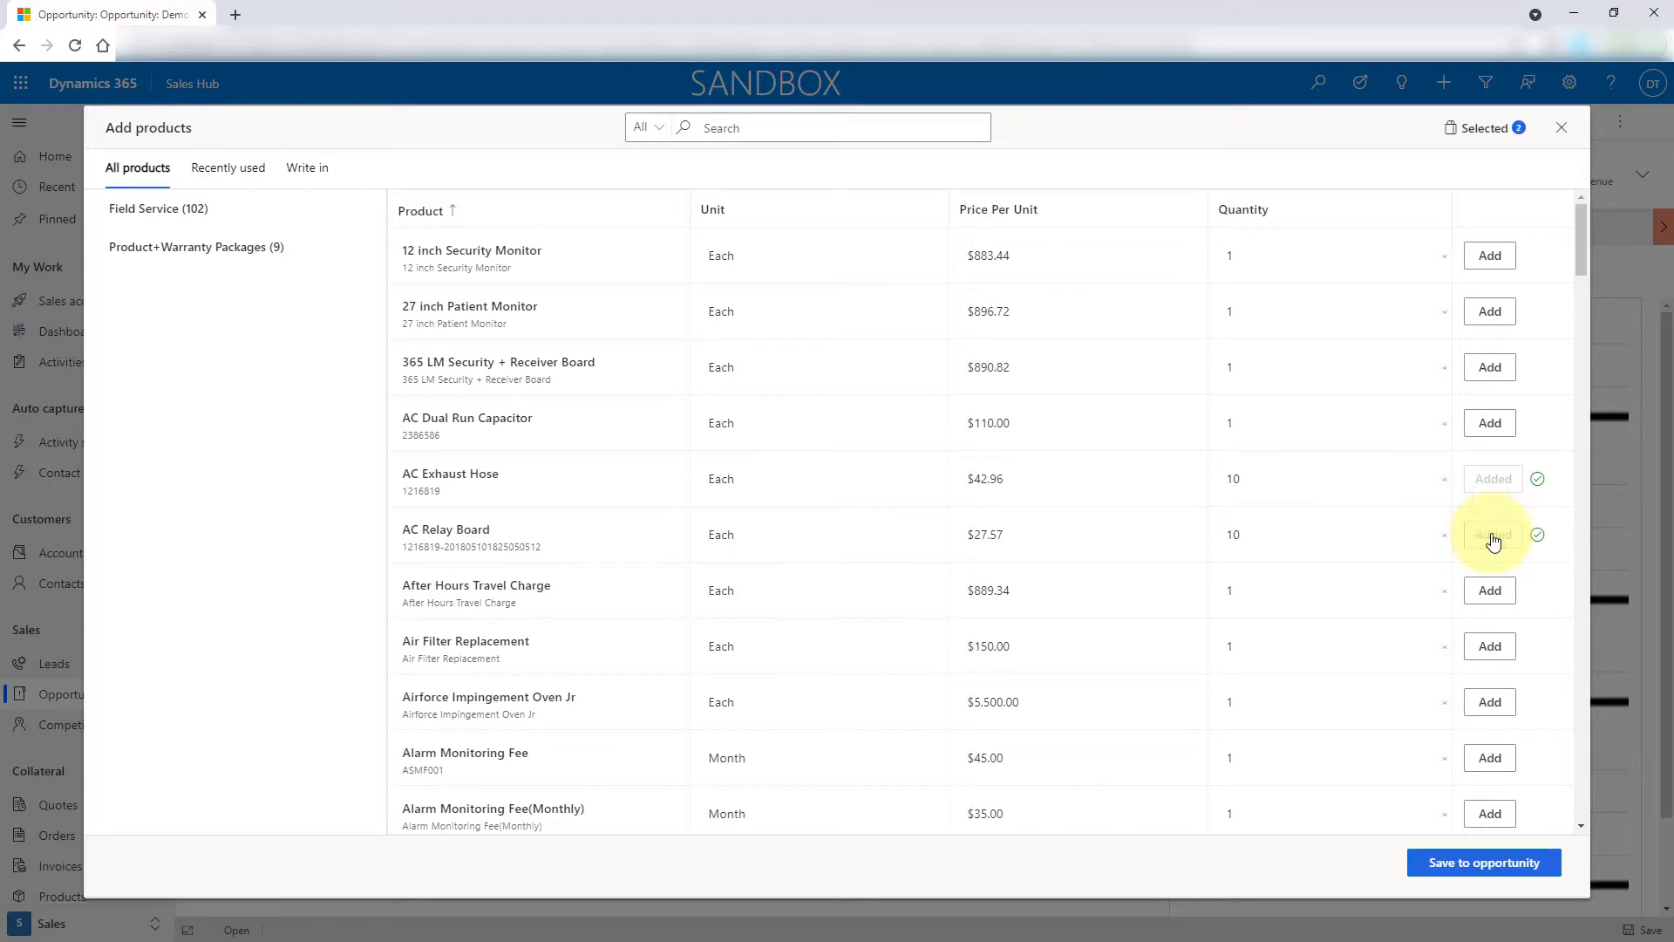
pyautogui.click(1488, 534)
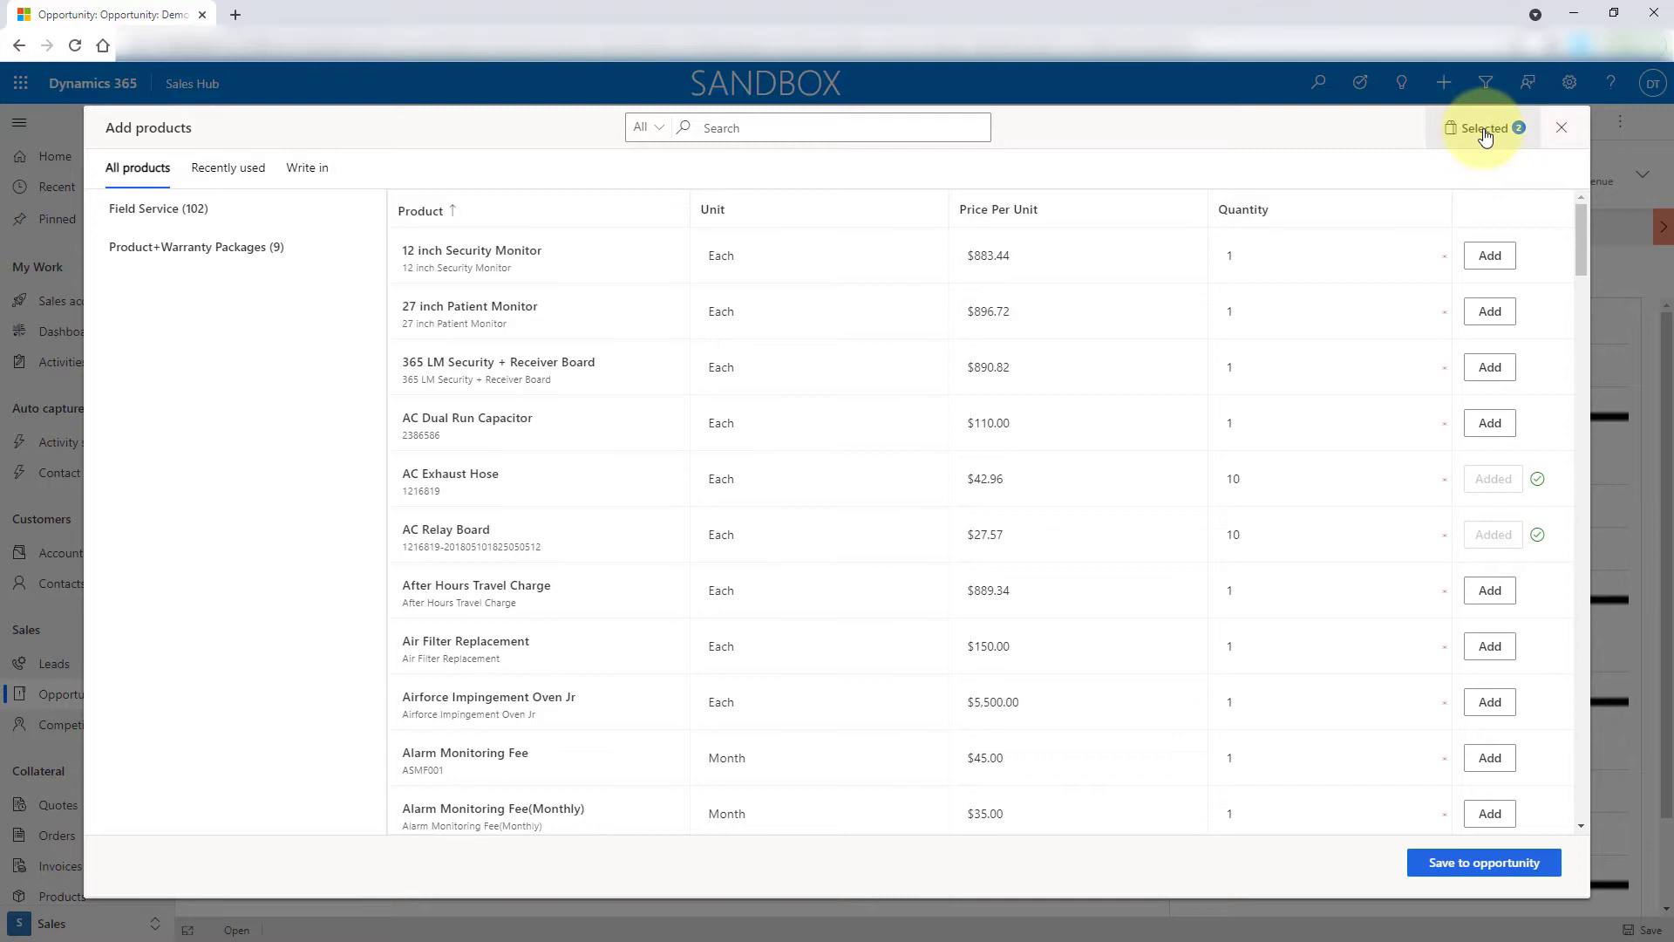
pyautogui.click(1482, 127)
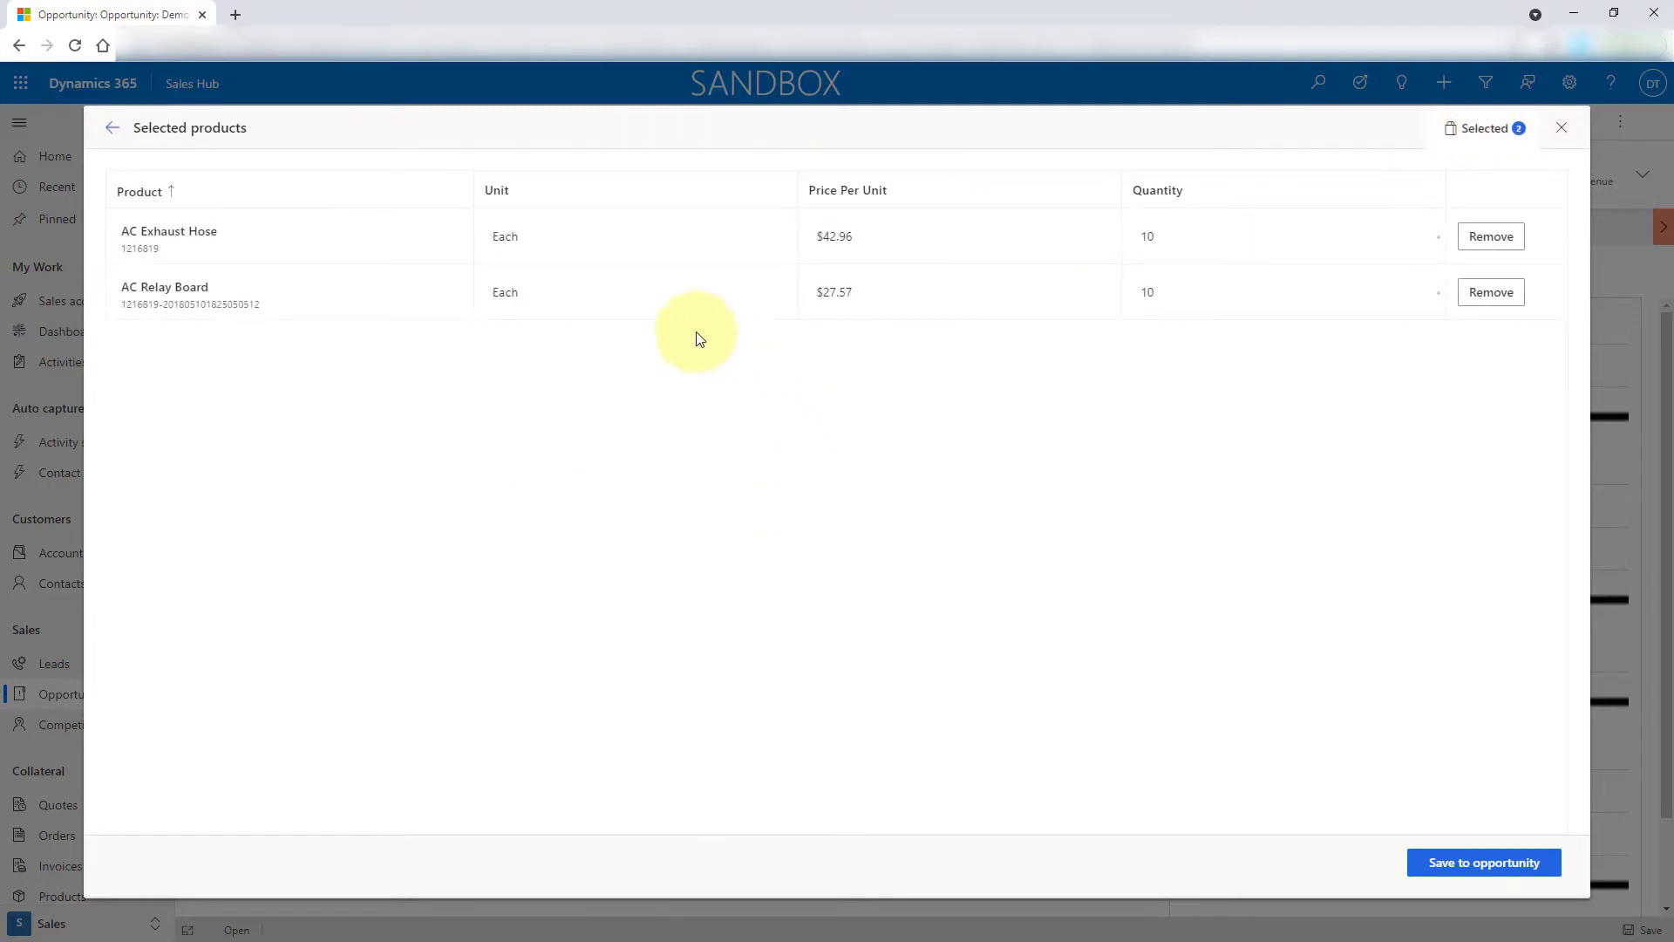
pyautogui.moveTo(376, 338)
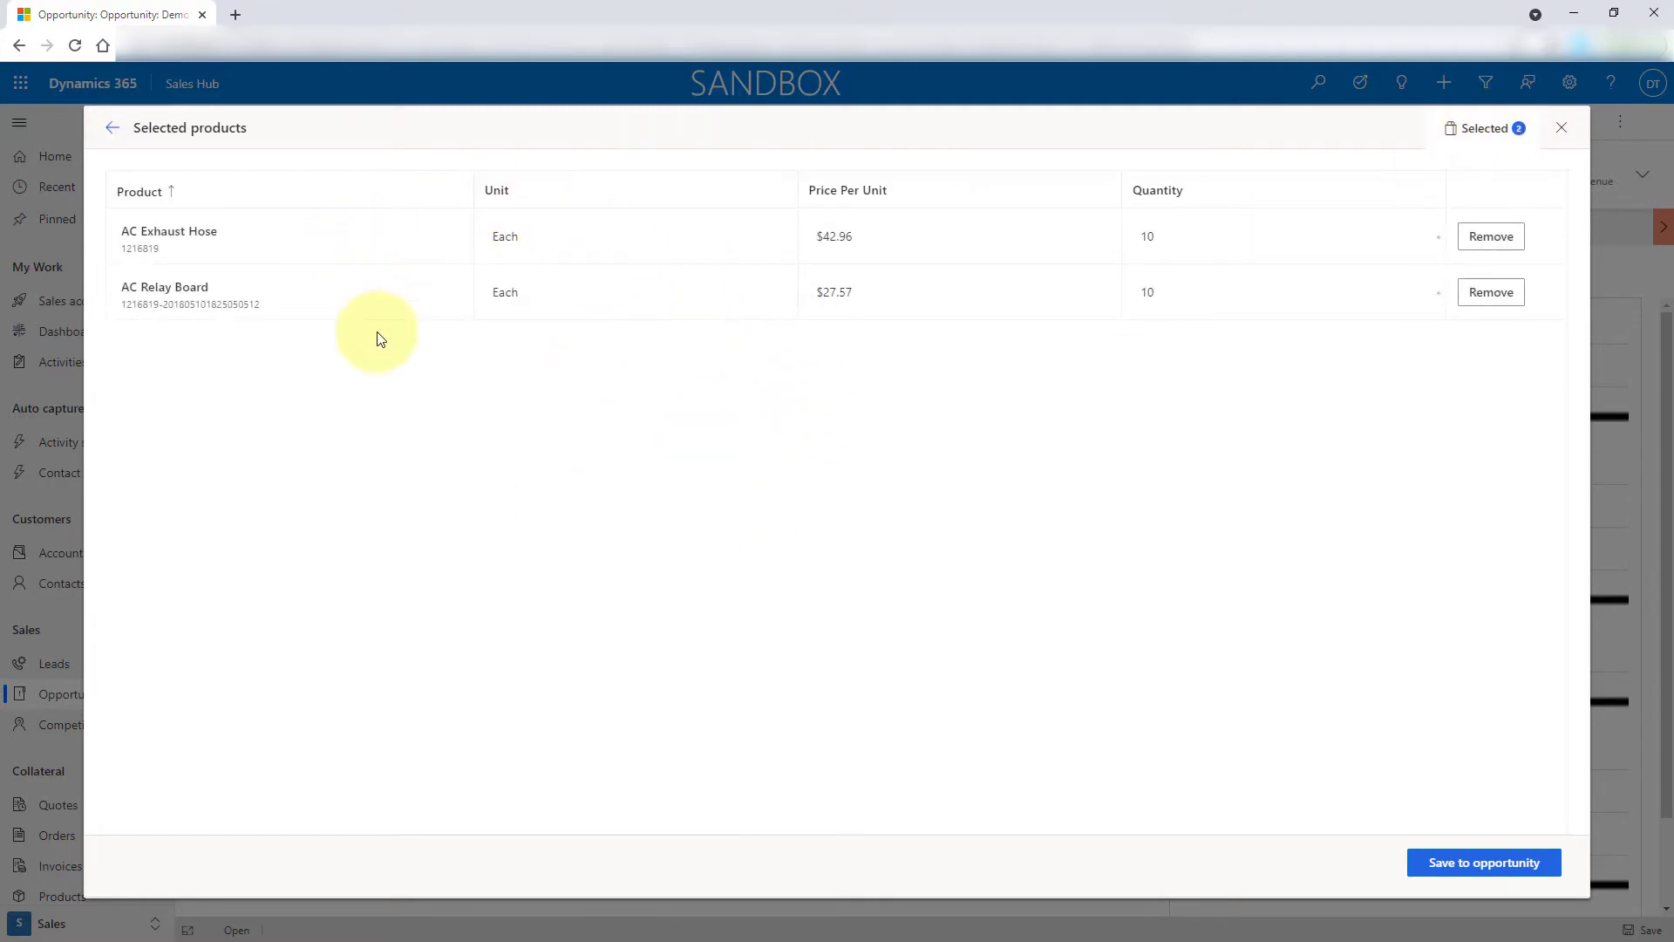
pyautogui.moveTo(671, 403)
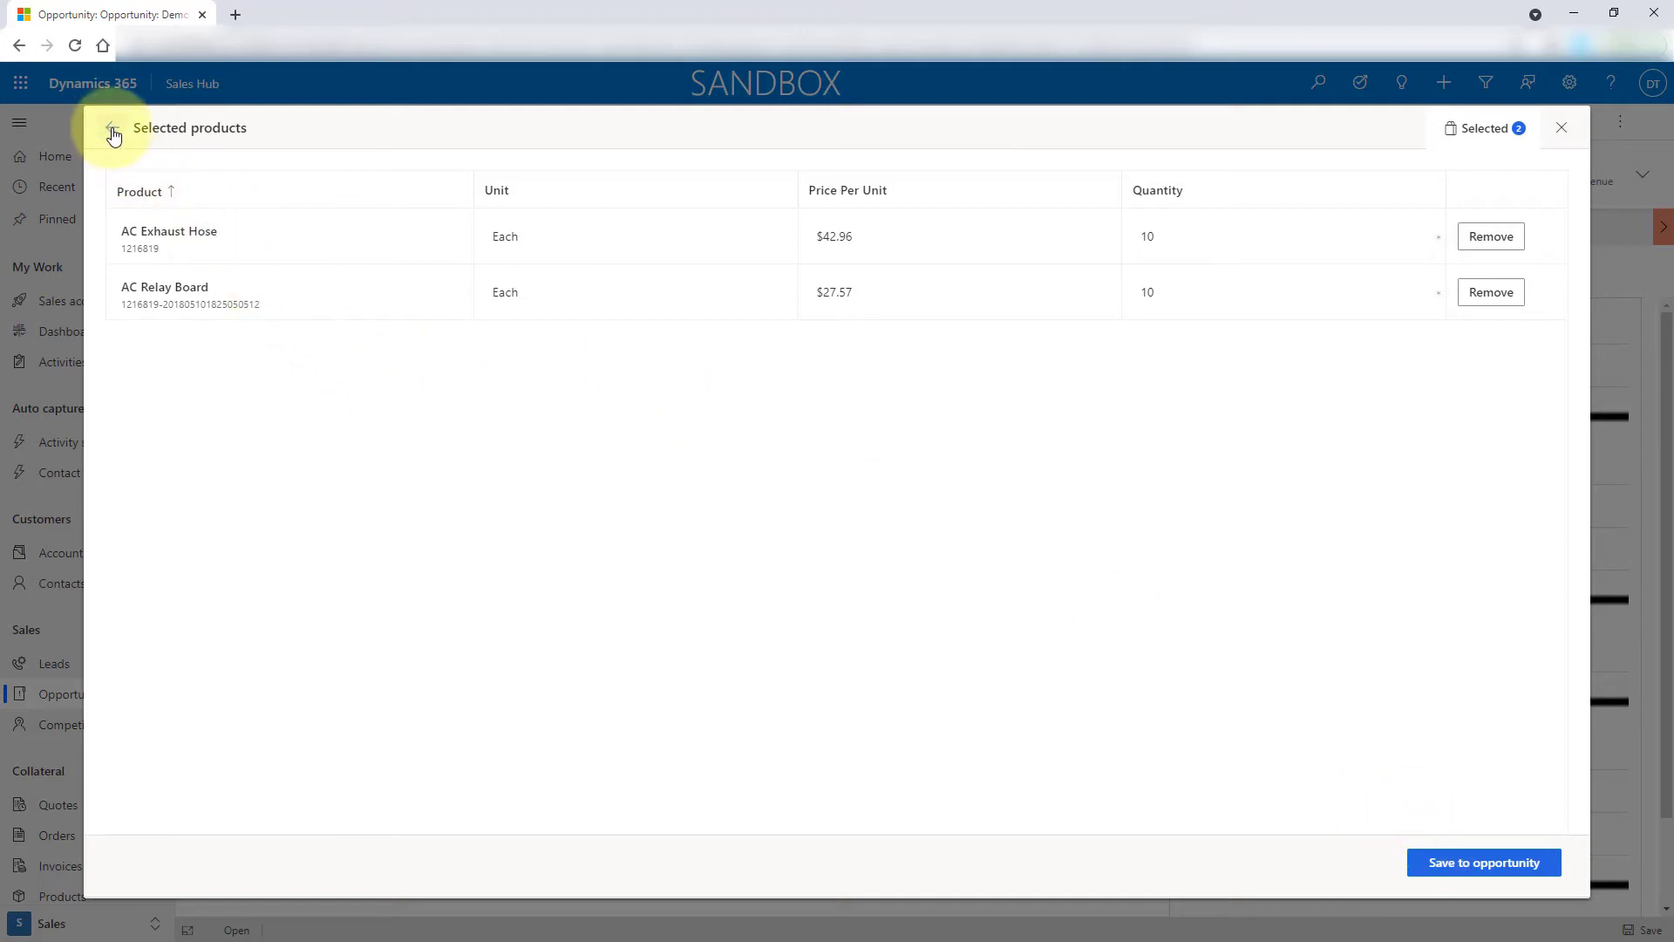
pyautogui.click(113, 128)
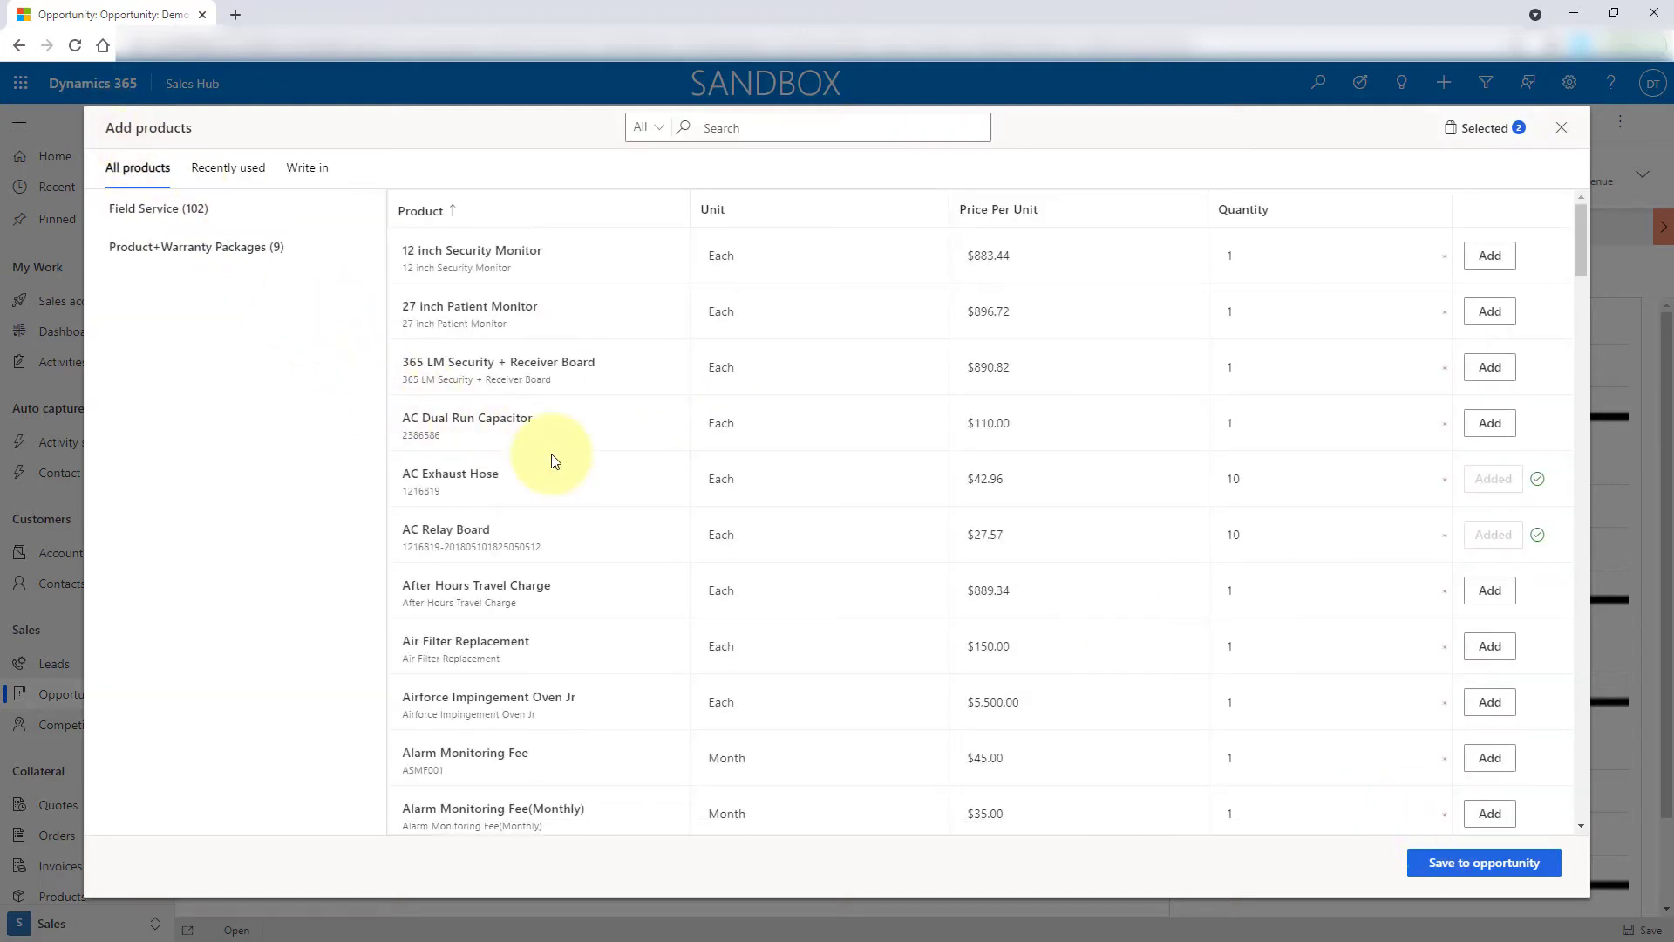
pyautogui.moveTo(470, 456)
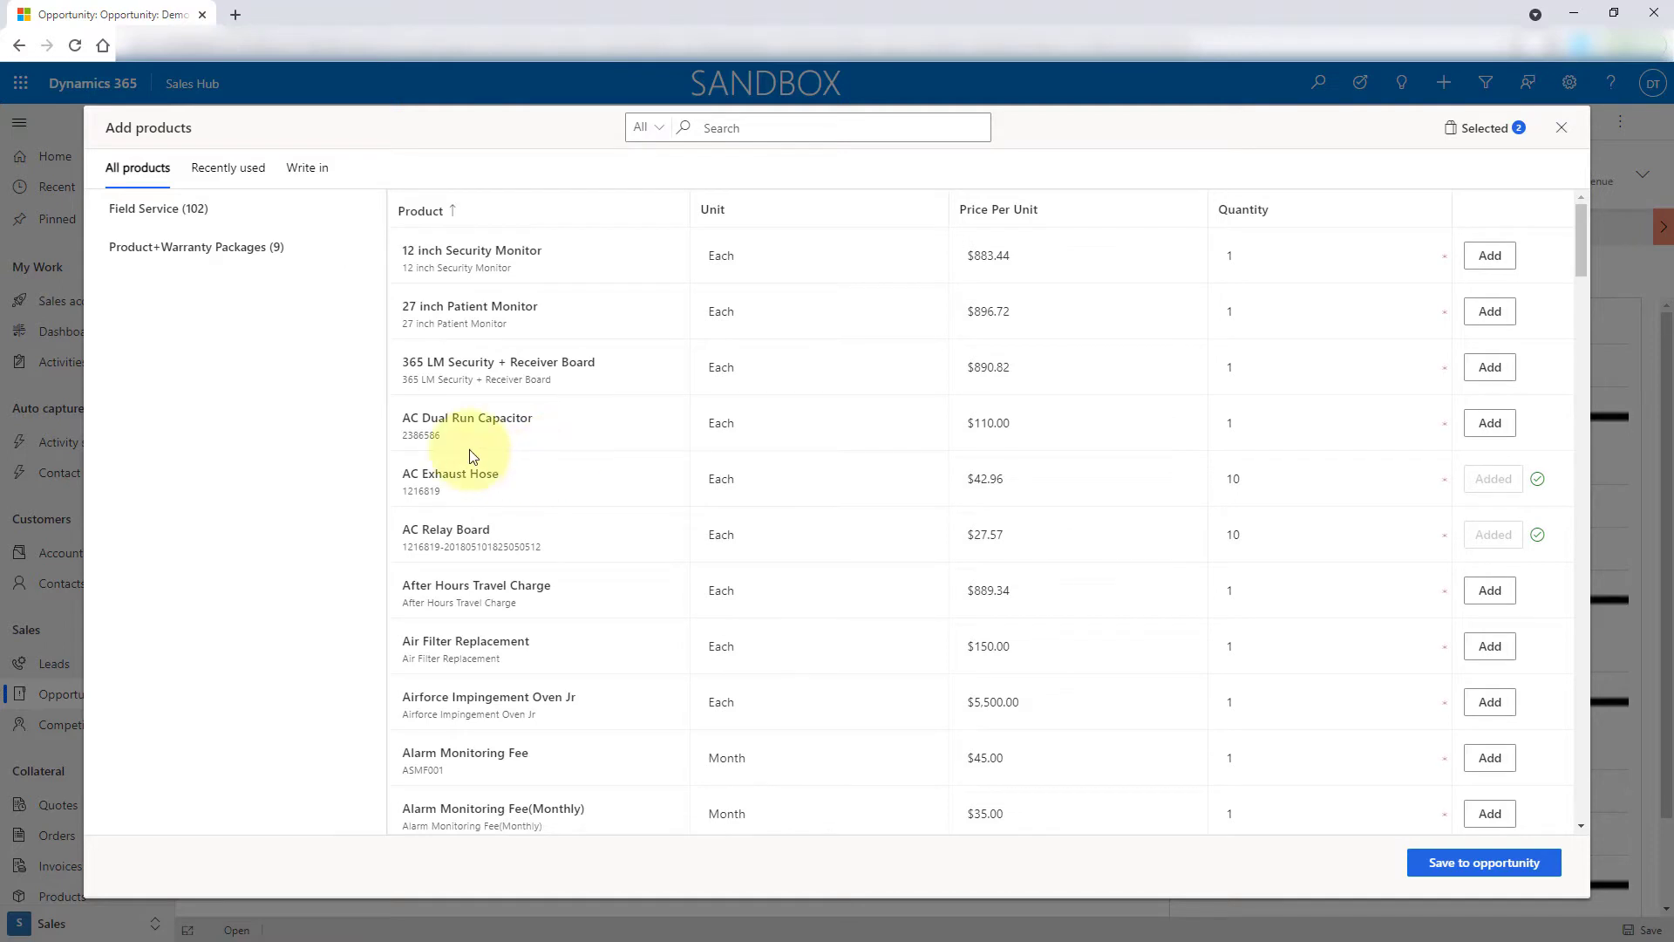
pyautogui.moveTo(329, 415)
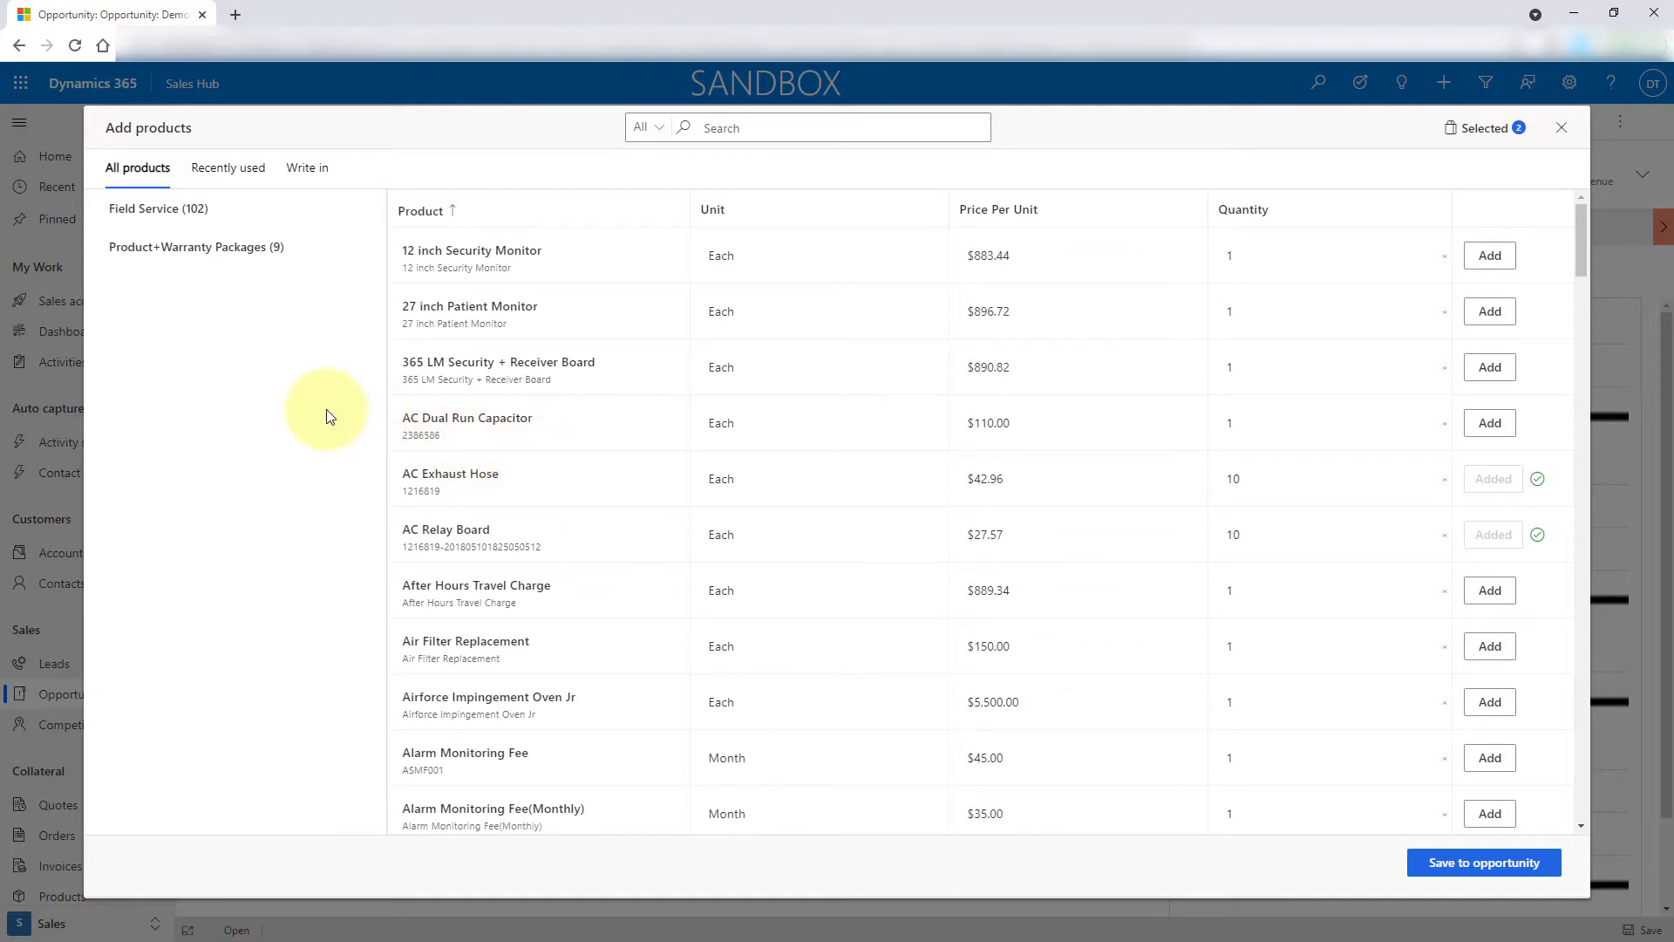
pyautogui.moveTo(277, 409)
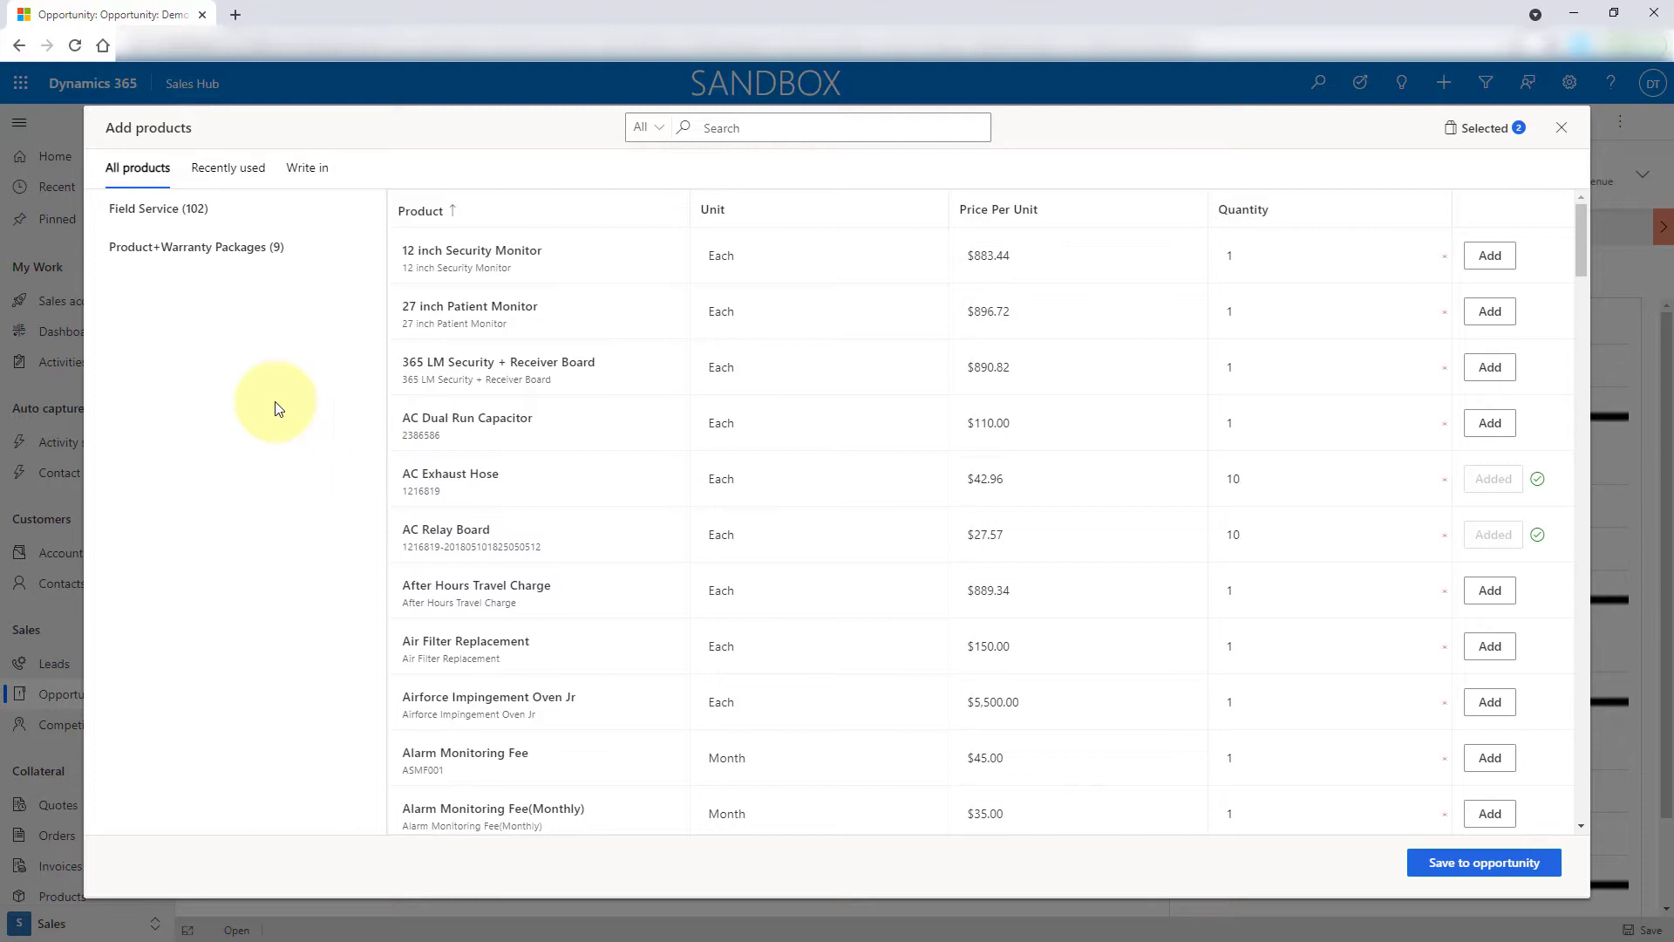
pyautogui.moveTo(585, 524)
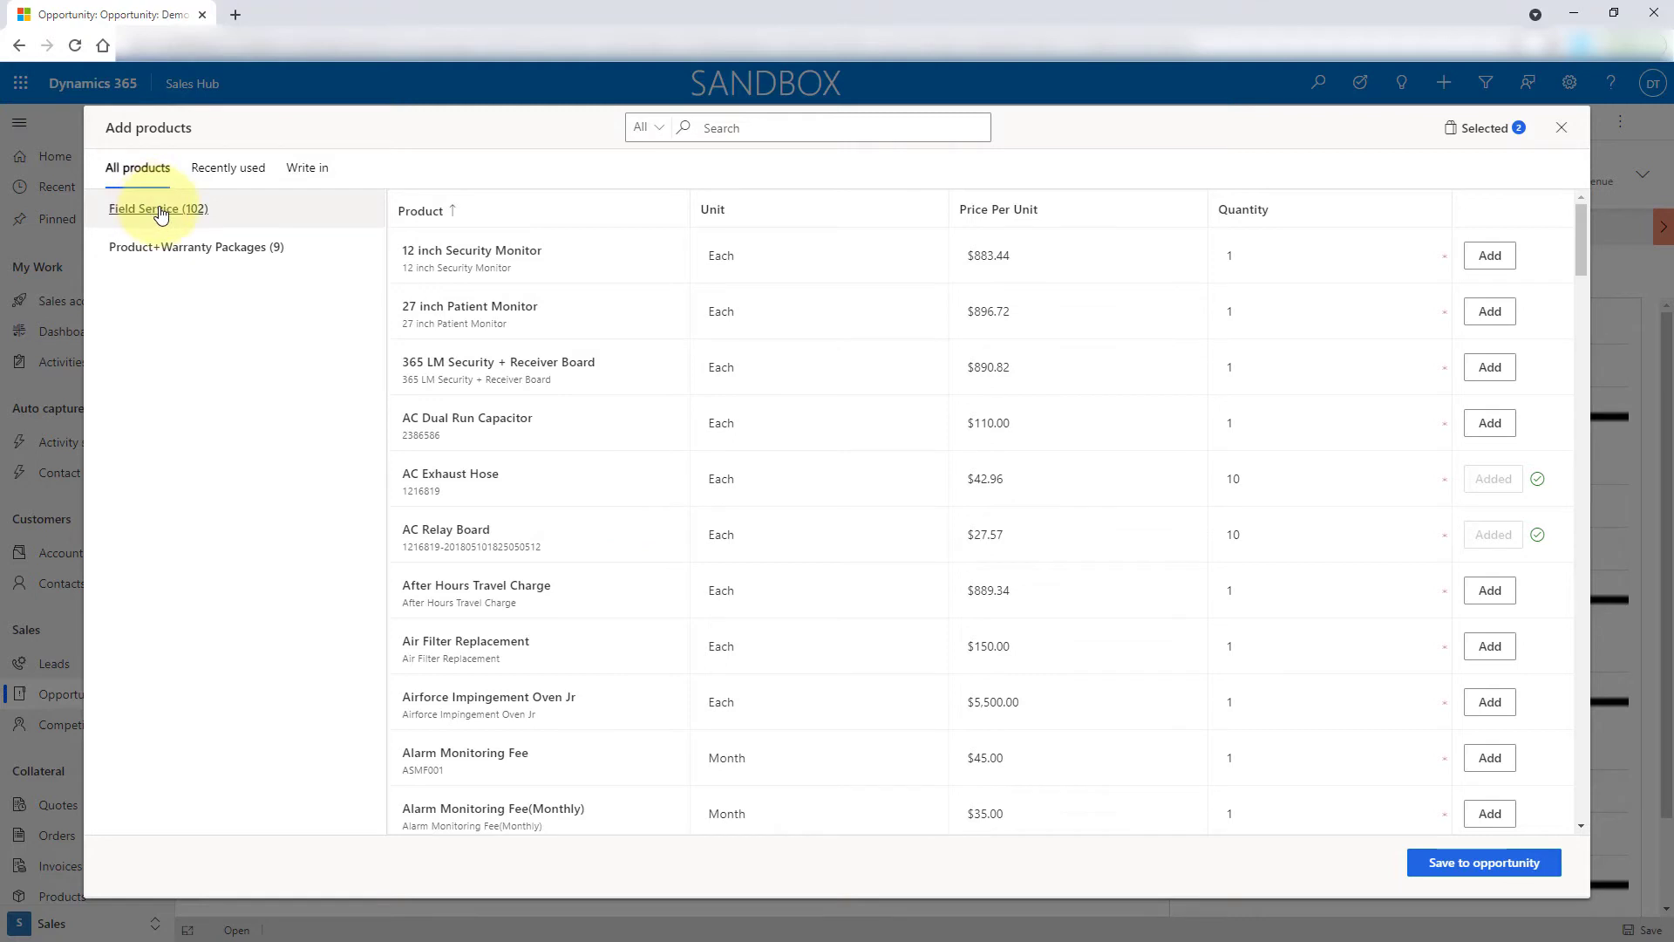
pyautogui.moveTo(157, 208)
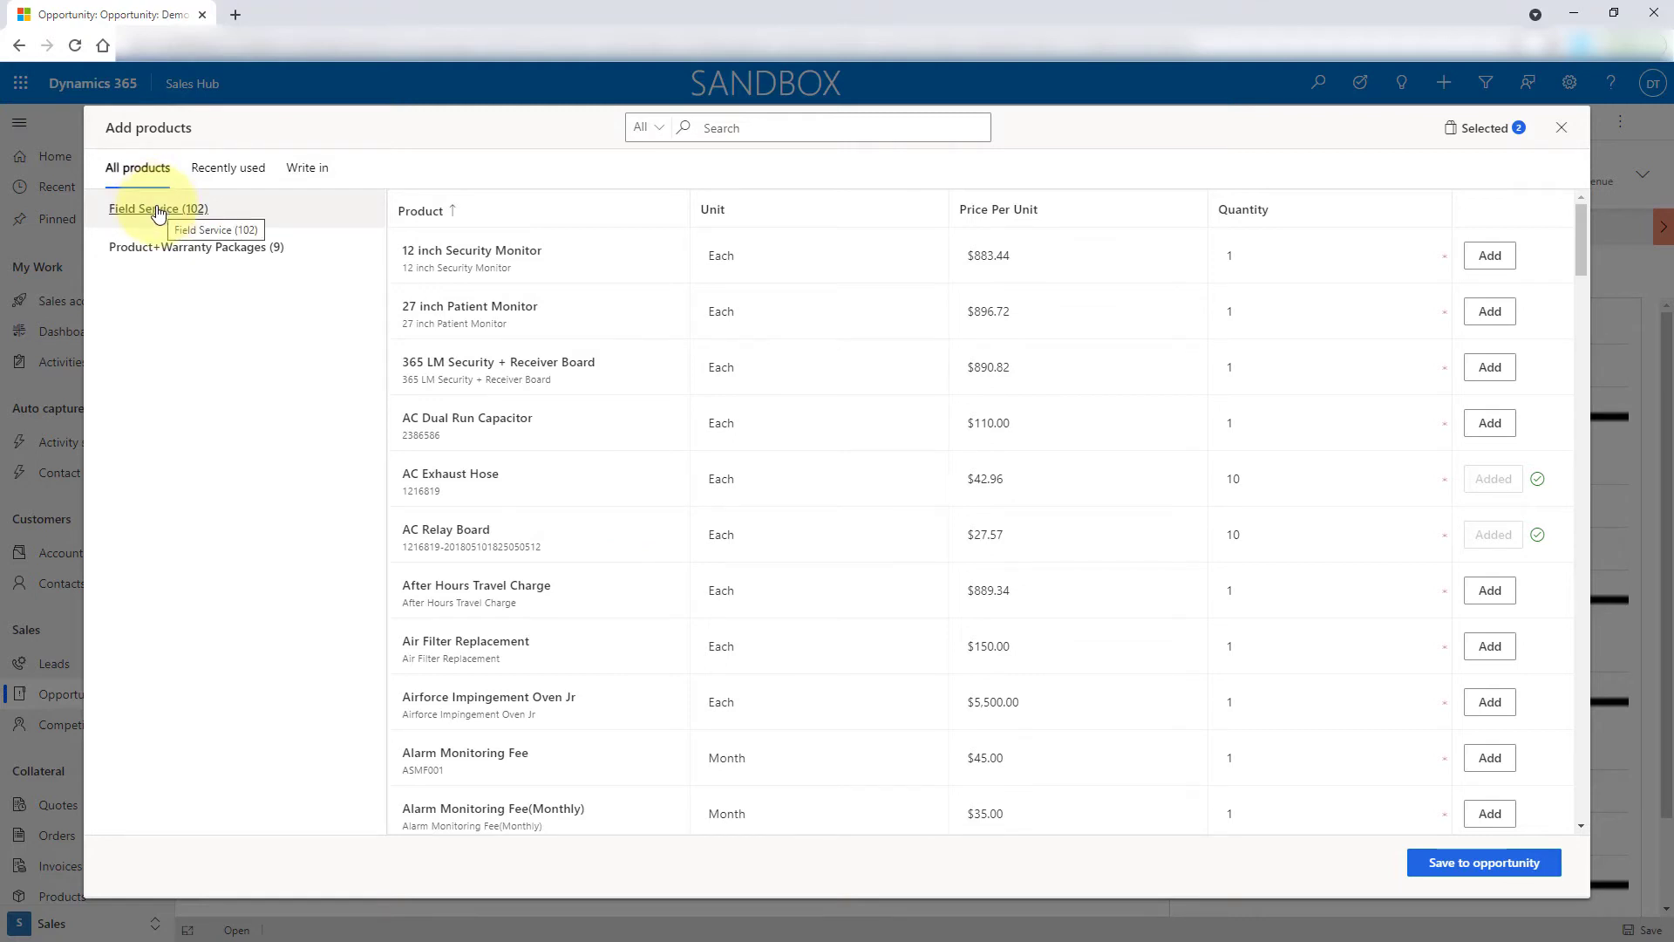
pyautogui.moveTo(158, 209)
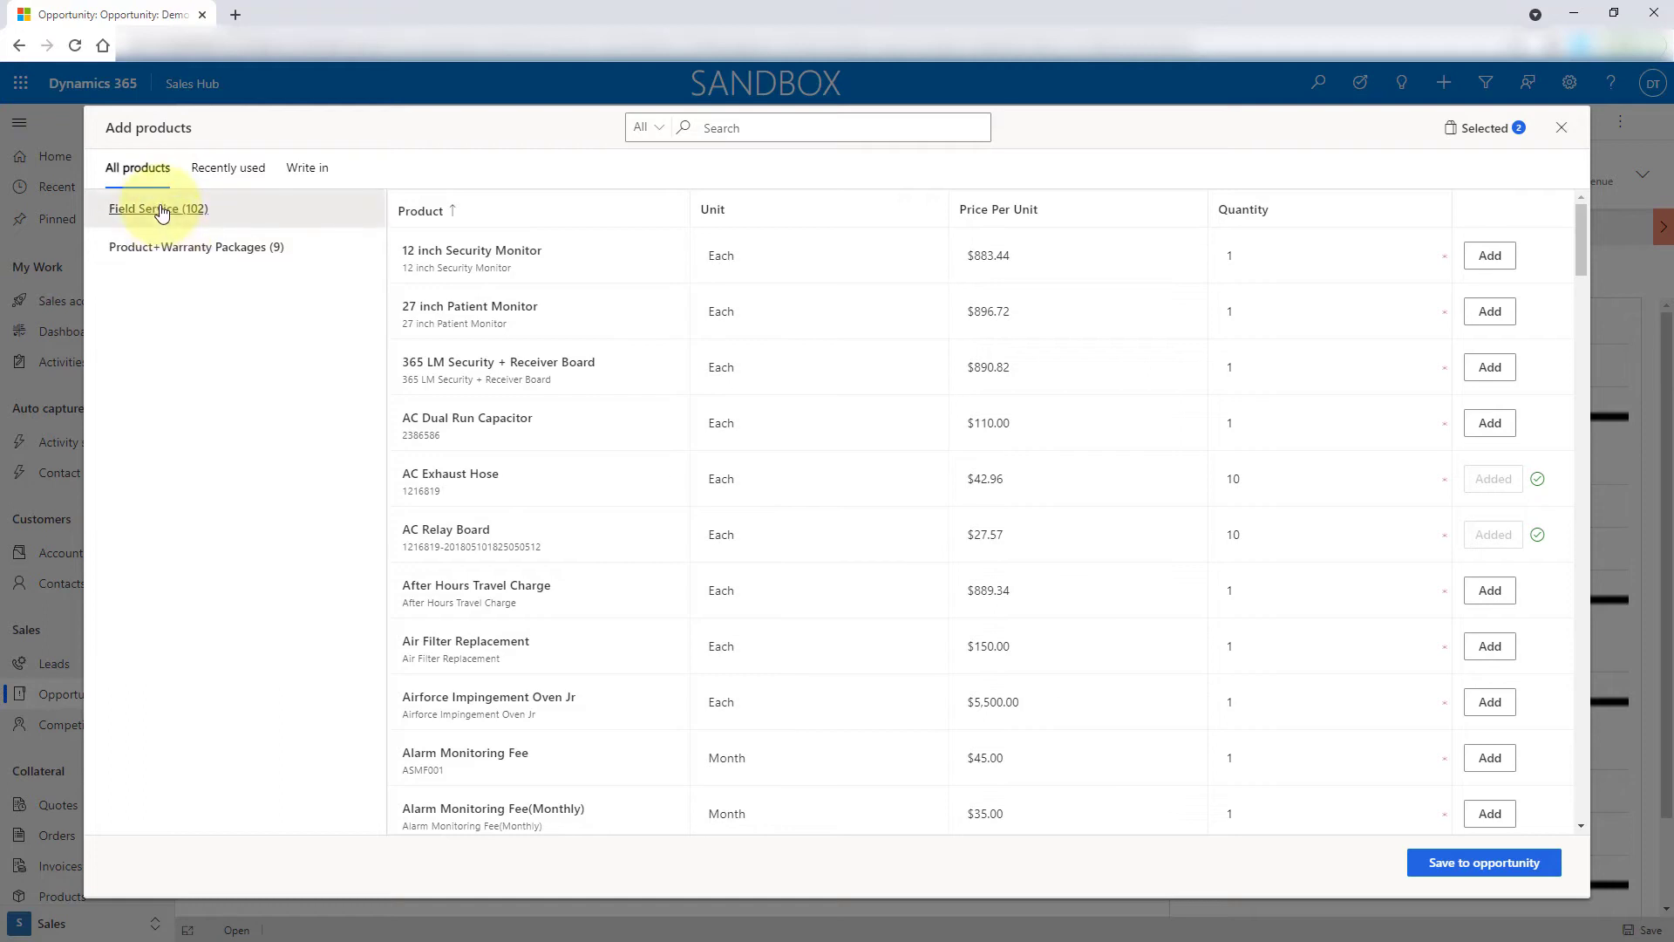
# Browse the Field Service product family, then the recently used products
pyautogui.click(157, 208)
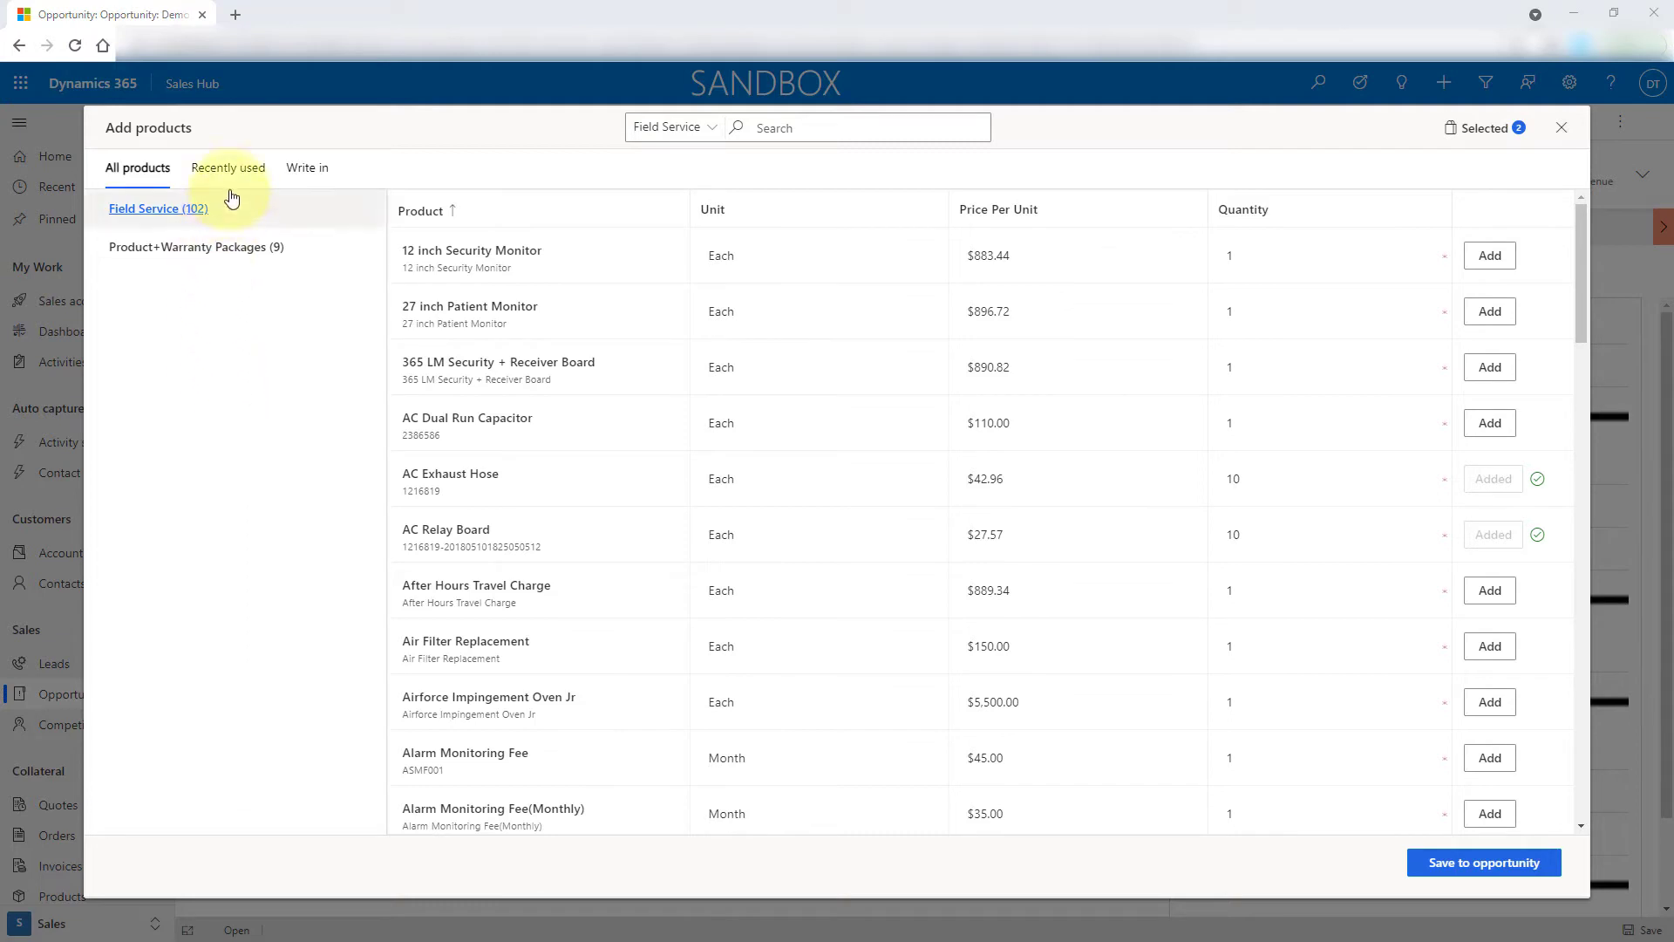
pyautogui.click(228, 167)
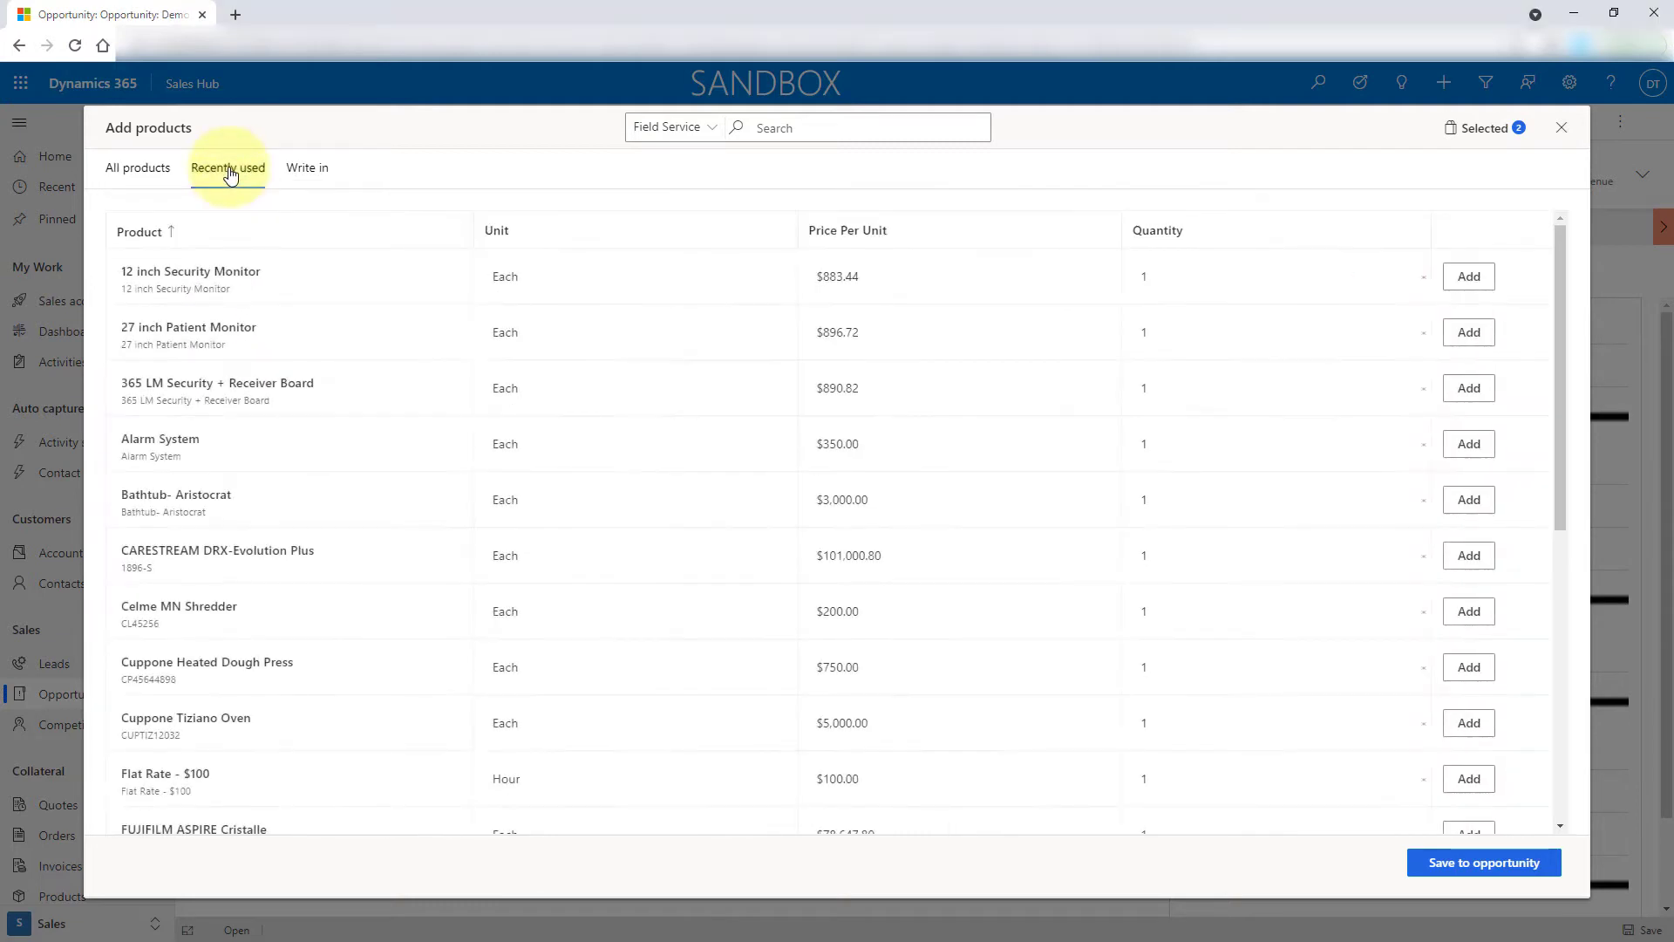
pyautogui.moveTo(943, 270)
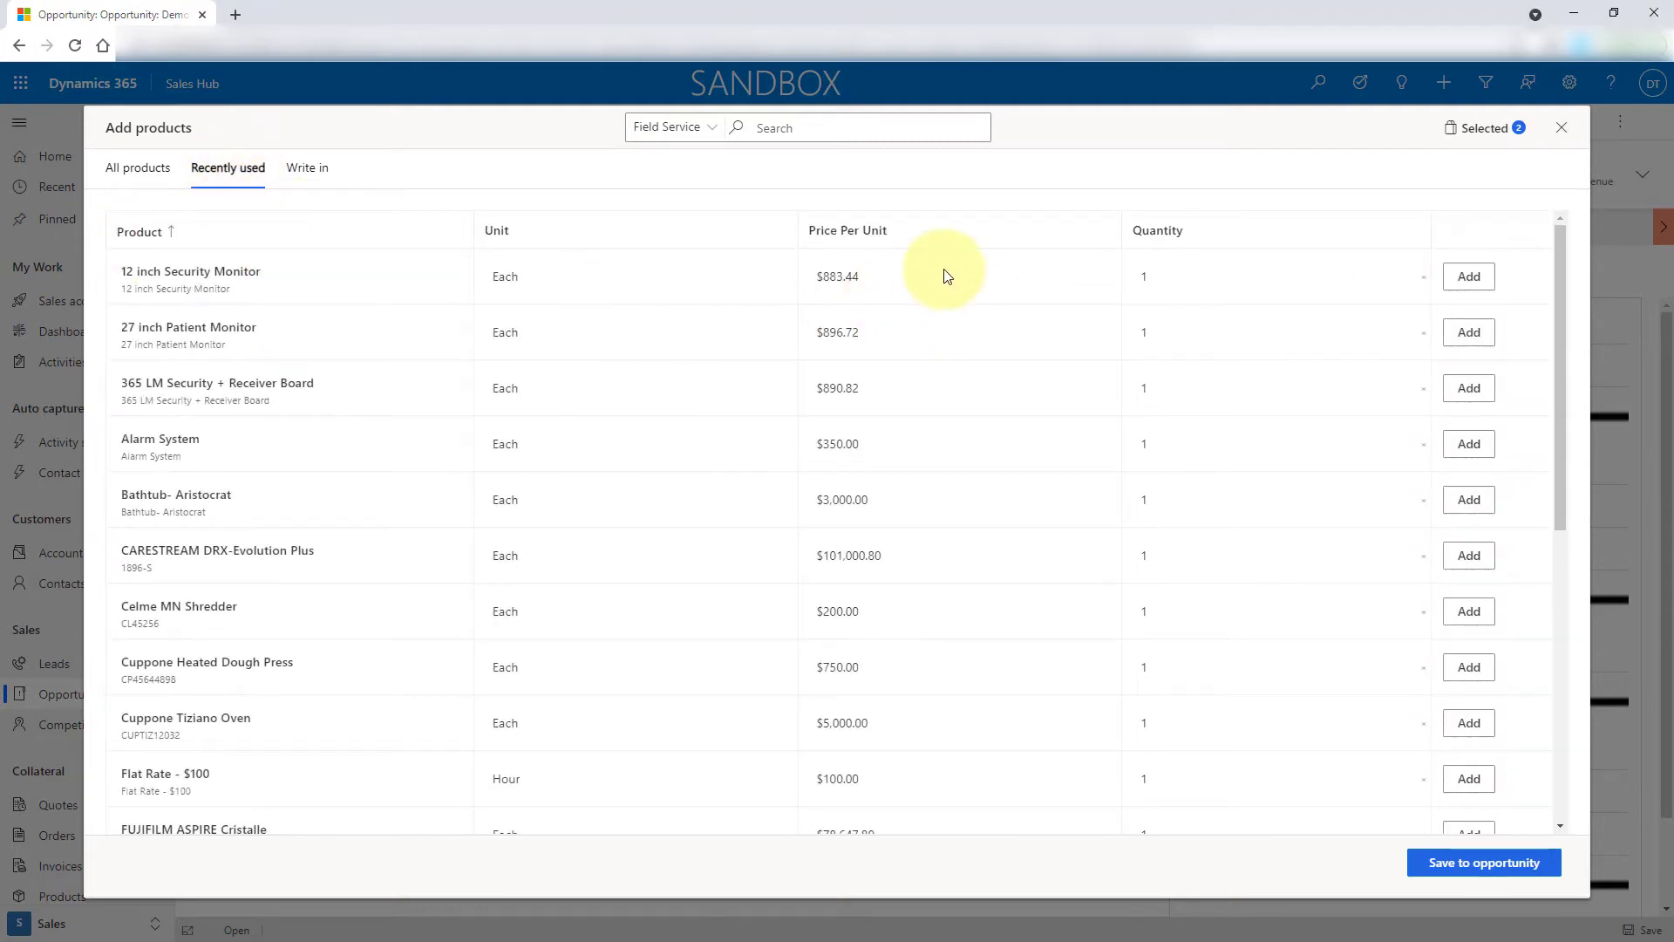
pyautogui.moveTo(313, 267)
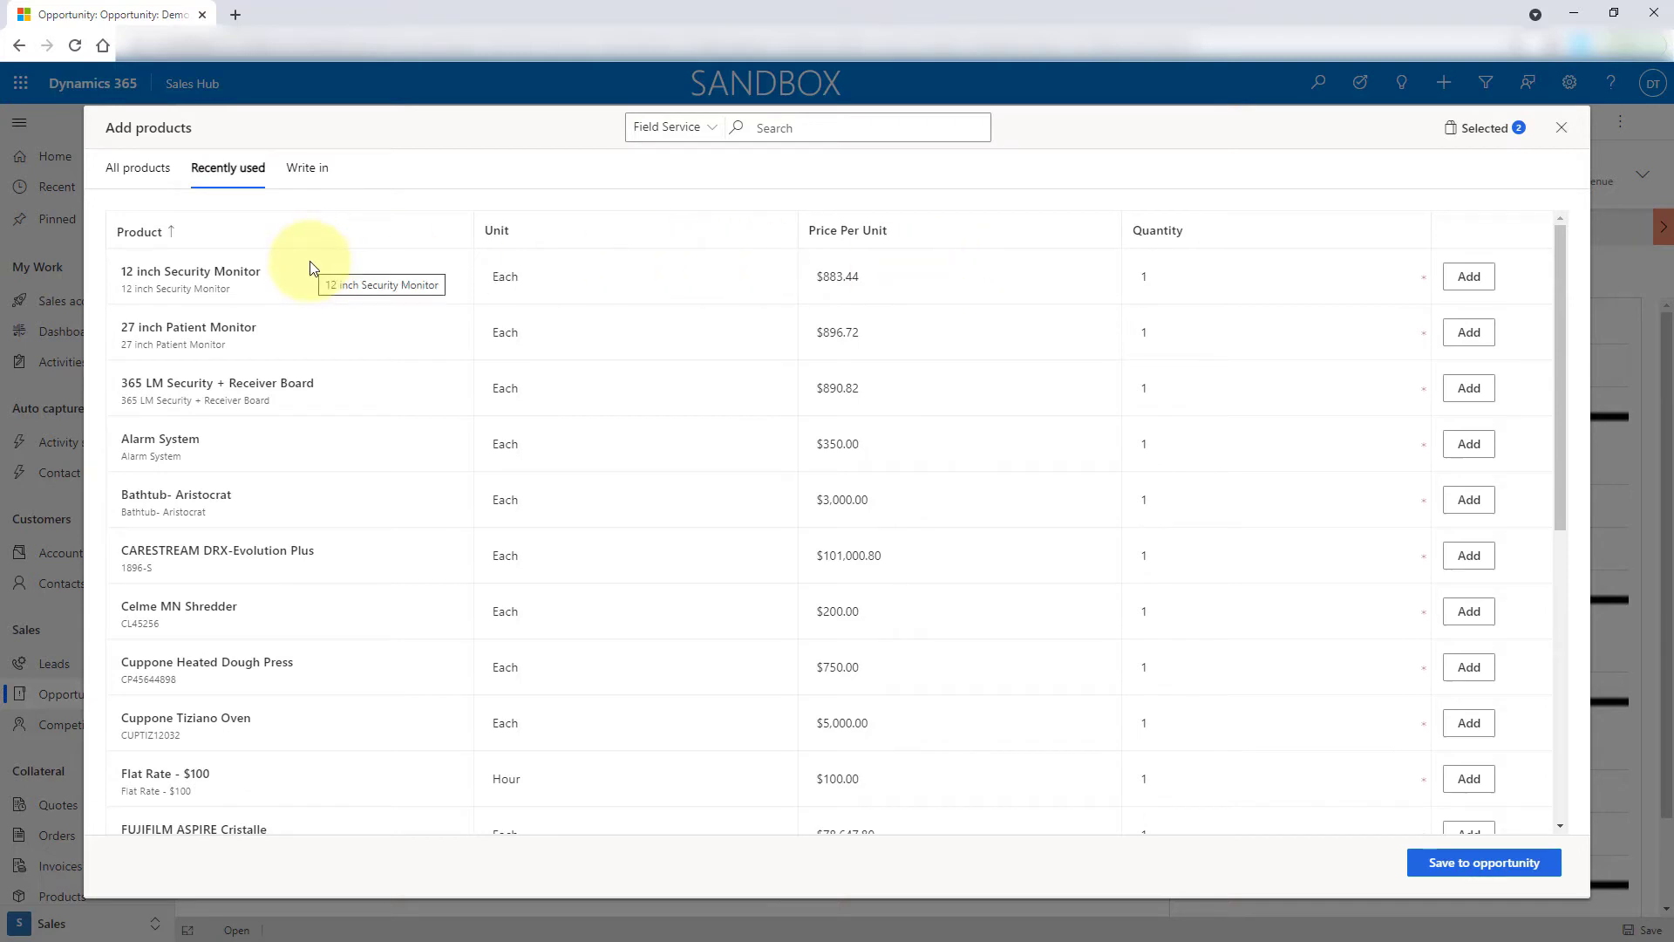
pyautogui.moveTo(924, 273)
pyautogui.write('0')
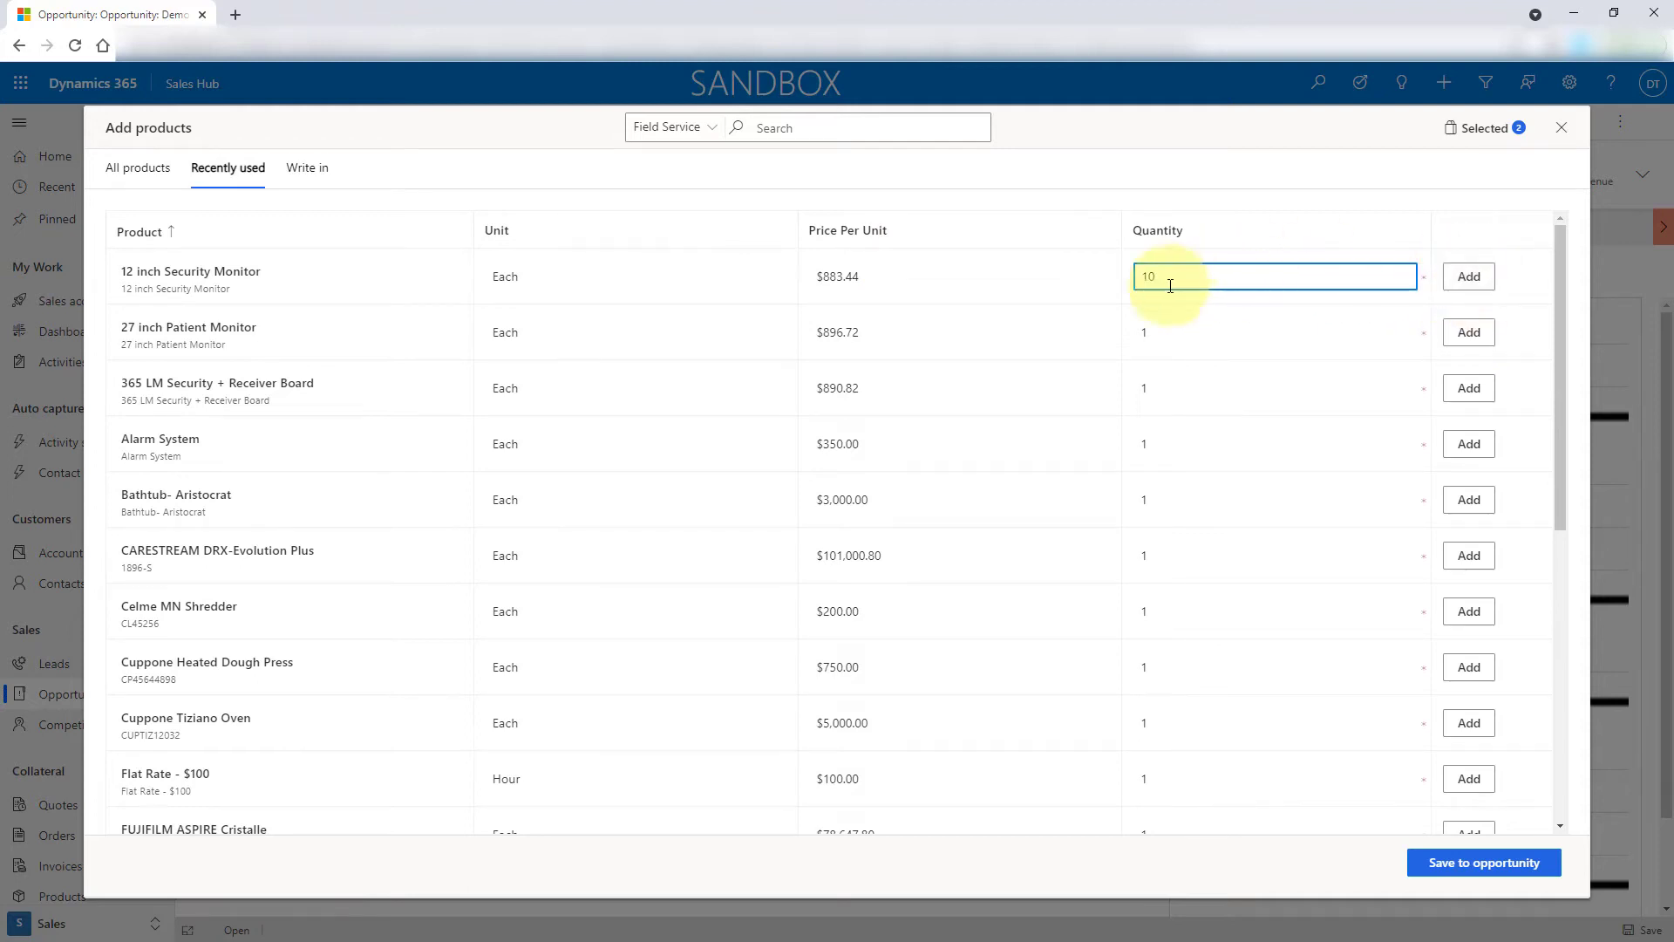
# Switch the product picker to the Write in option
pyautogui.click(306, 167)
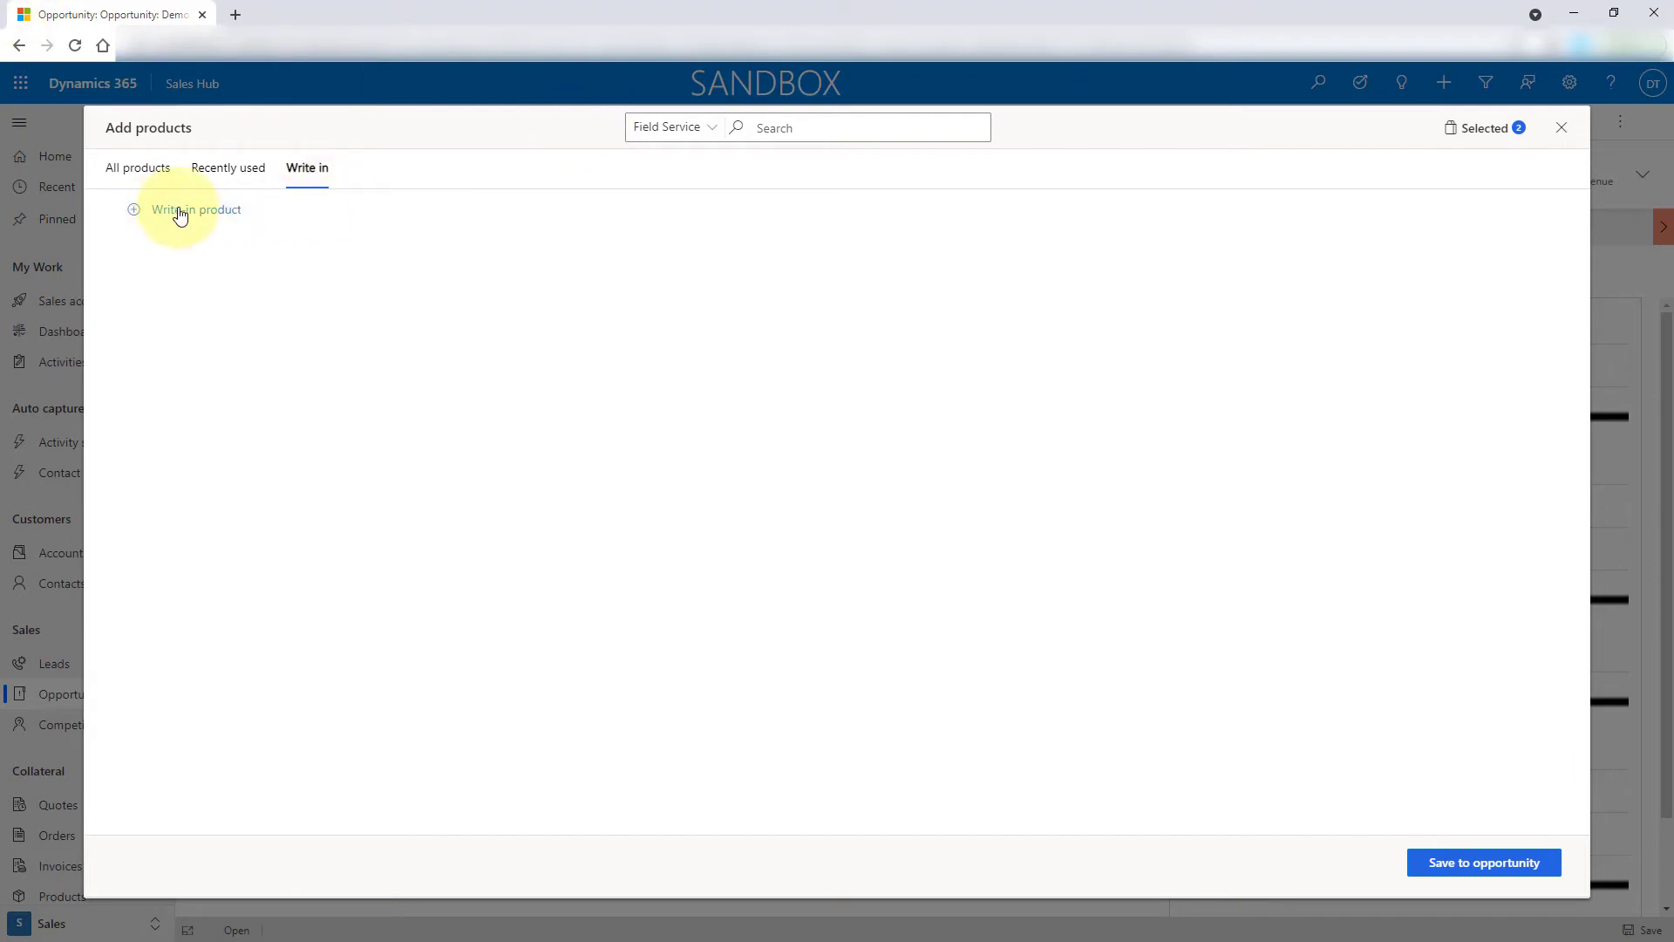
# Add 'Write in product' at $250 per unit, quantity 2, then view the selected items
pyautogui.click(196, 209)
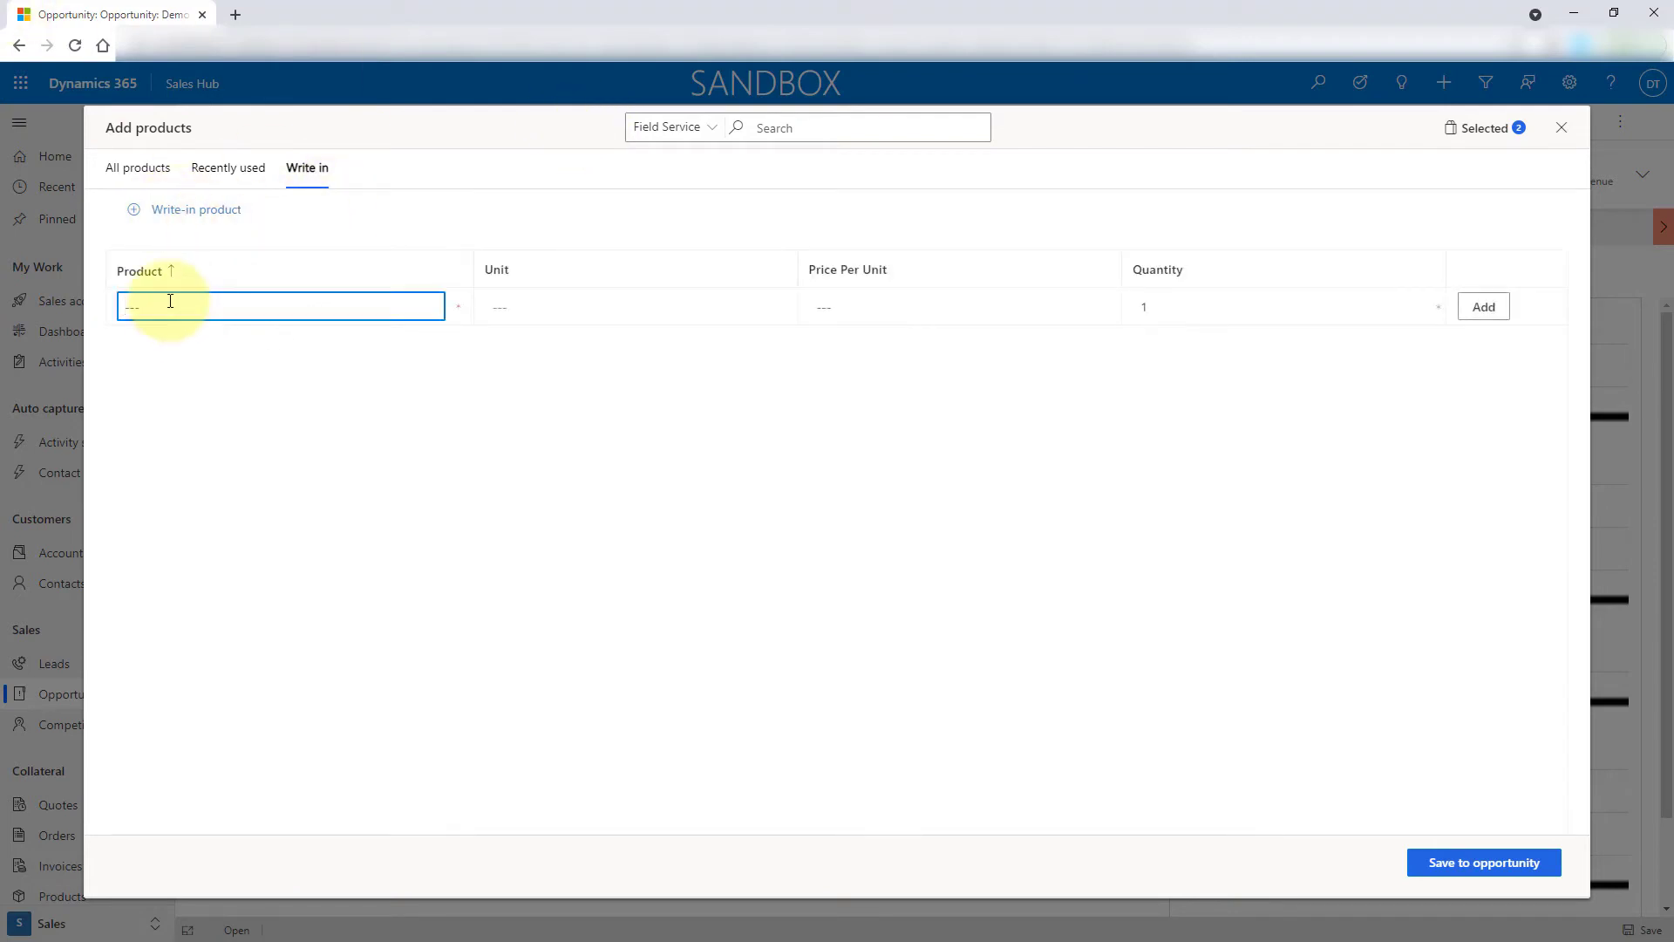
pyautogui.write('Write in product')
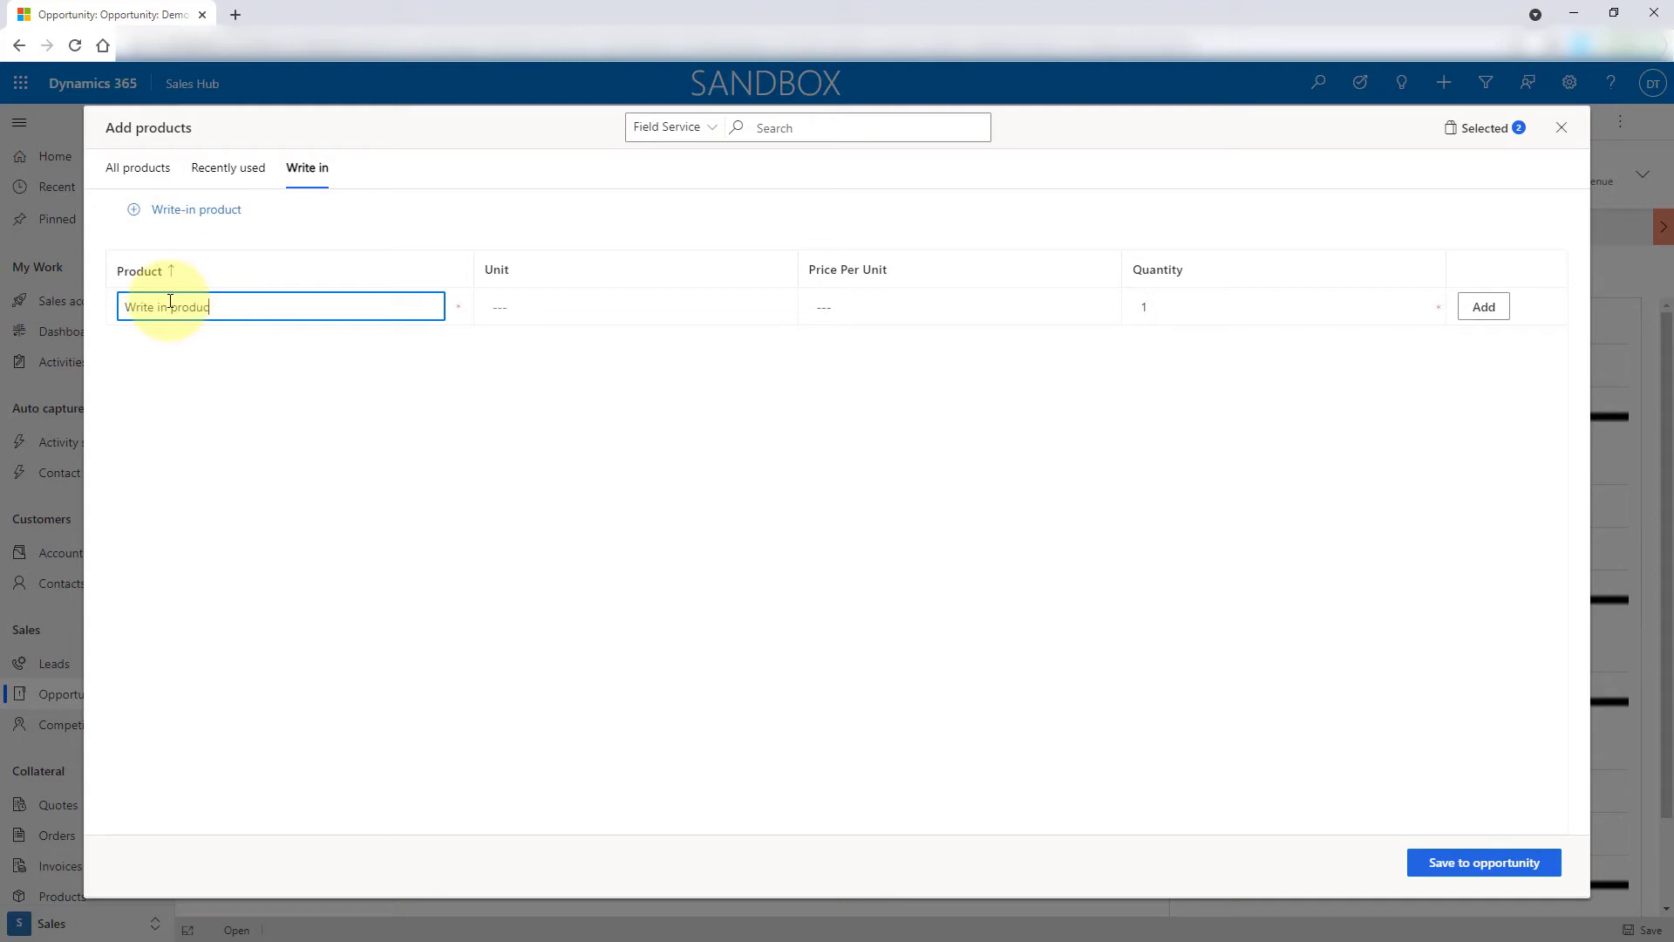
pyautogui.click(950, 306)
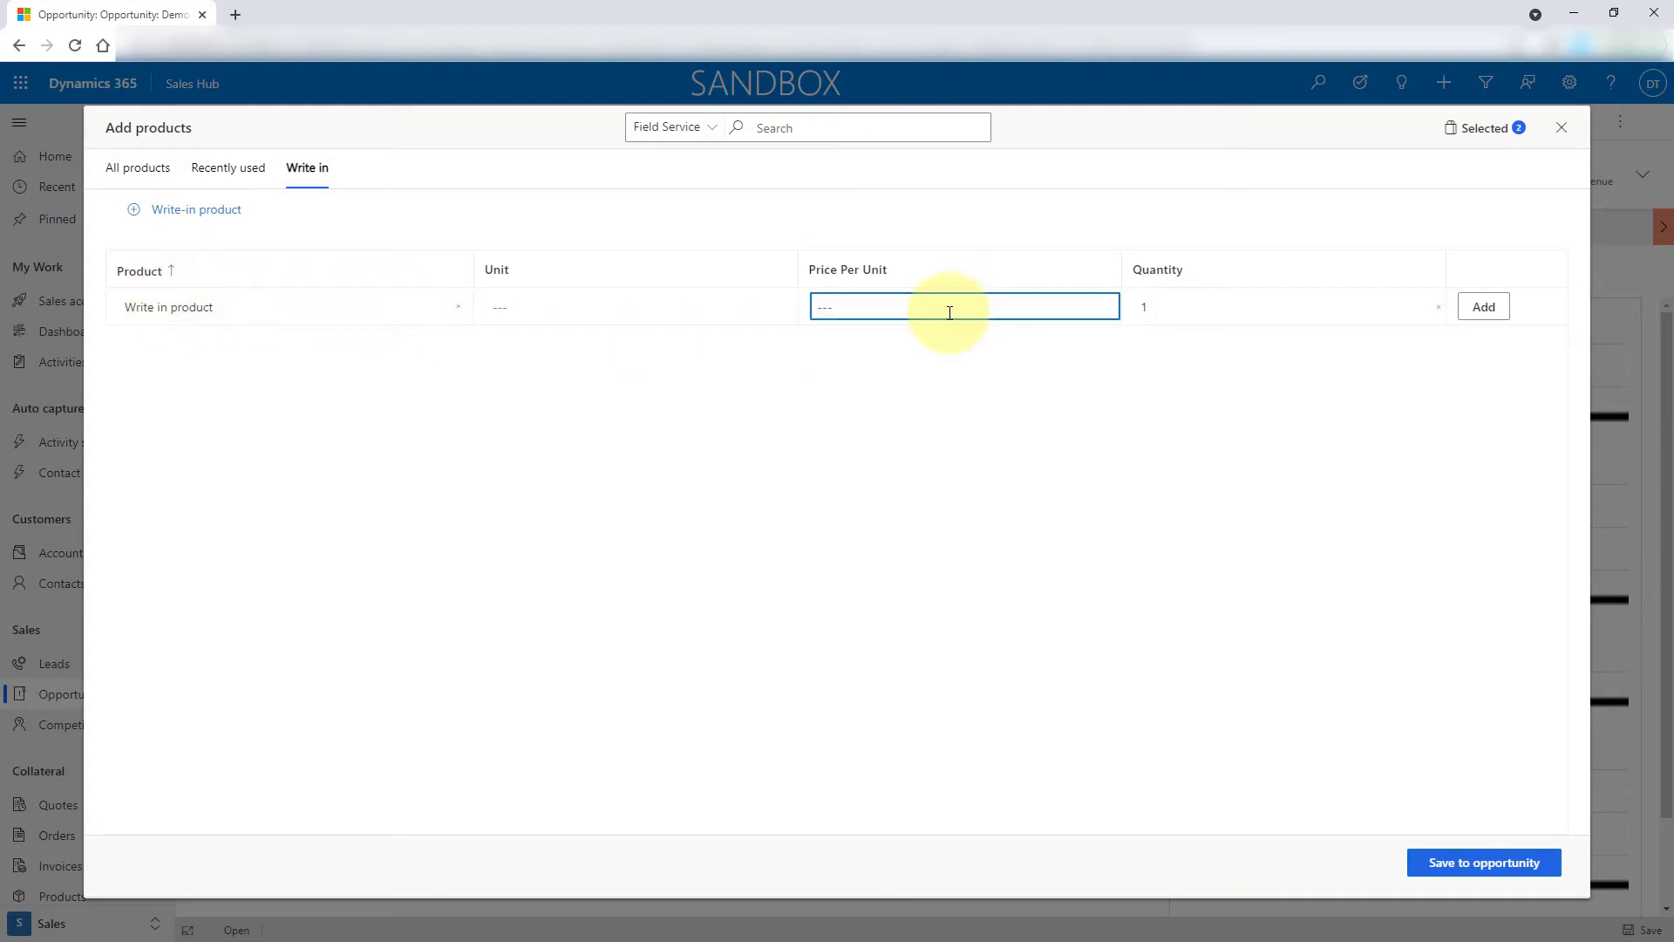
pyautogui.write('250')
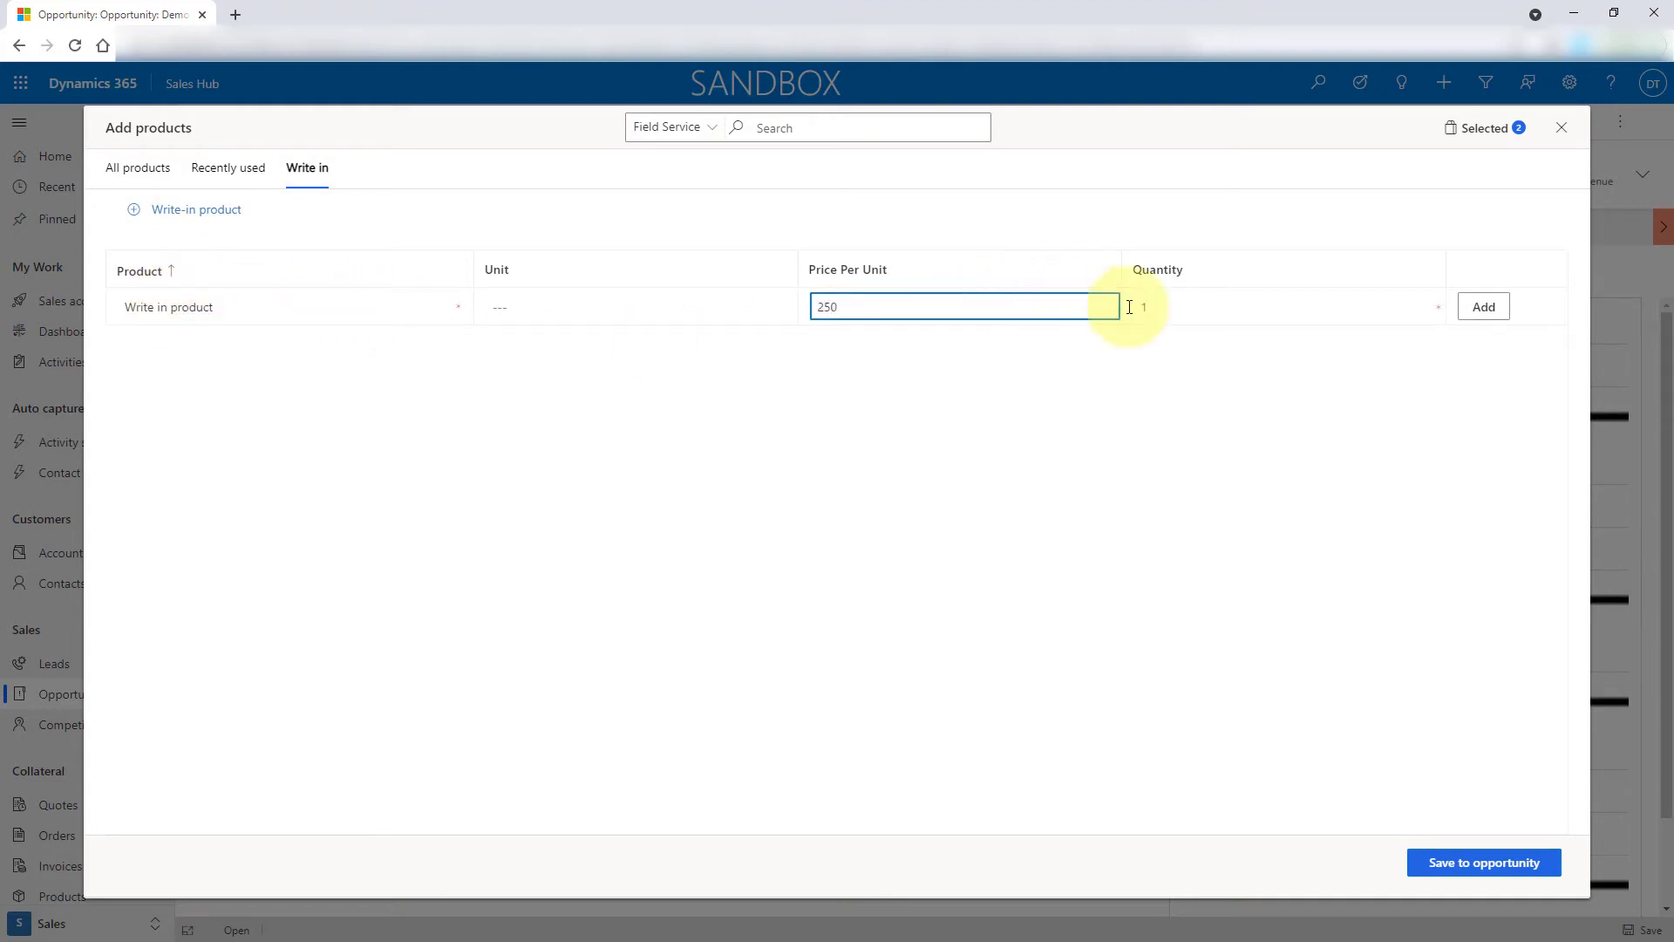
pyautogui.click(1281, 306)
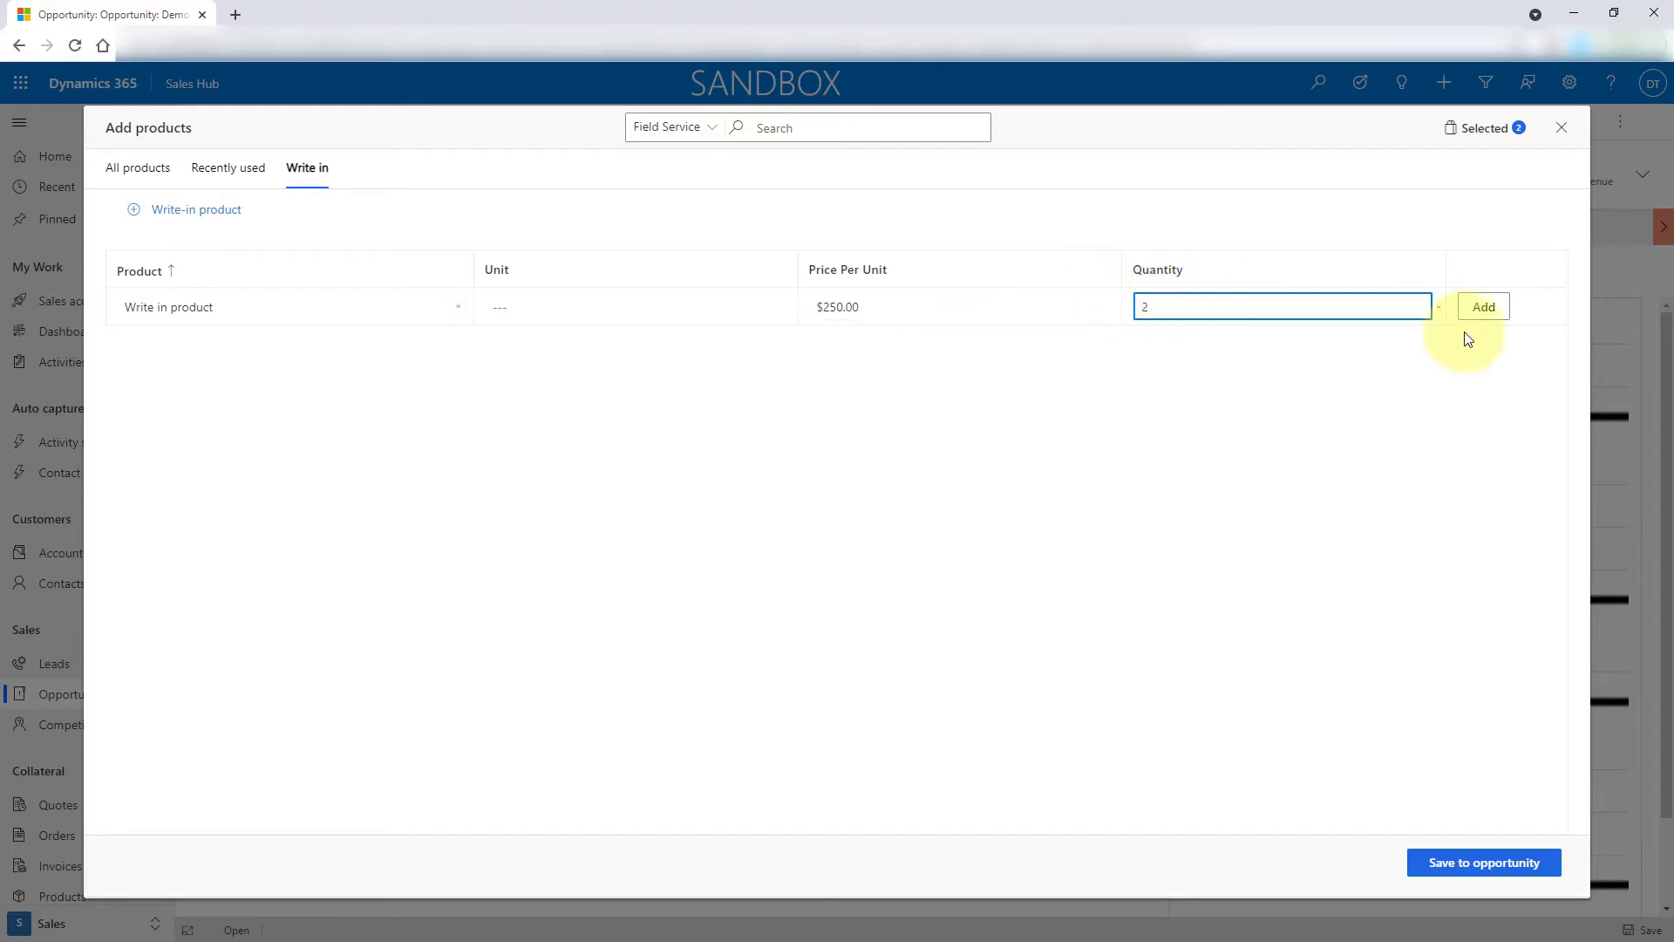
pyautogui.click(1482, 306)
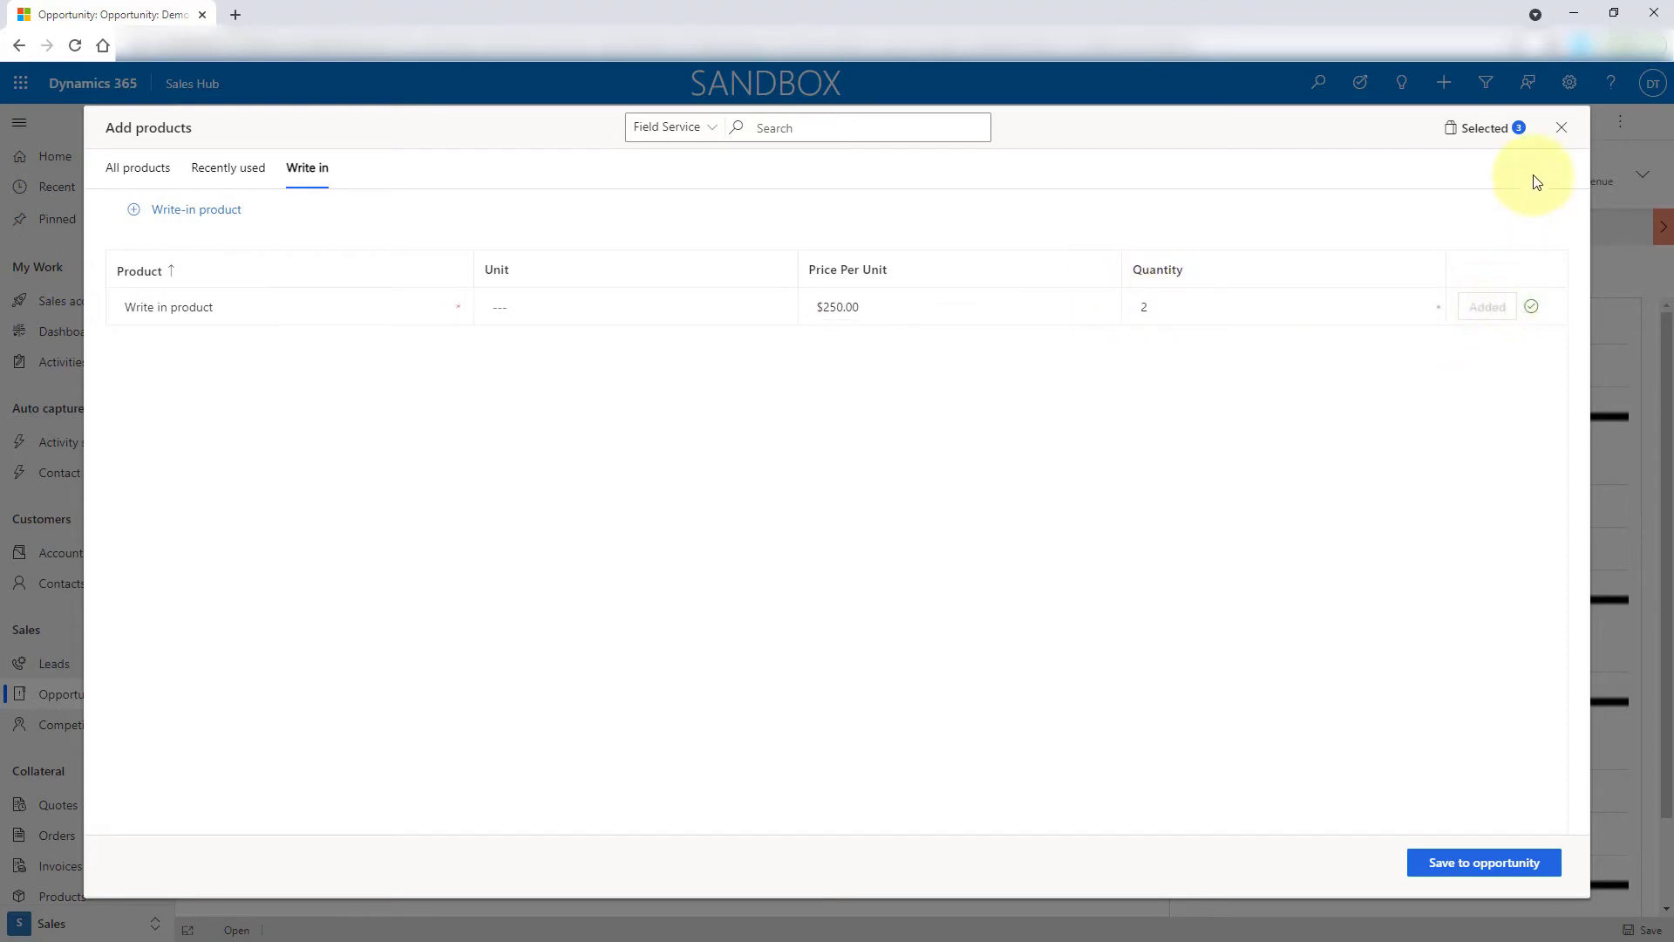
pyautogui.click(1482, 127)
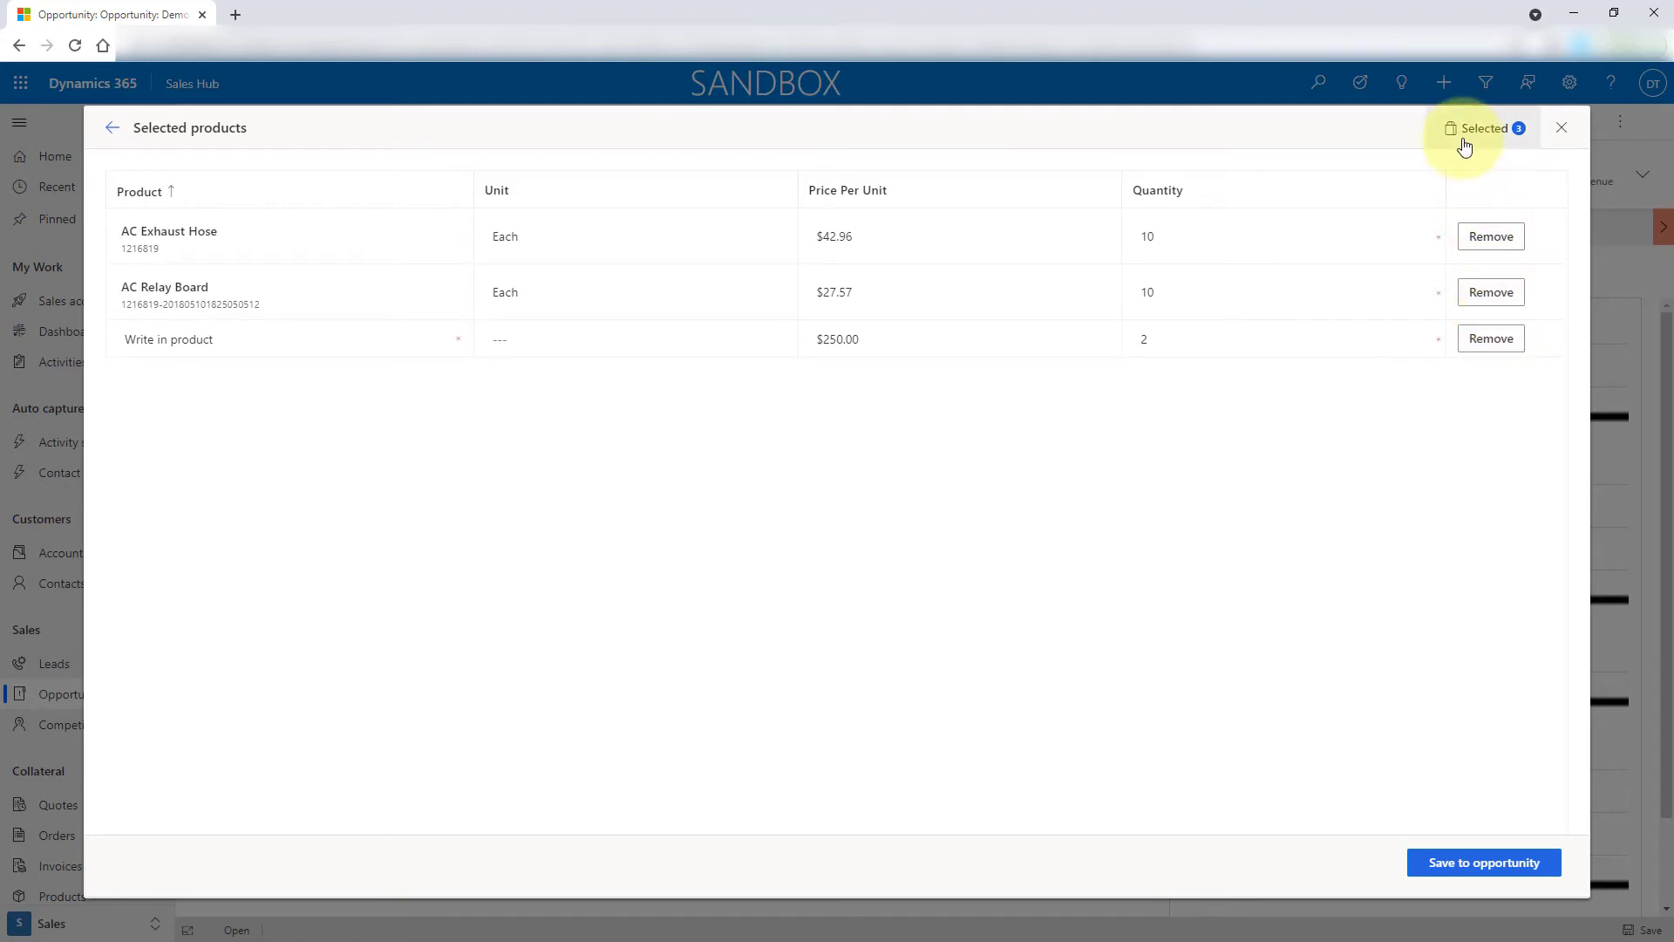
pyautogui.moveTo(166, 168)
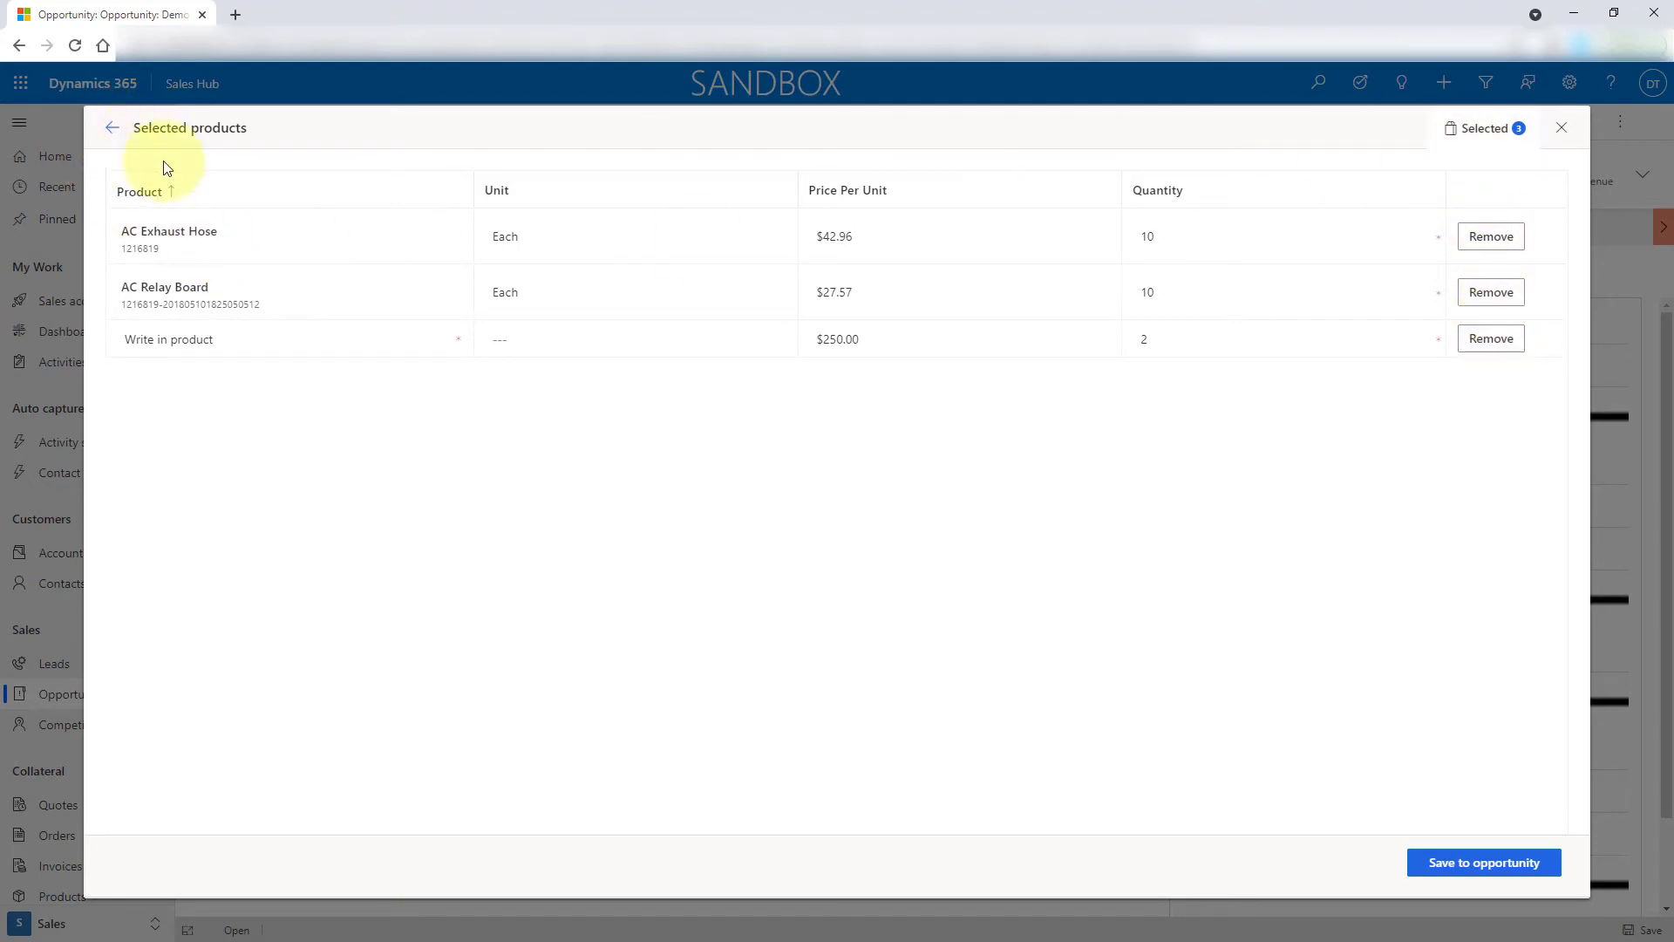
pyautogui.moveTo(1483, 861)
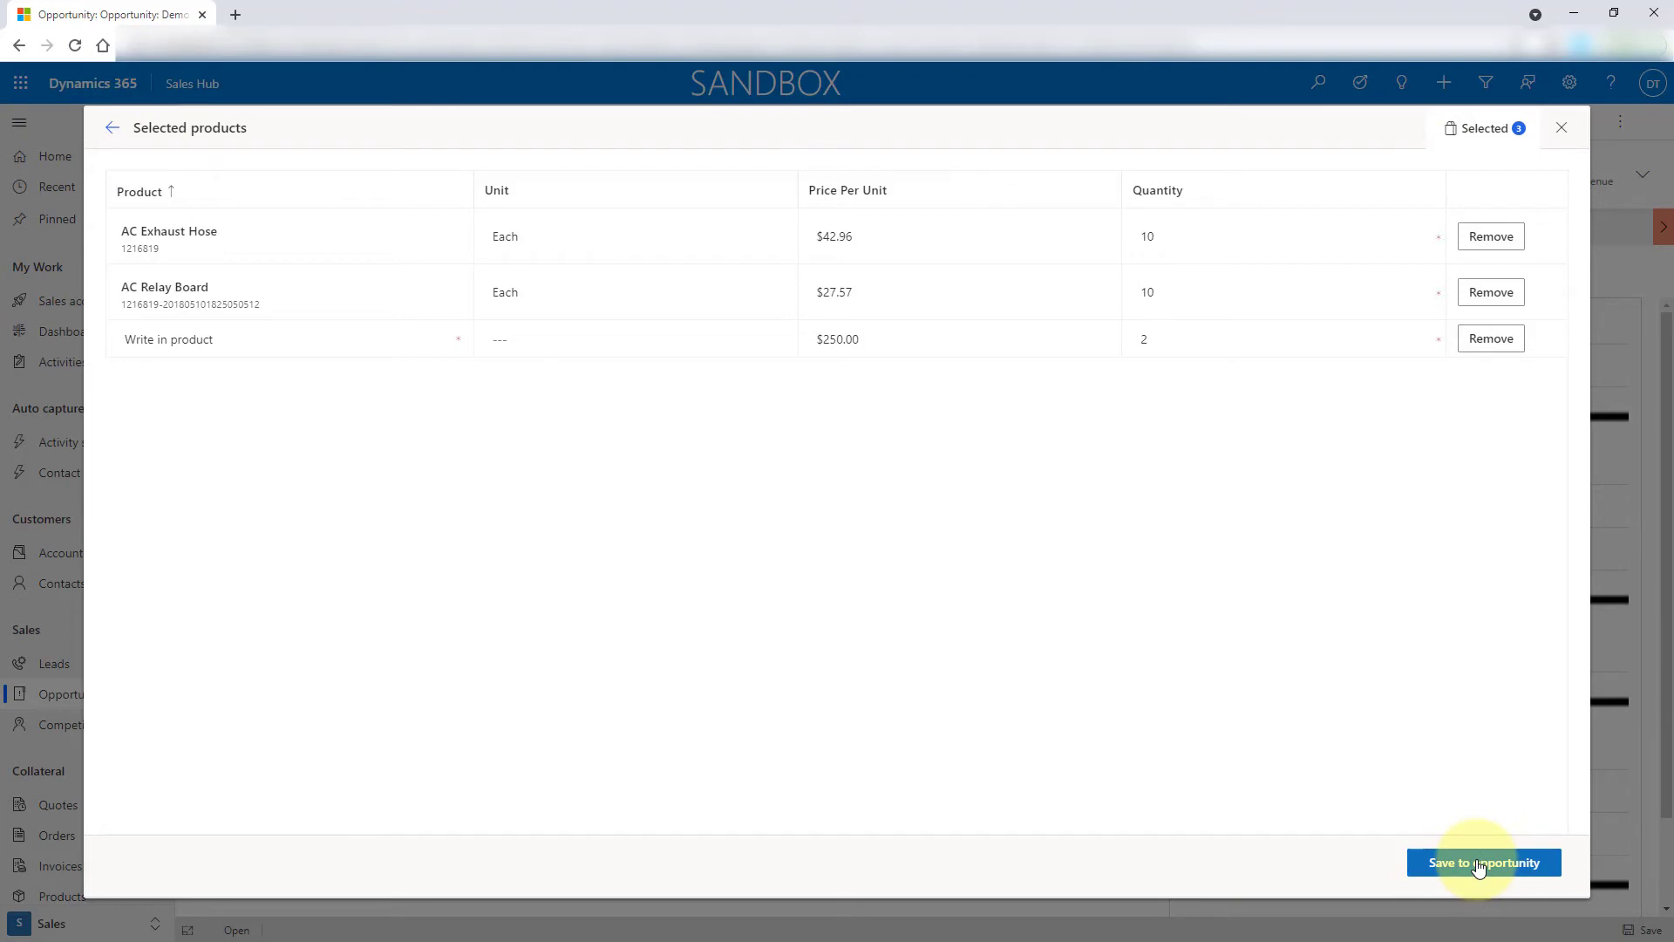
# Save the three selected products to the Demo Deal opportunity
pyautogui.click(1483, 861)
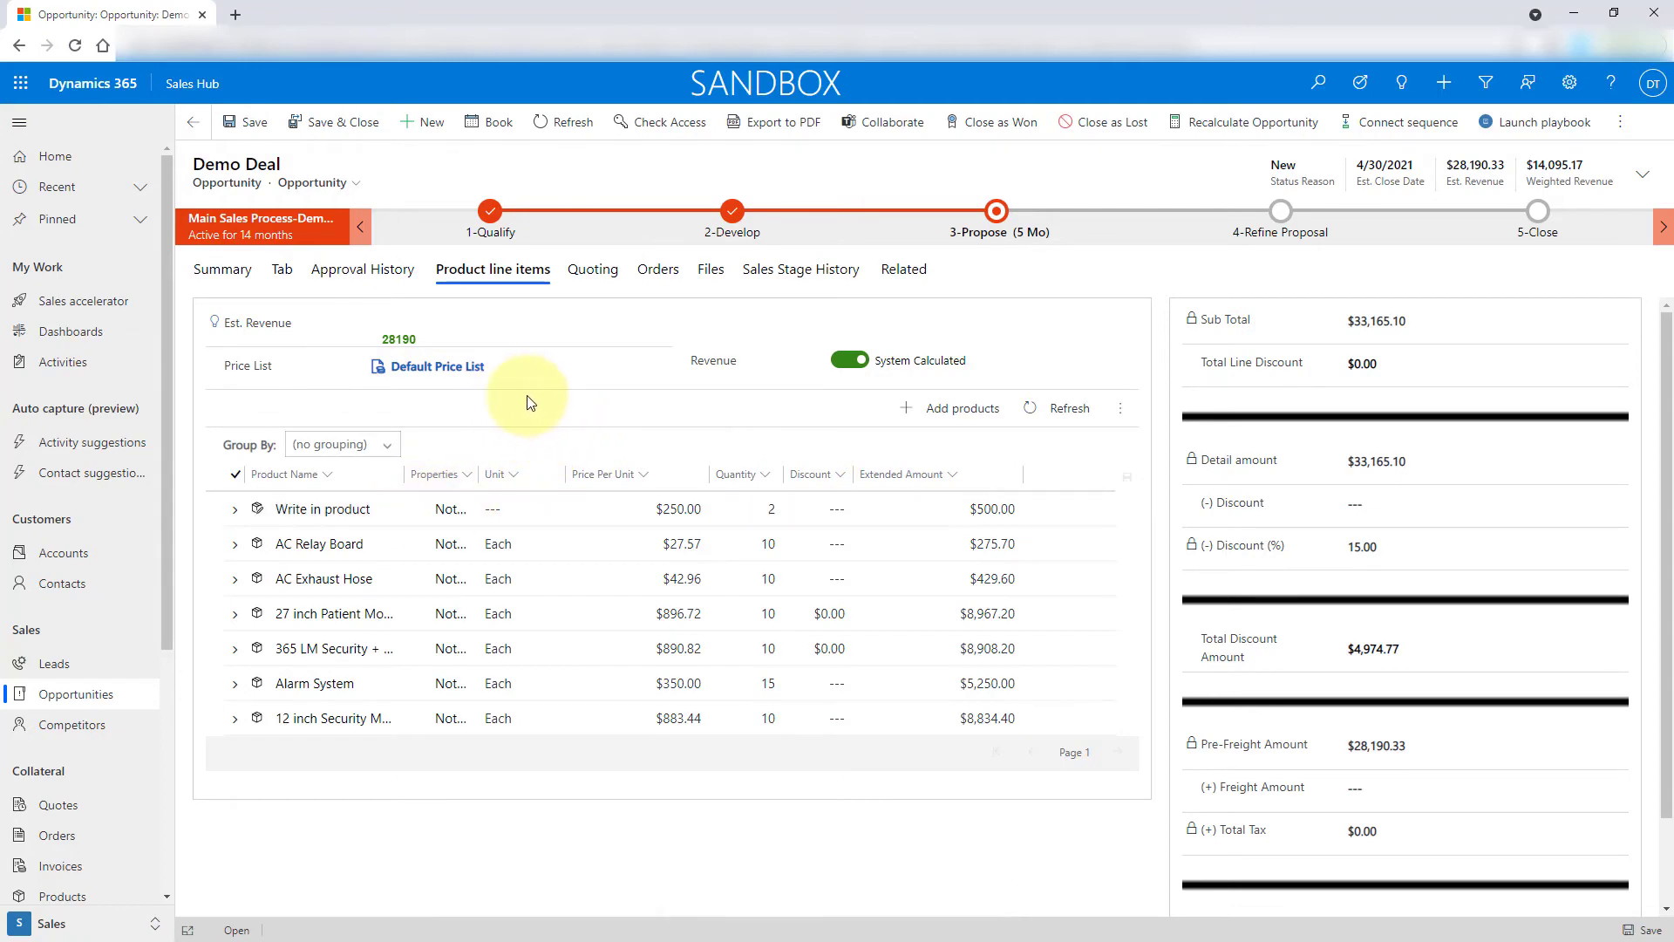
# Clear the Default Price List from Demo Deal's Price List field
pyautogui.click(426, 366)
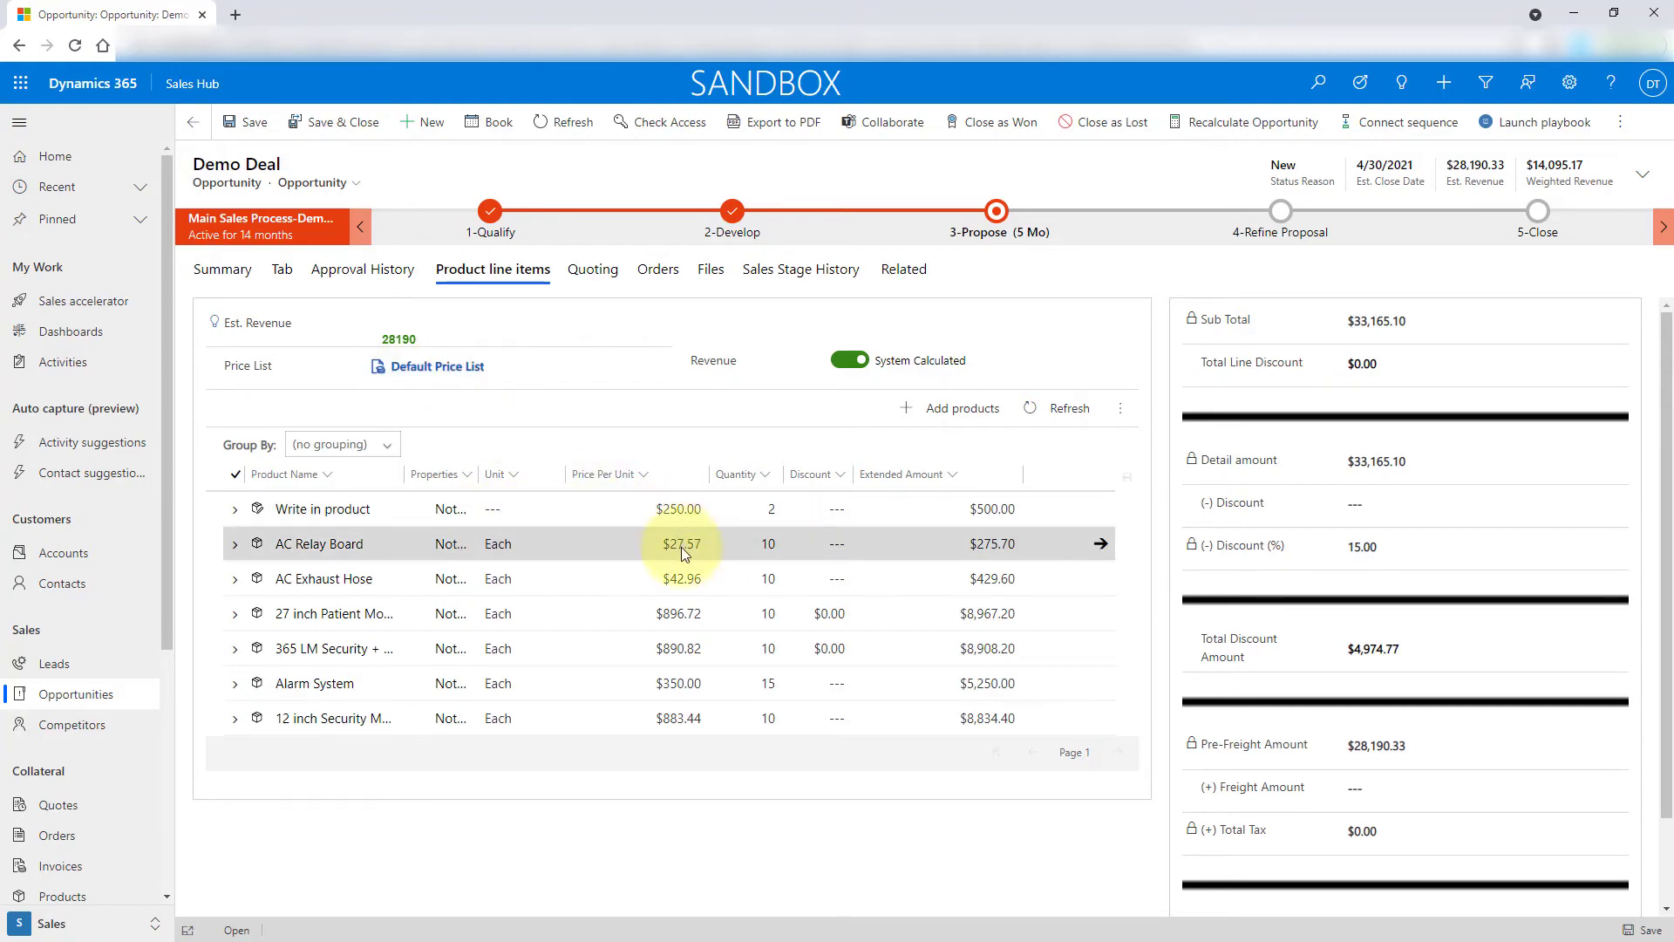
pyautogui.moveTo(556, 403)
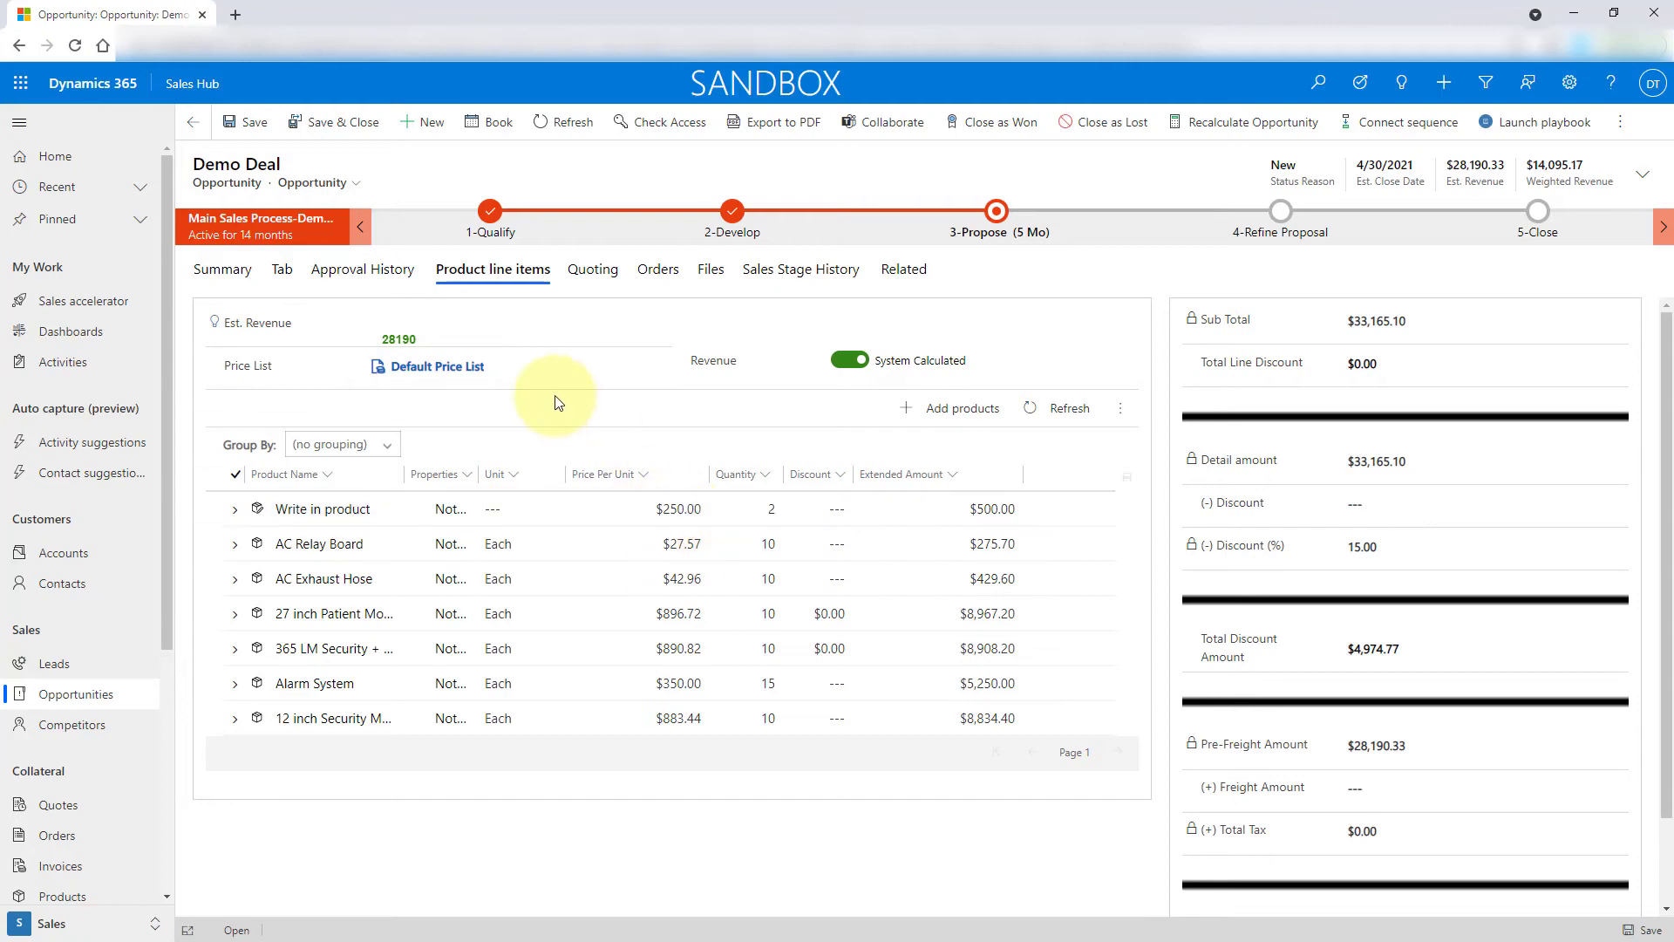
pyautogui.click(428, 367)
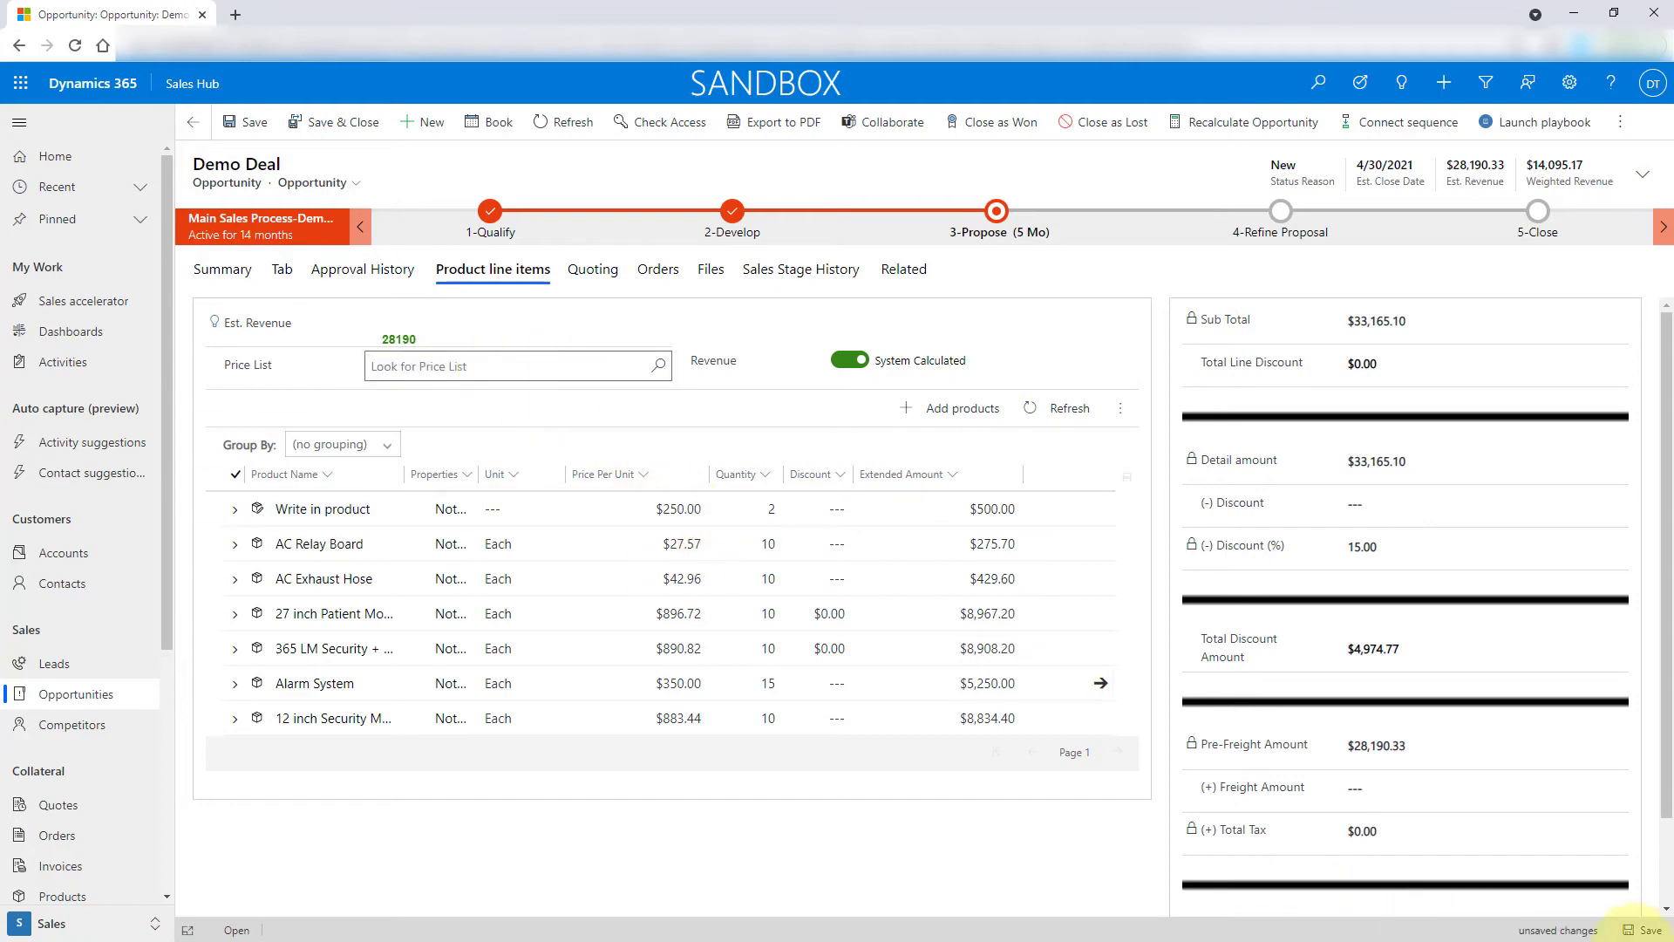
pyautogui.click(243, 123)
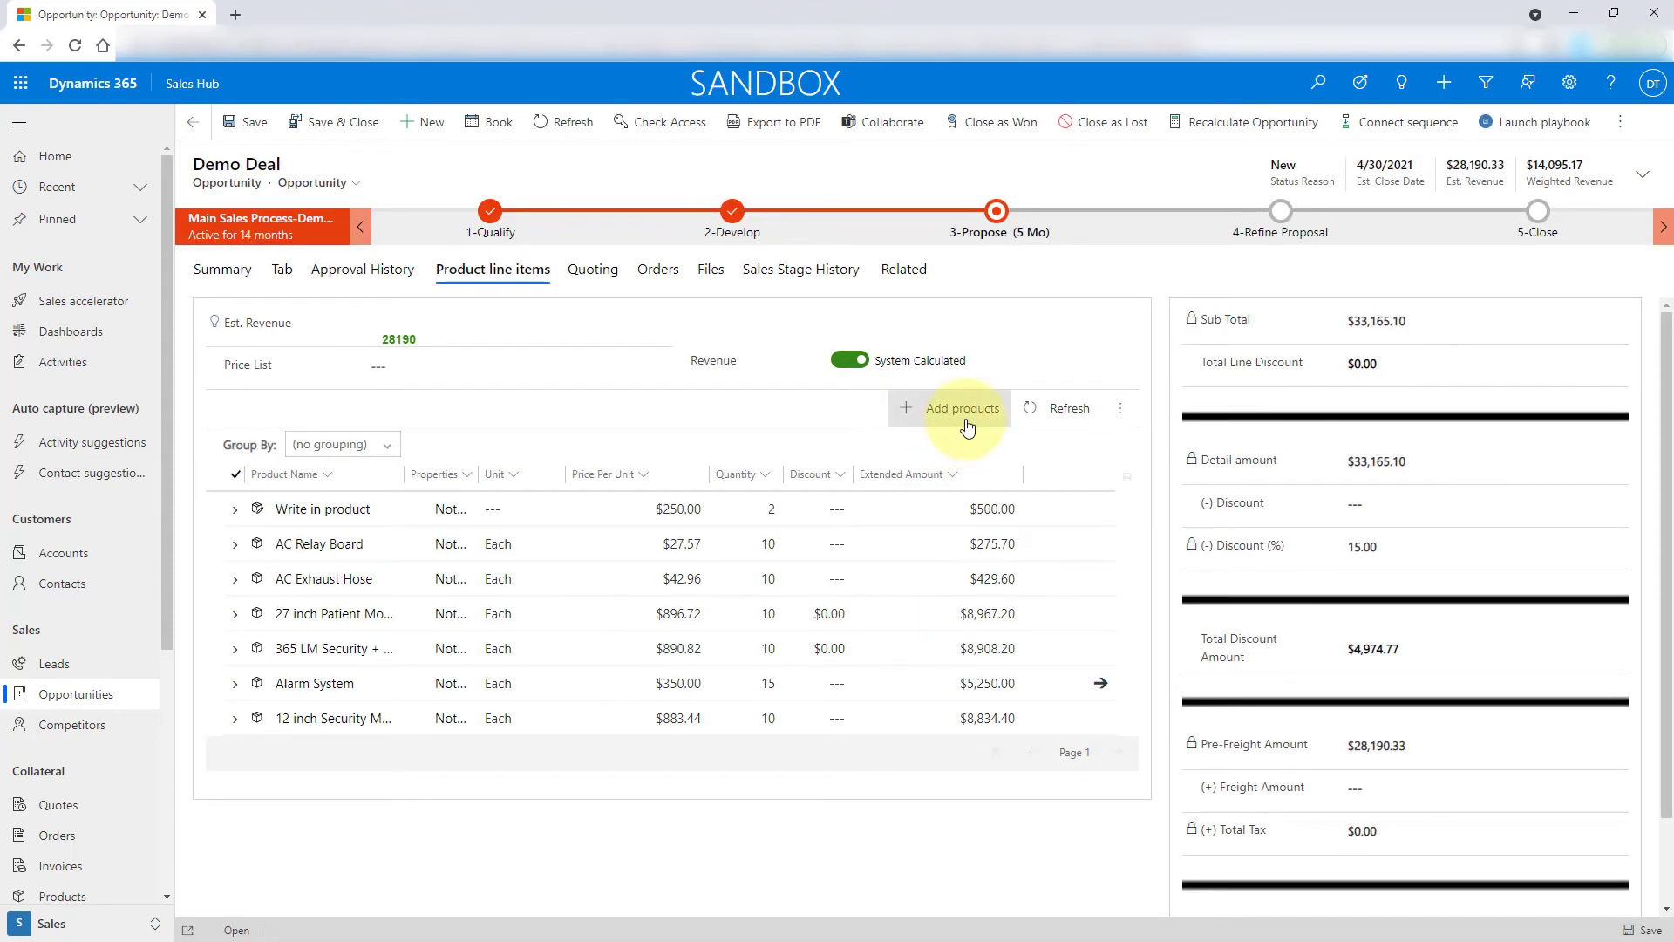
# Reopen the Add products catalog and edit the 12 inch Security Monitor unit and TurfMaster price
pyautogui.click(966, 408)
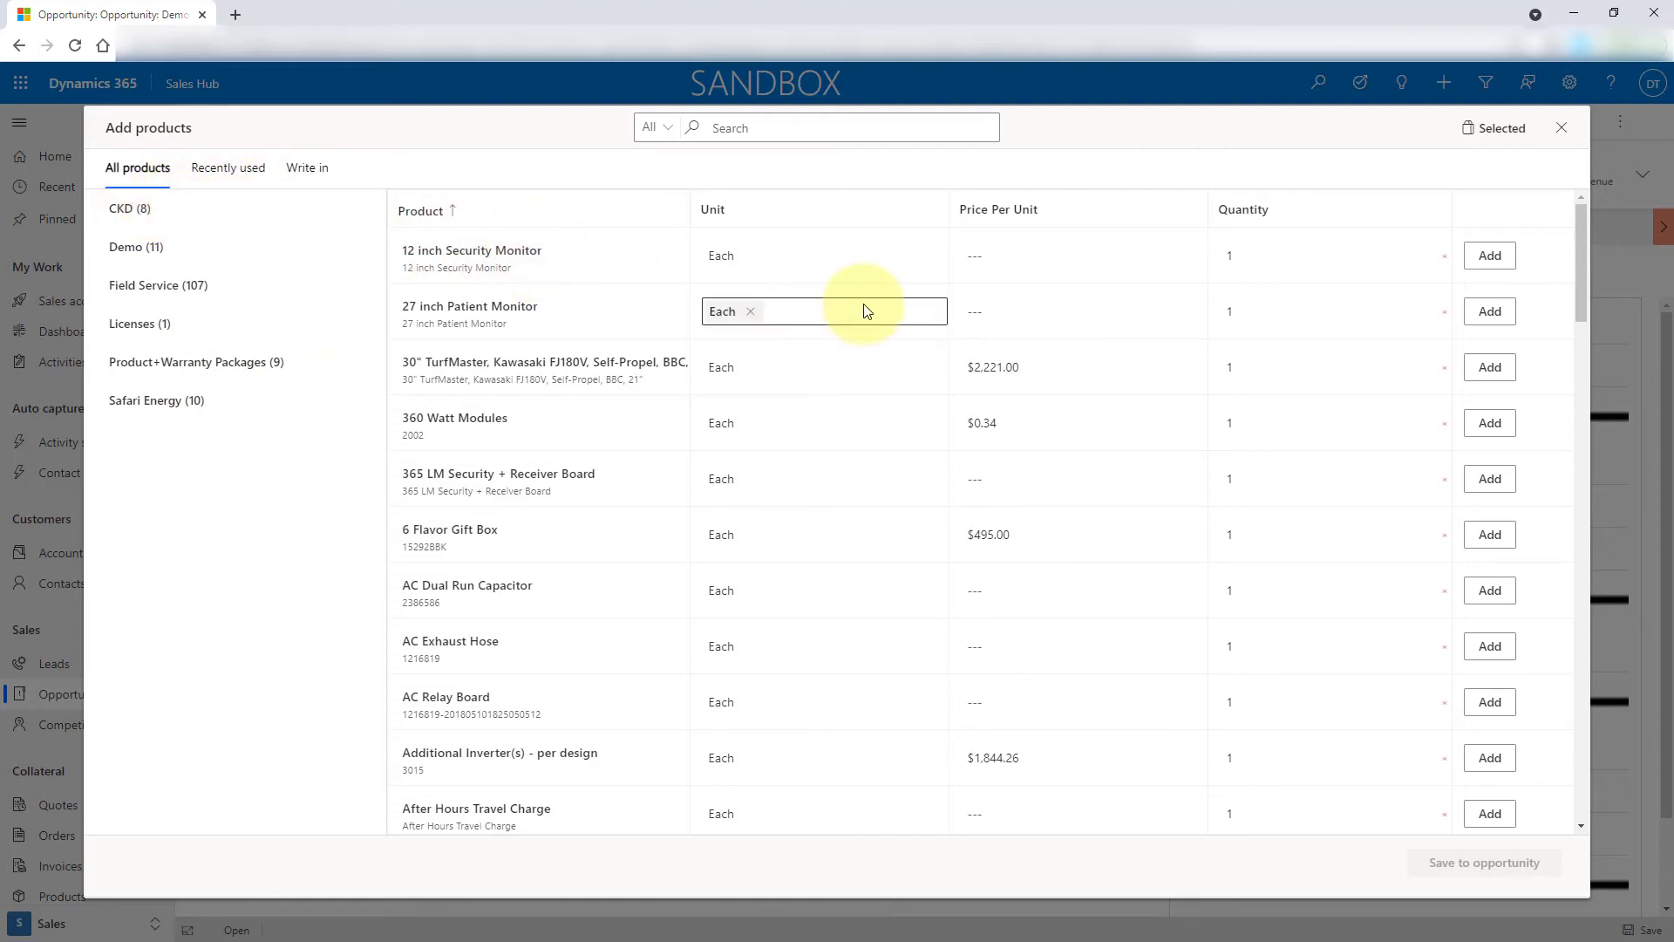
pyautogui.click(822, 256)
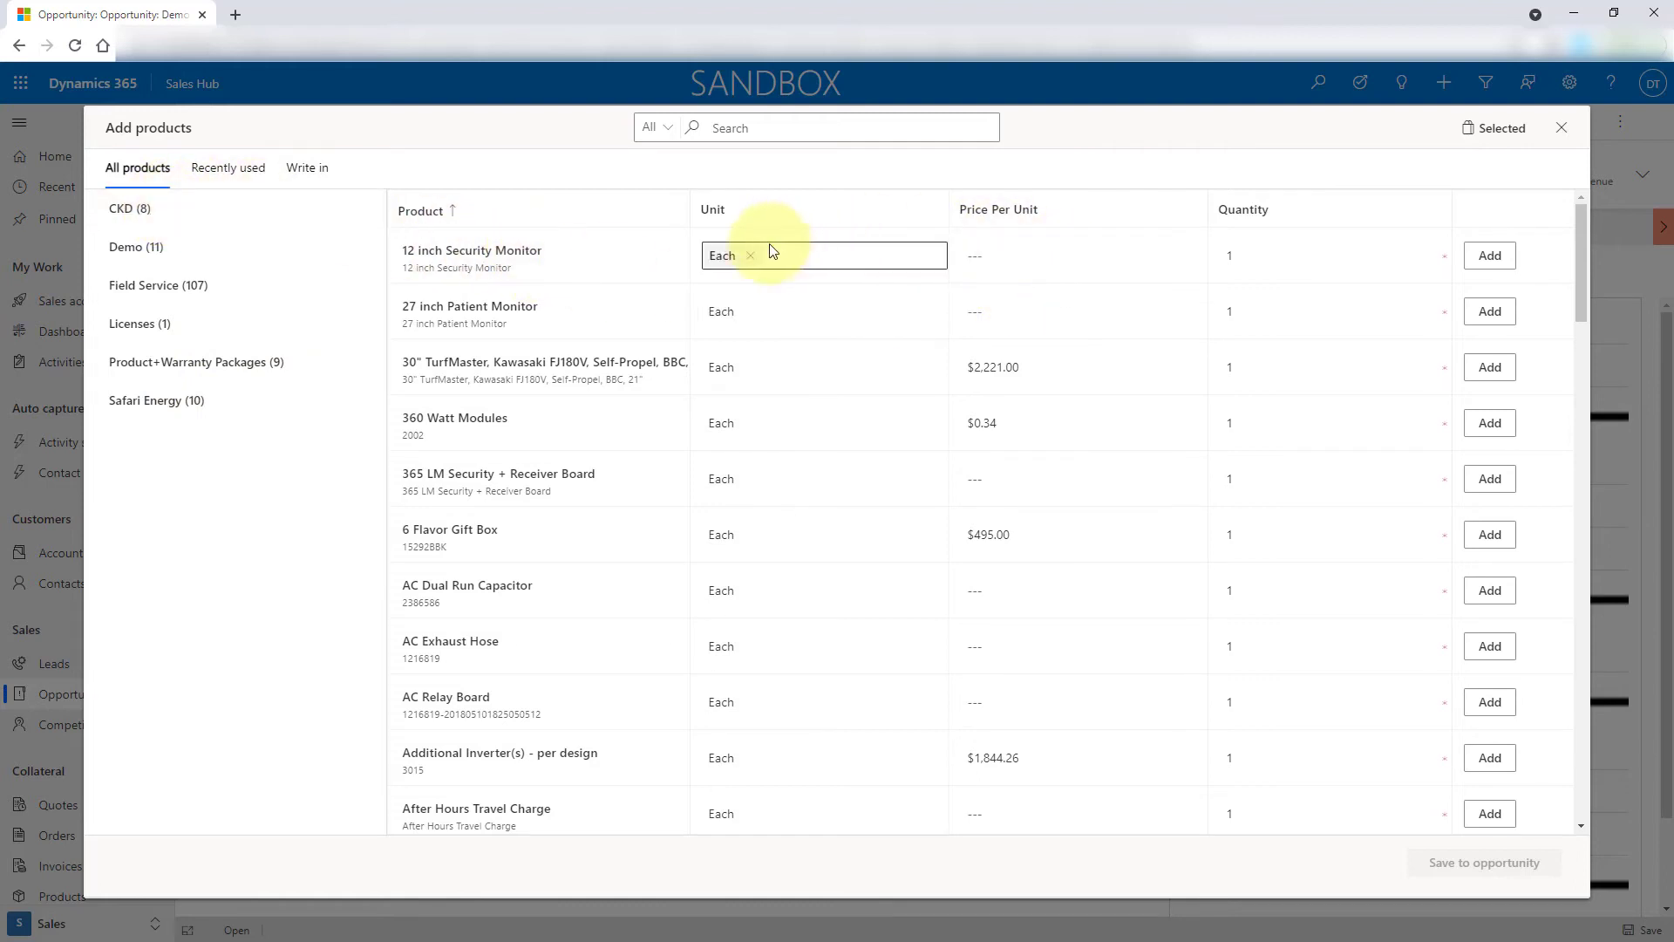
pyautogui.click(1081, 366)
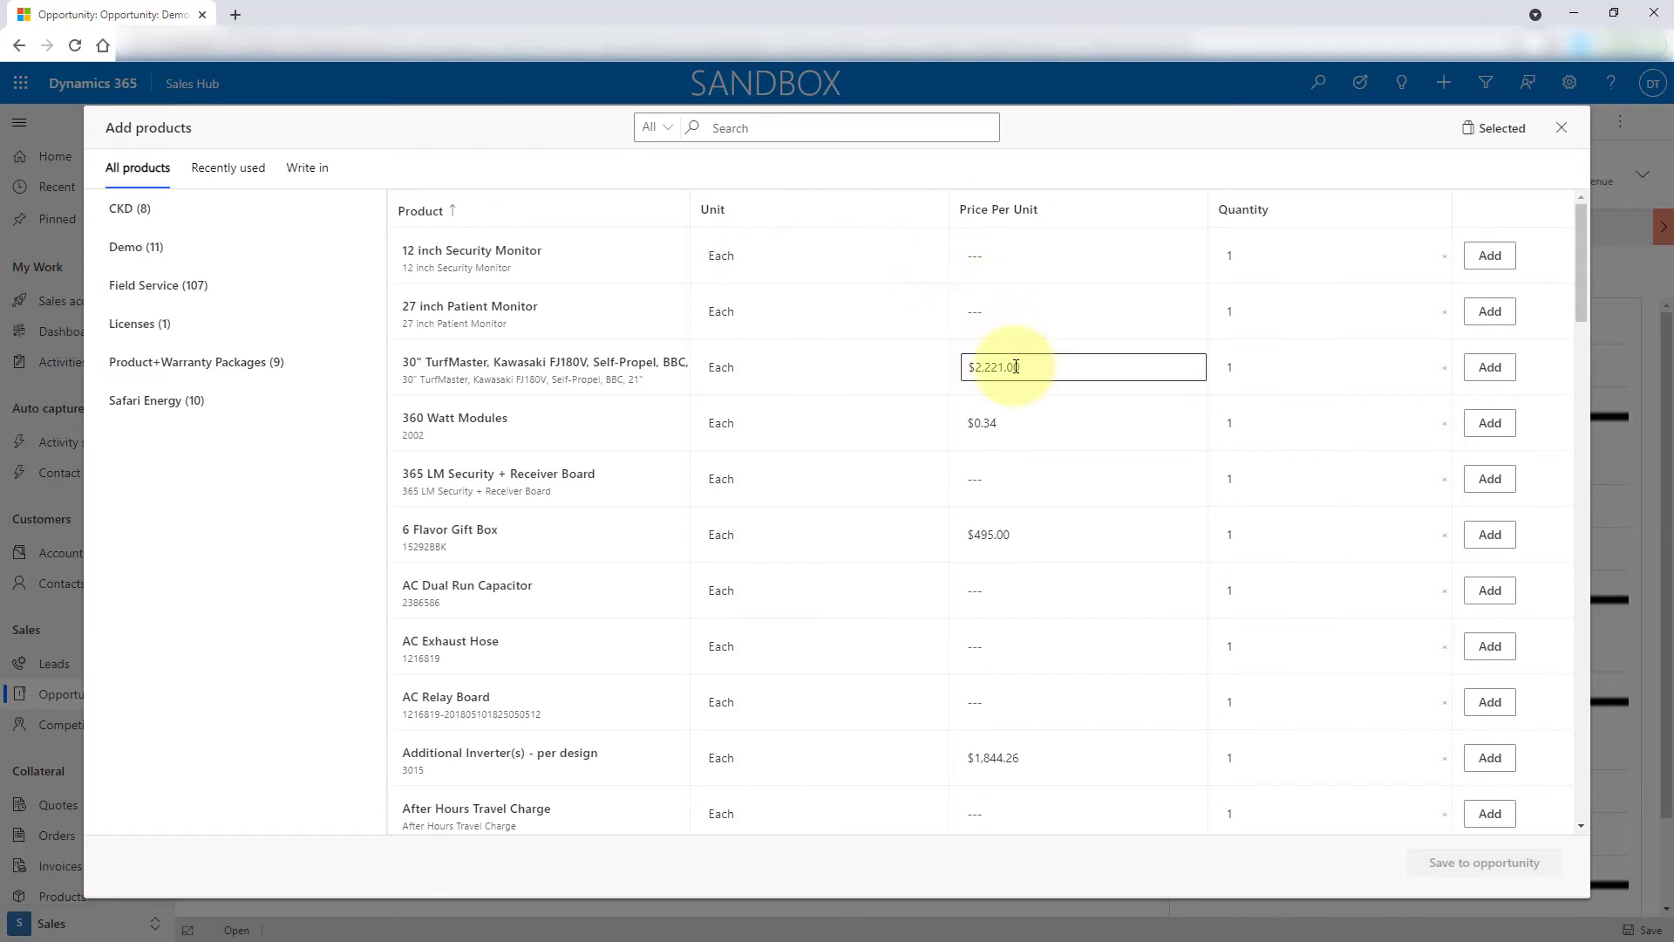